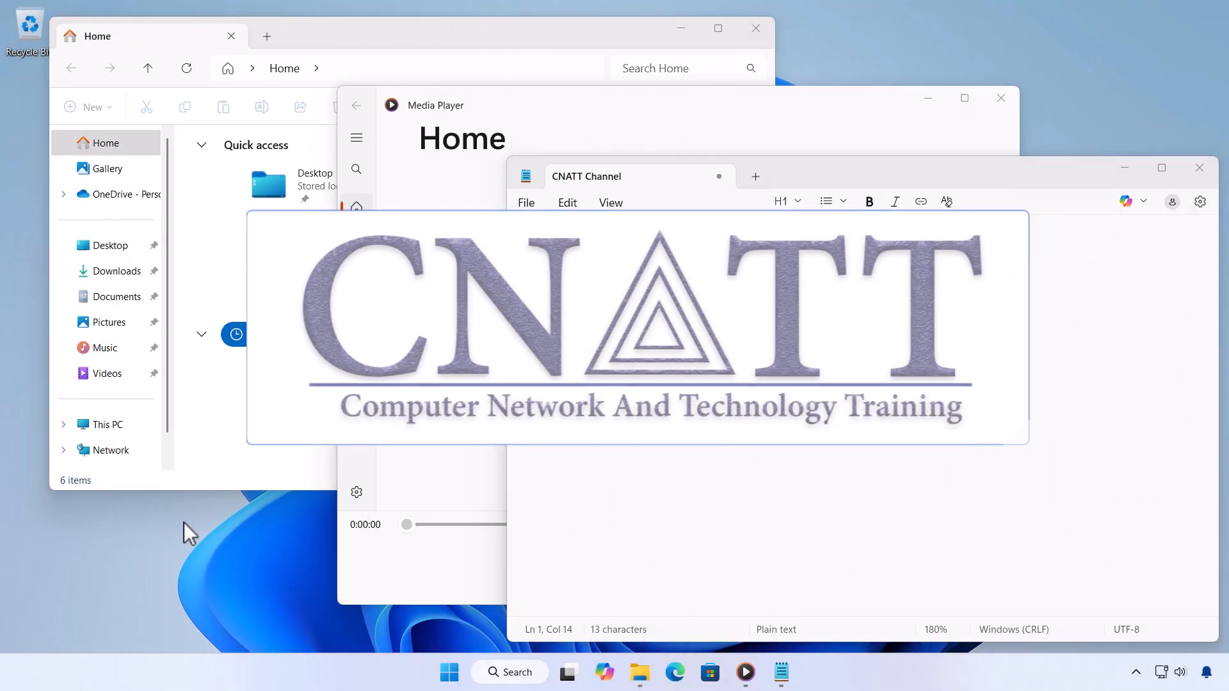
mouse_move(414, 662)
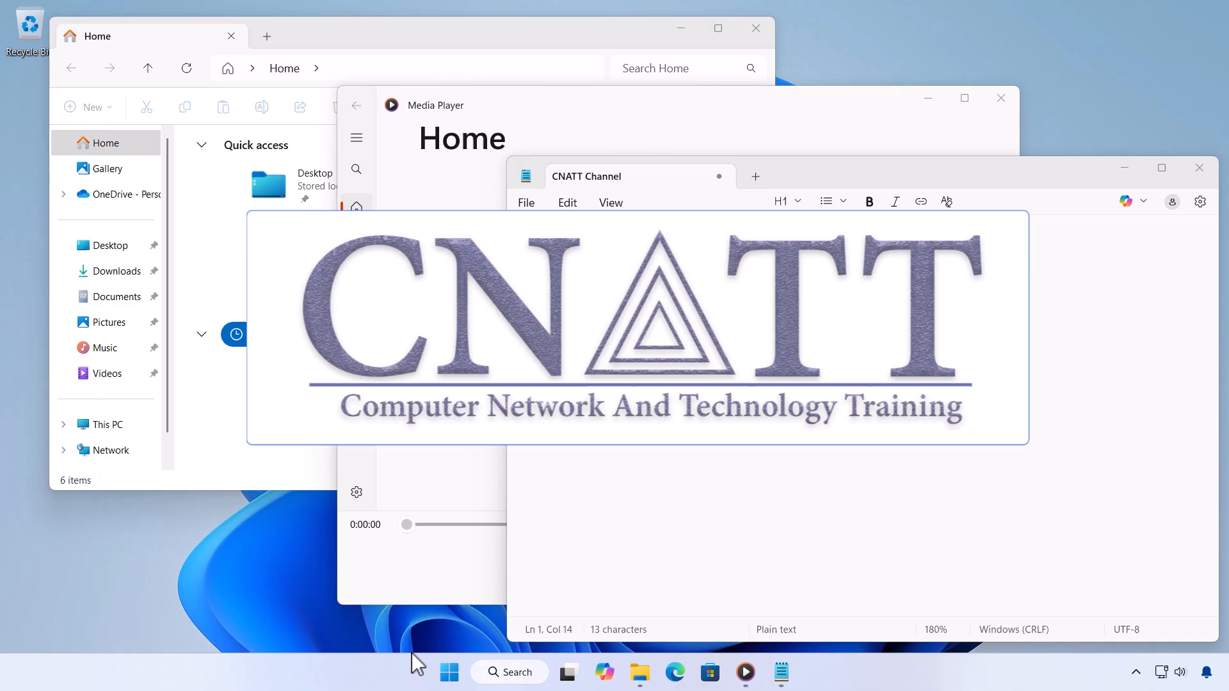
From the Start menu's account name, switch to the other signed-in user and view its account options
left_click(449, 672)
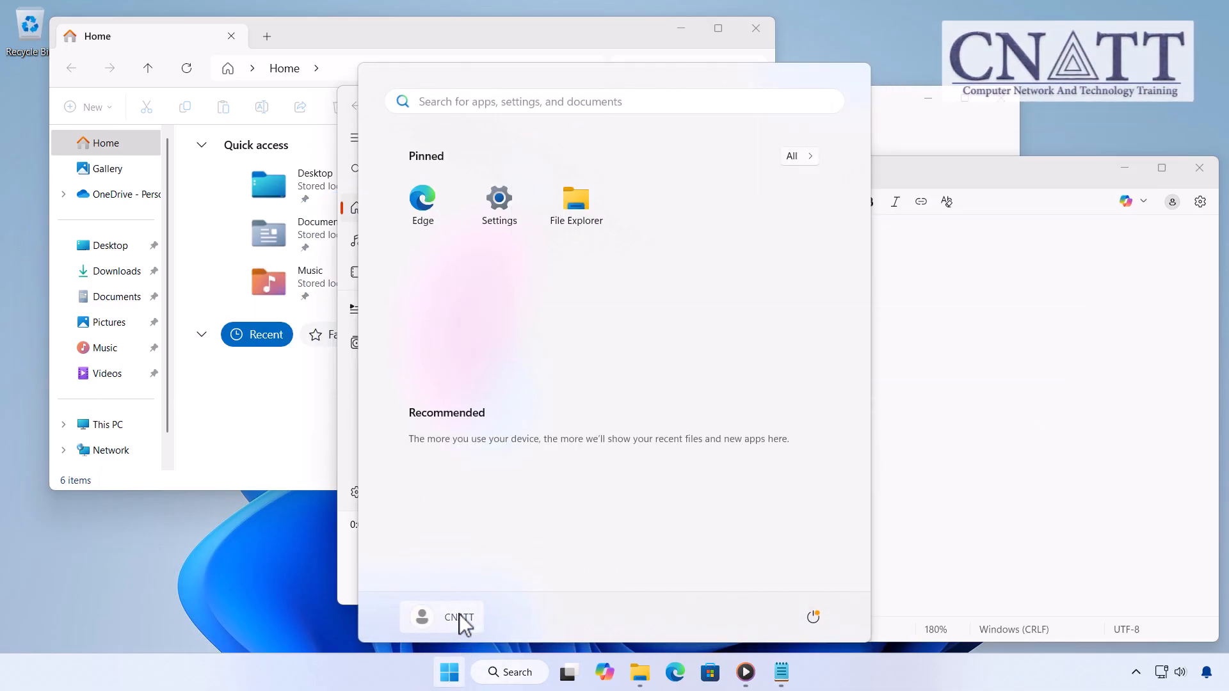
left_click(441, 616)
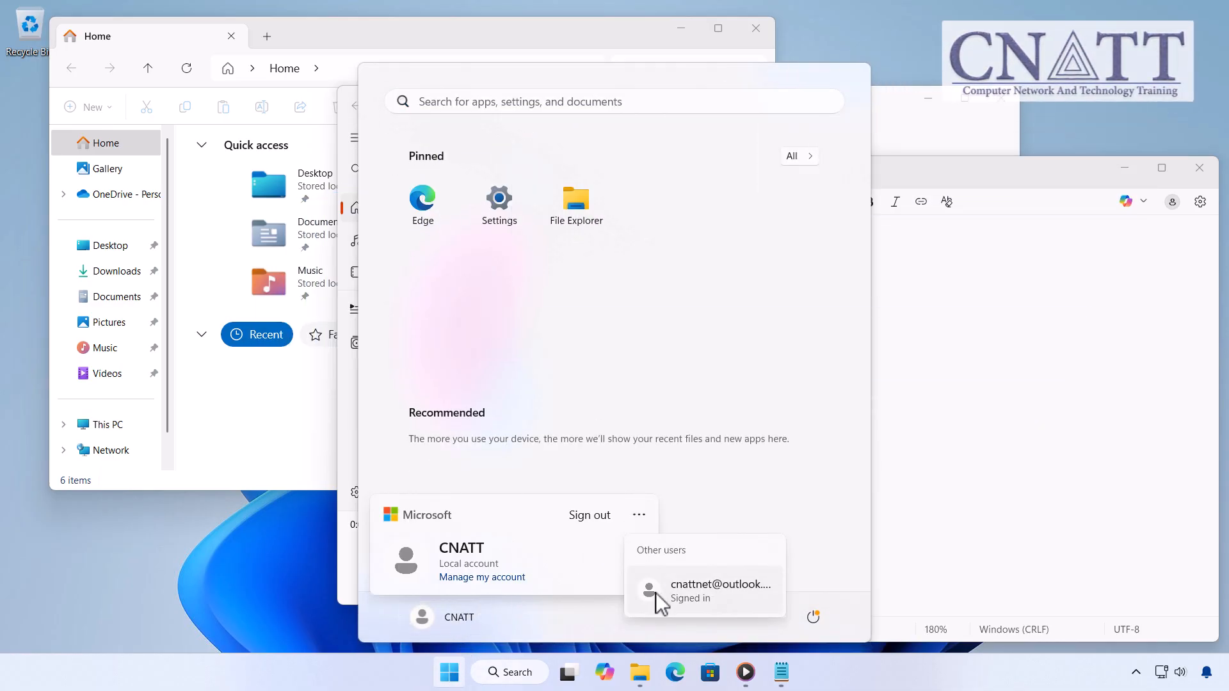
left_click(719, 590)
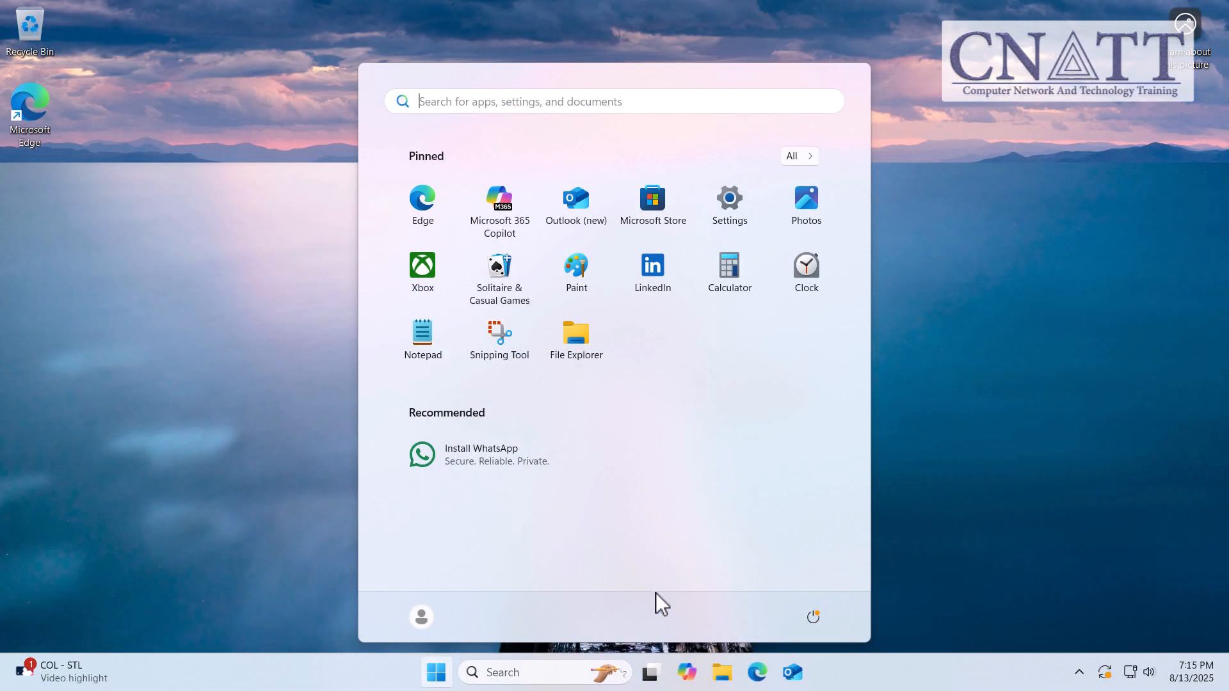
mouse_move(422, 617)
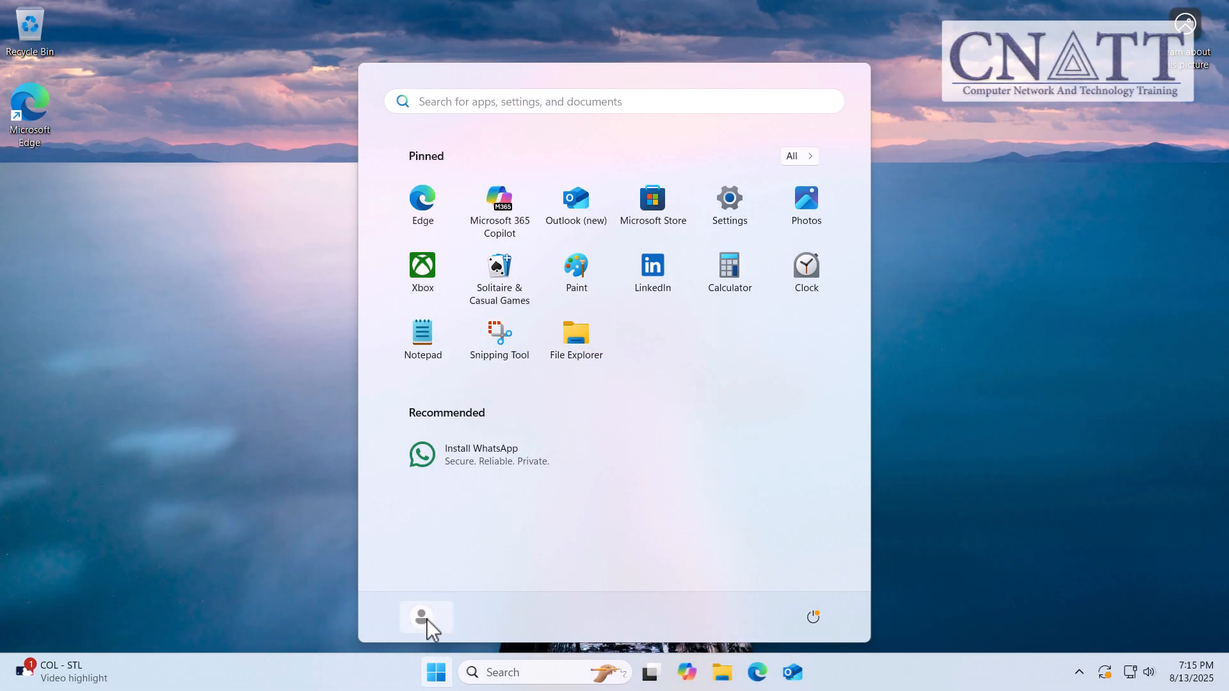
left_click(425, 616)
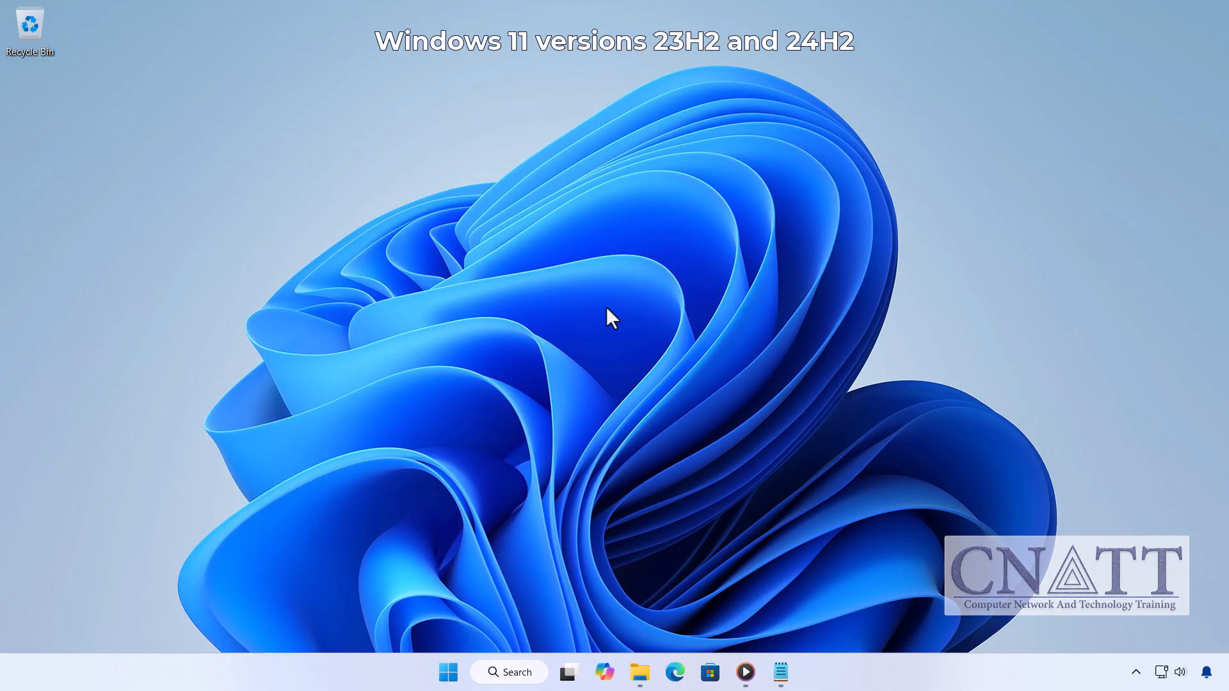
mouse_move(448, 672)
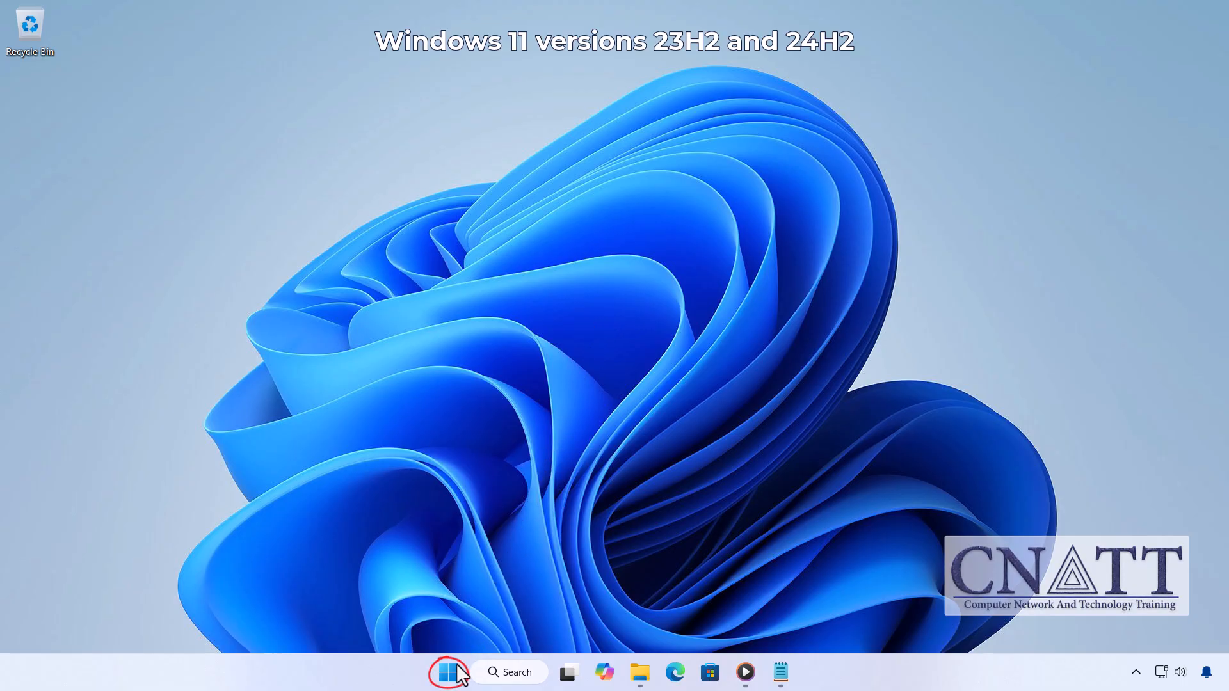
From the account's three-dot menu, reveal Other users and switch to the listed user
left_click(448, 672)
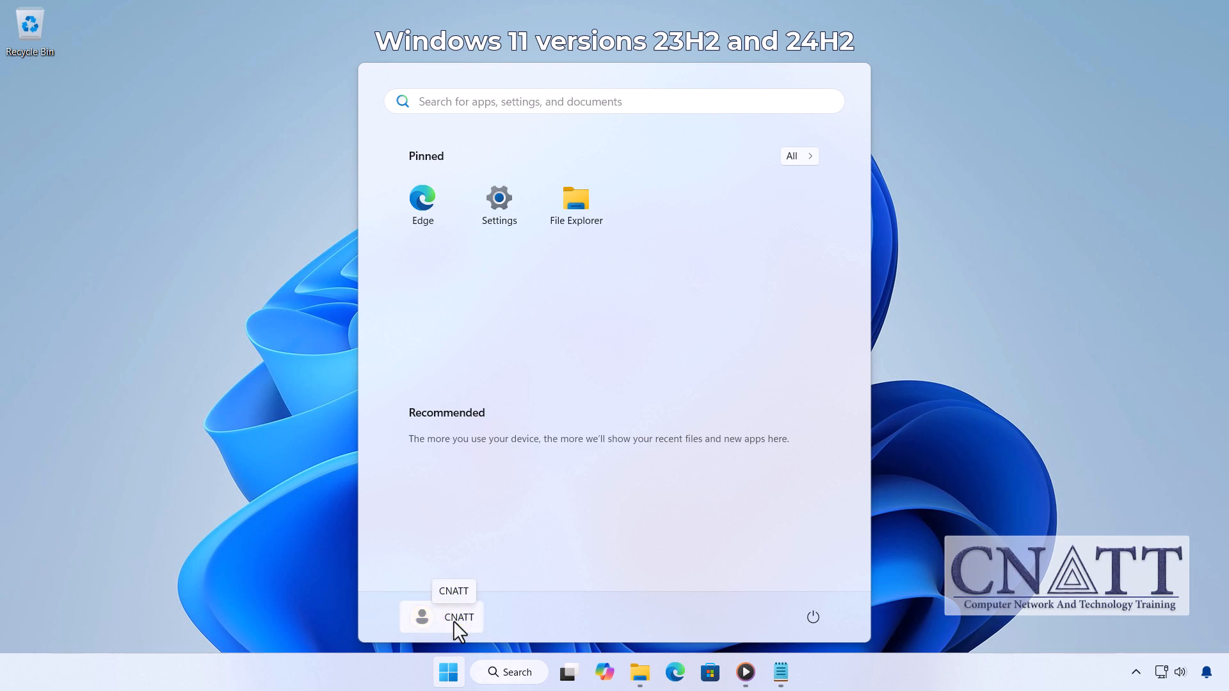
left_click(442, 617)
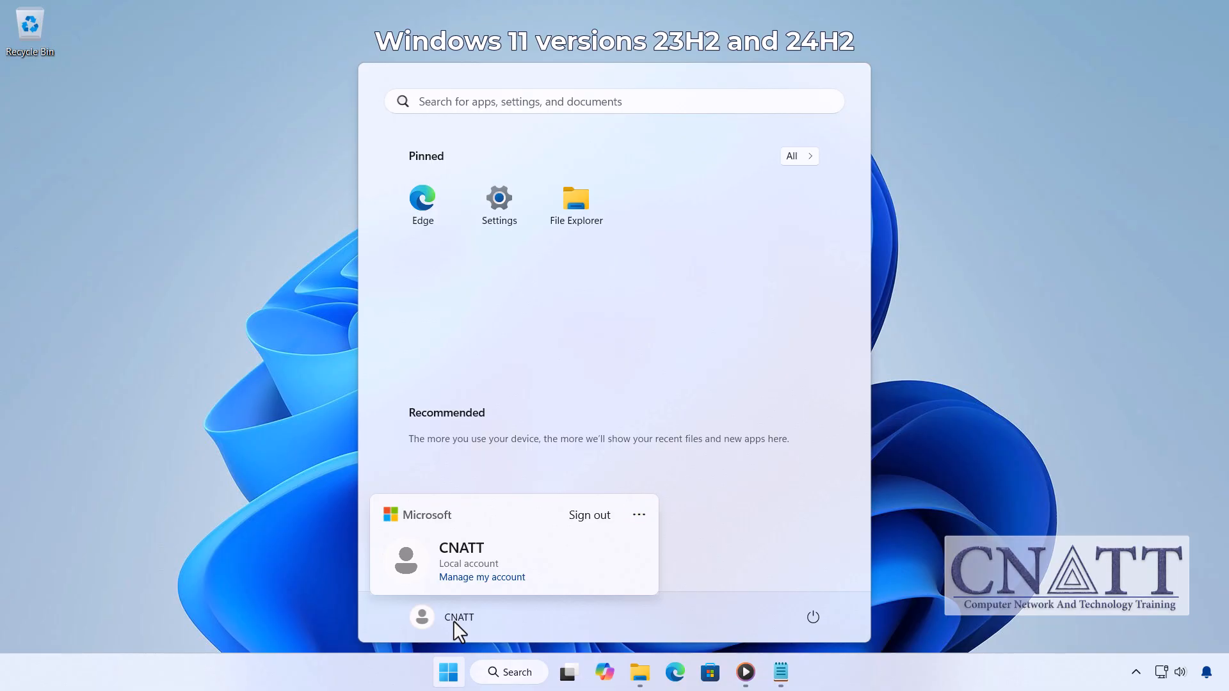
mouse_move(638, 514)
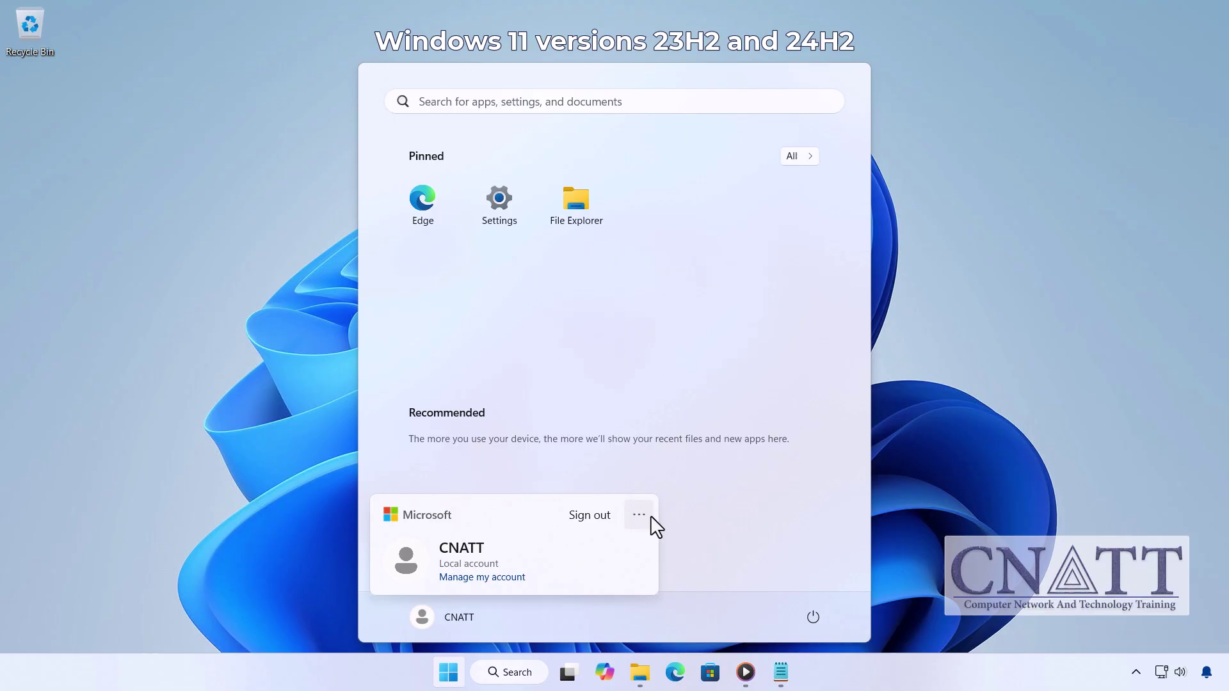
left_click(638, 515)
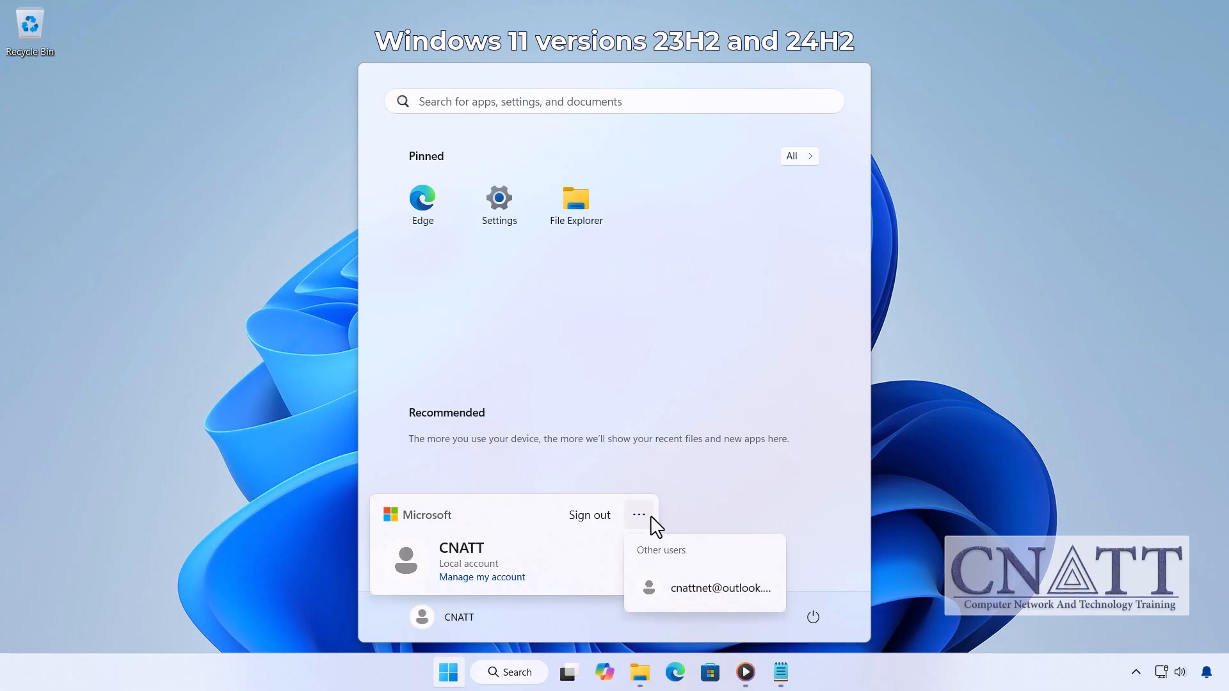
left_click(719, 587)
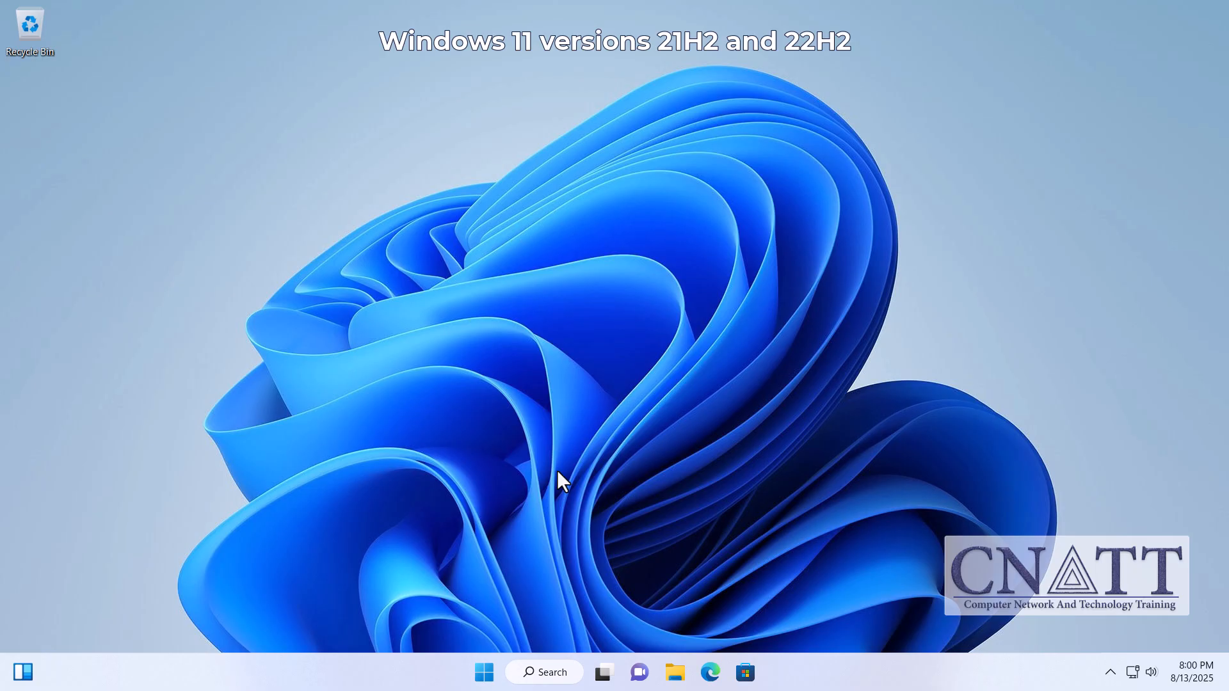
Choose the other user from the account picture and sign in as that user
left_click(484, 672)
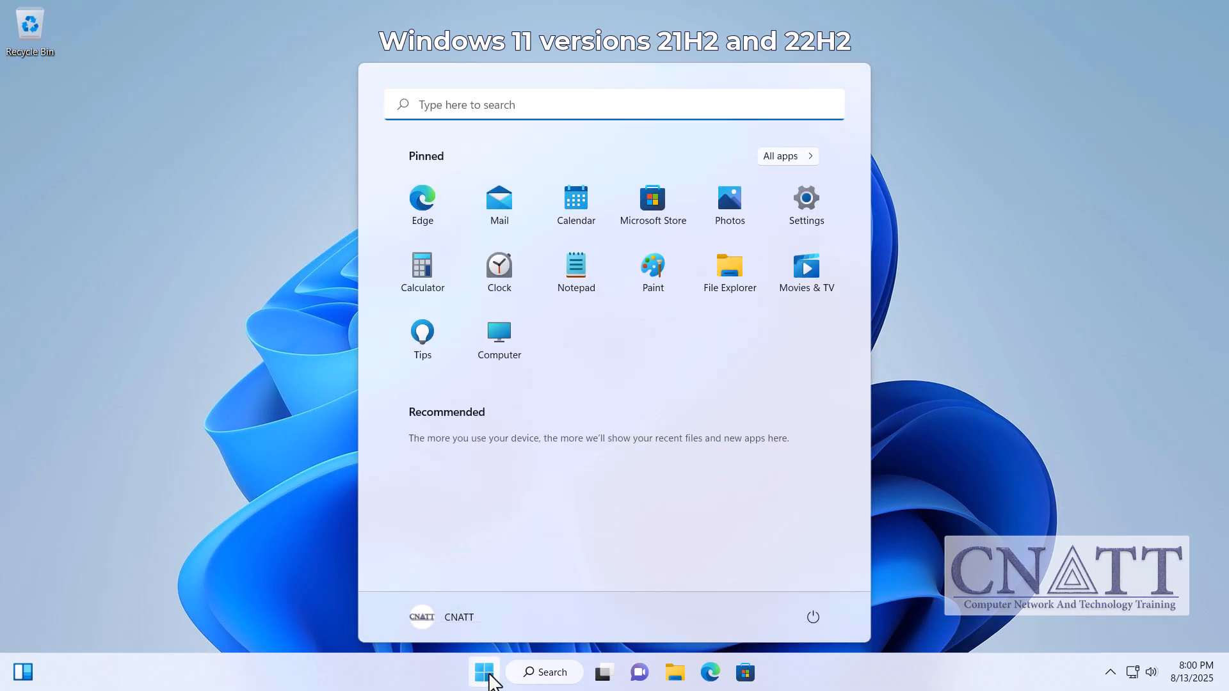
left_click(442, 617)
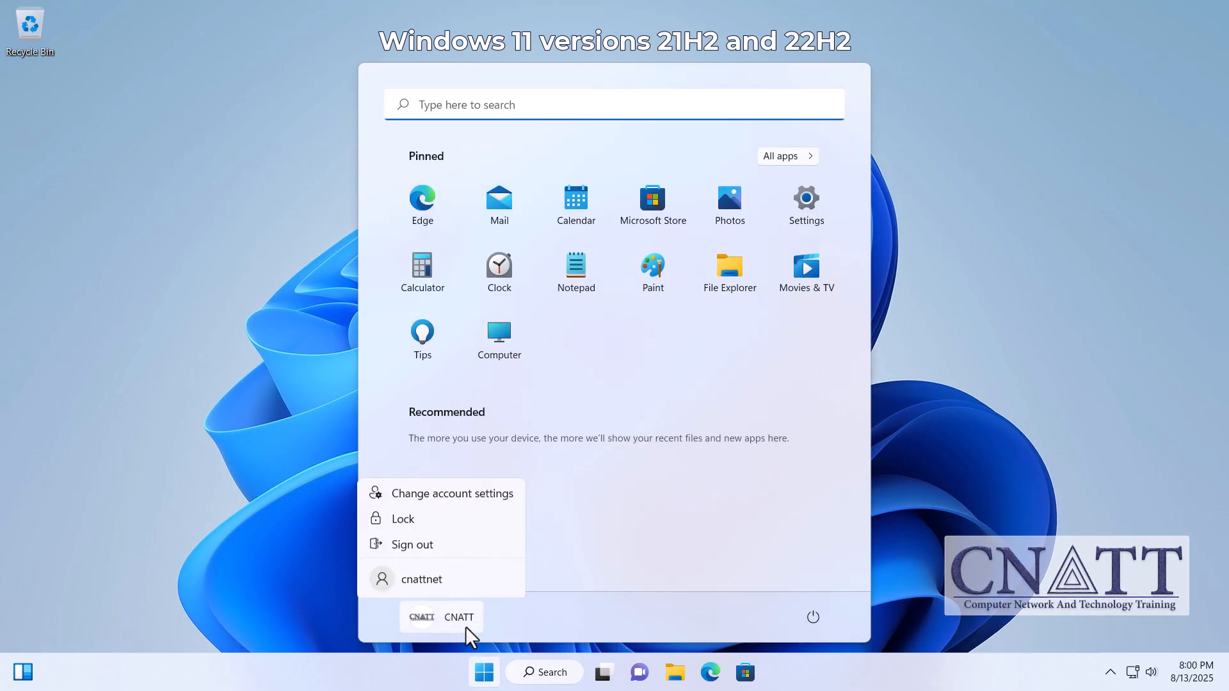
mouse_move(421, 575)
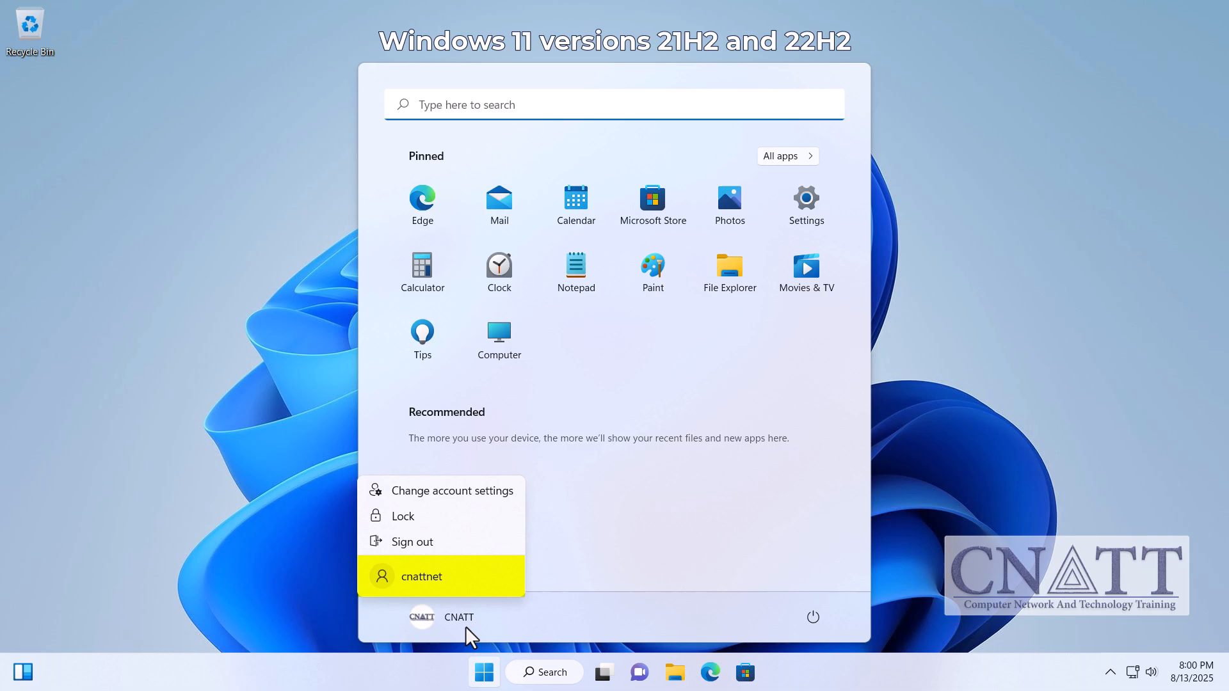
left_click(410, 540)
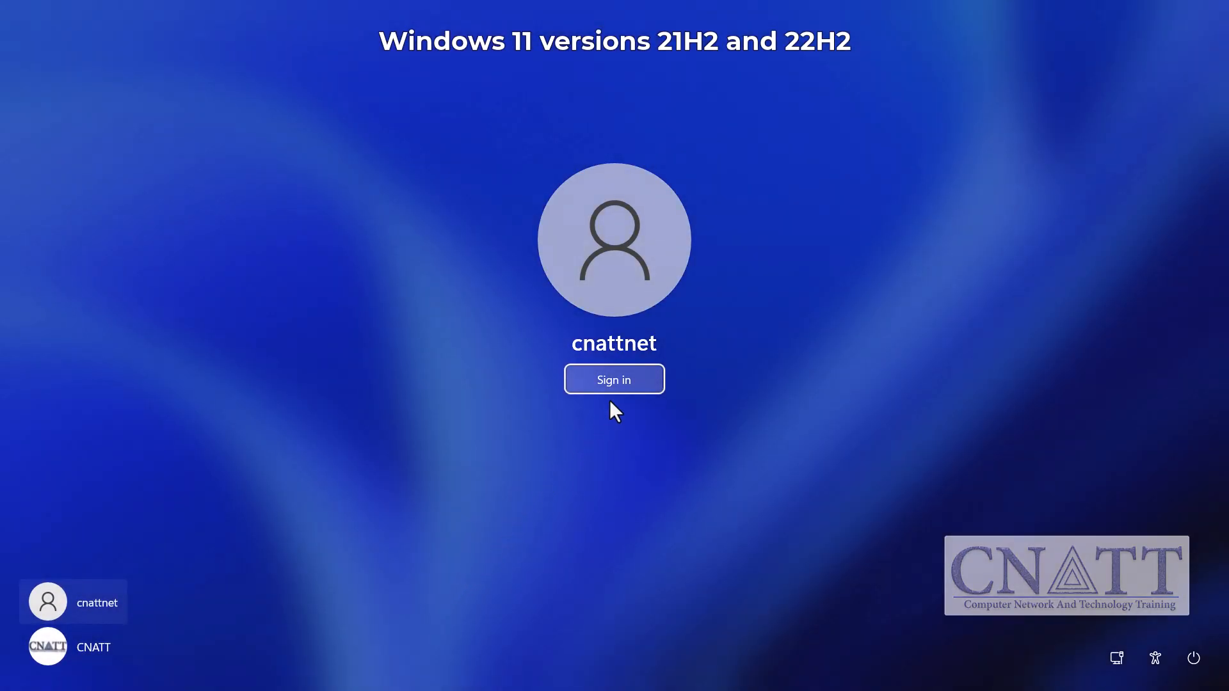
left_click(613, 378)
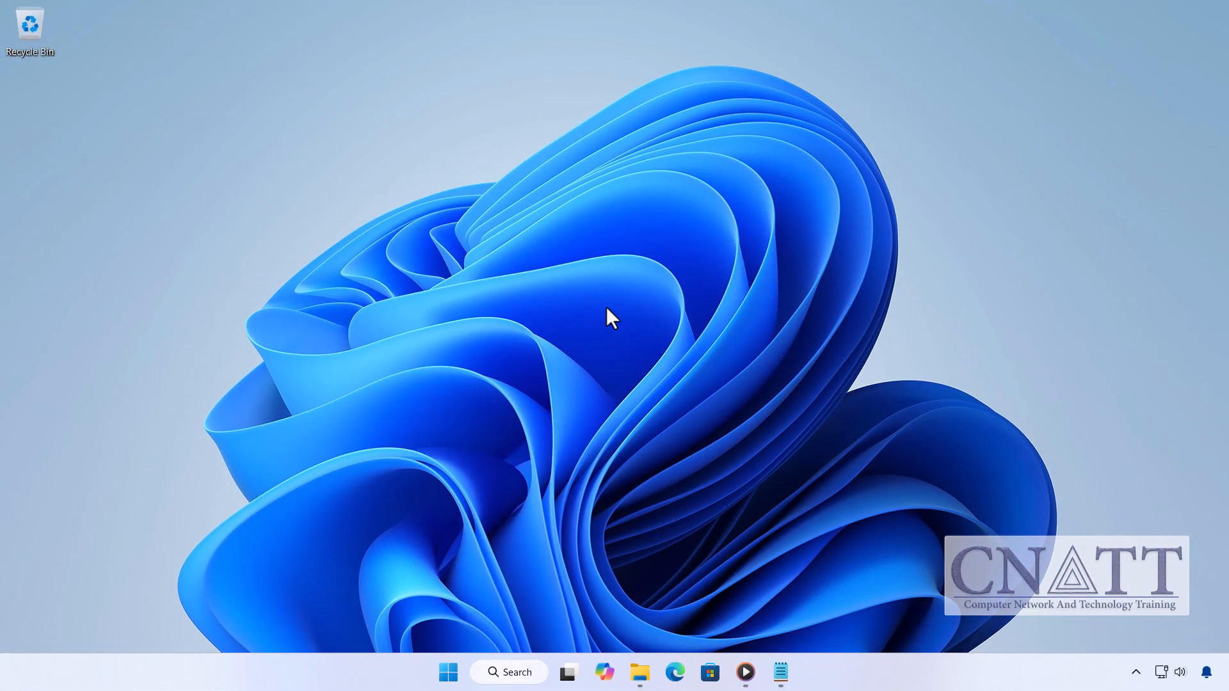
Bring up the current account's options and more account choices from Start
left_click(448, 671)
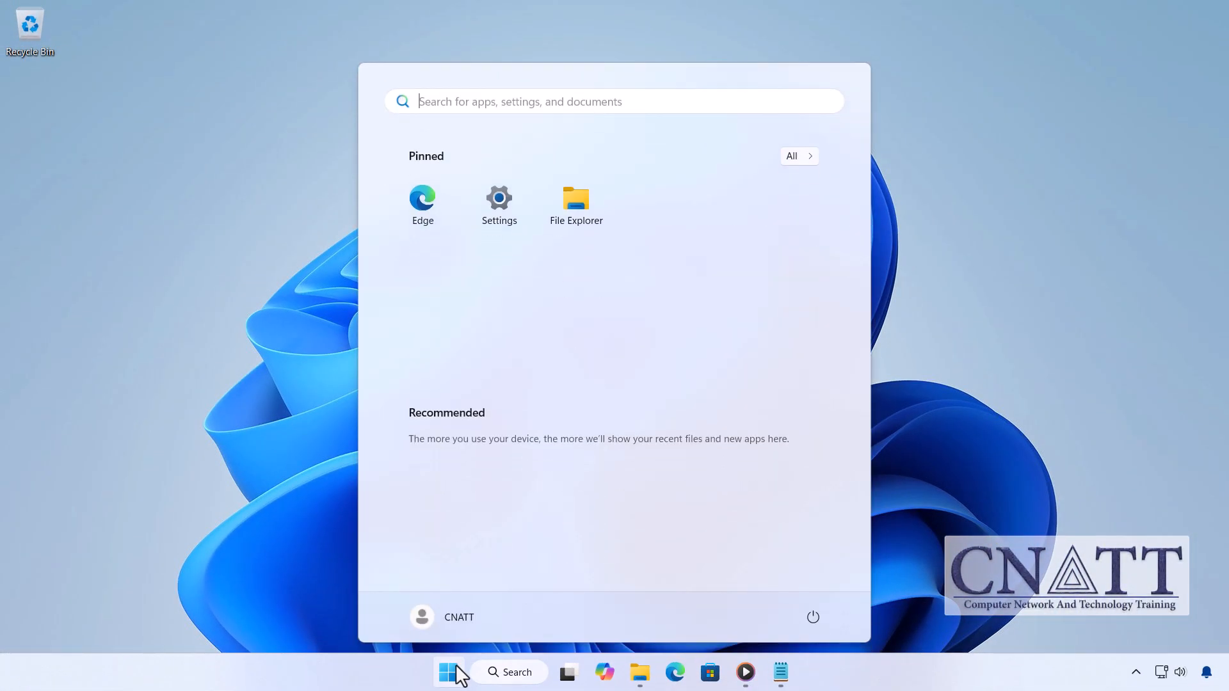
mouse_move(458, 617)
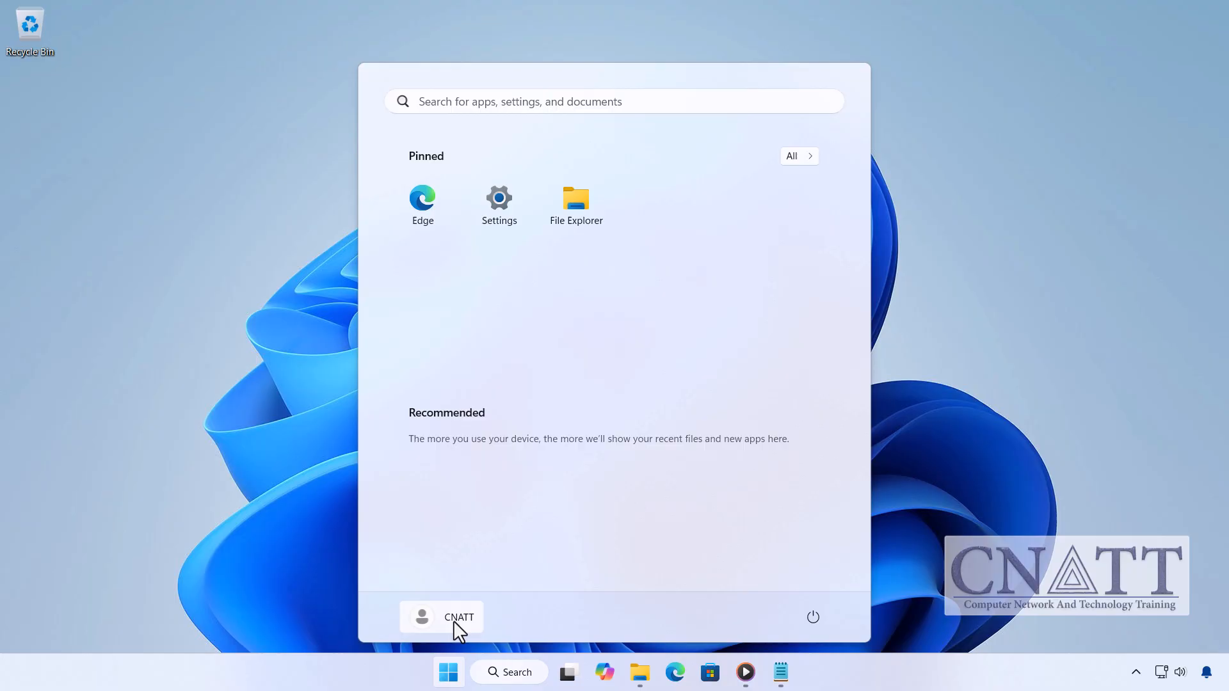
left_click(442, 617)
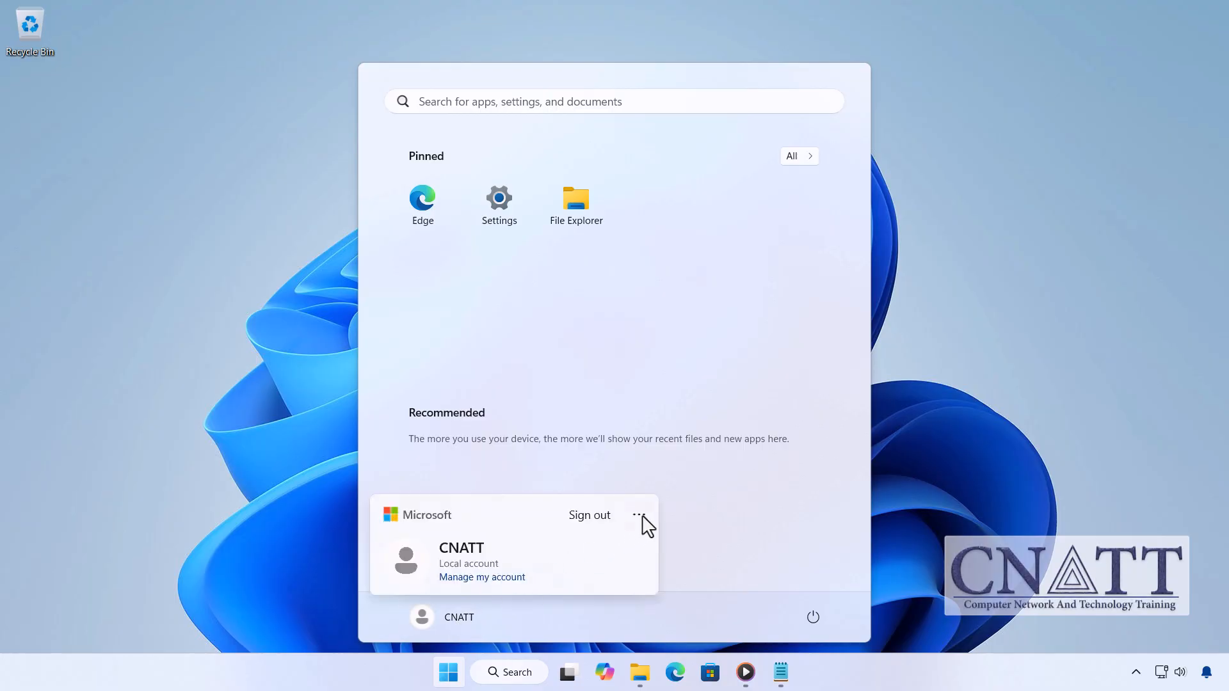
left_click(637, 515)
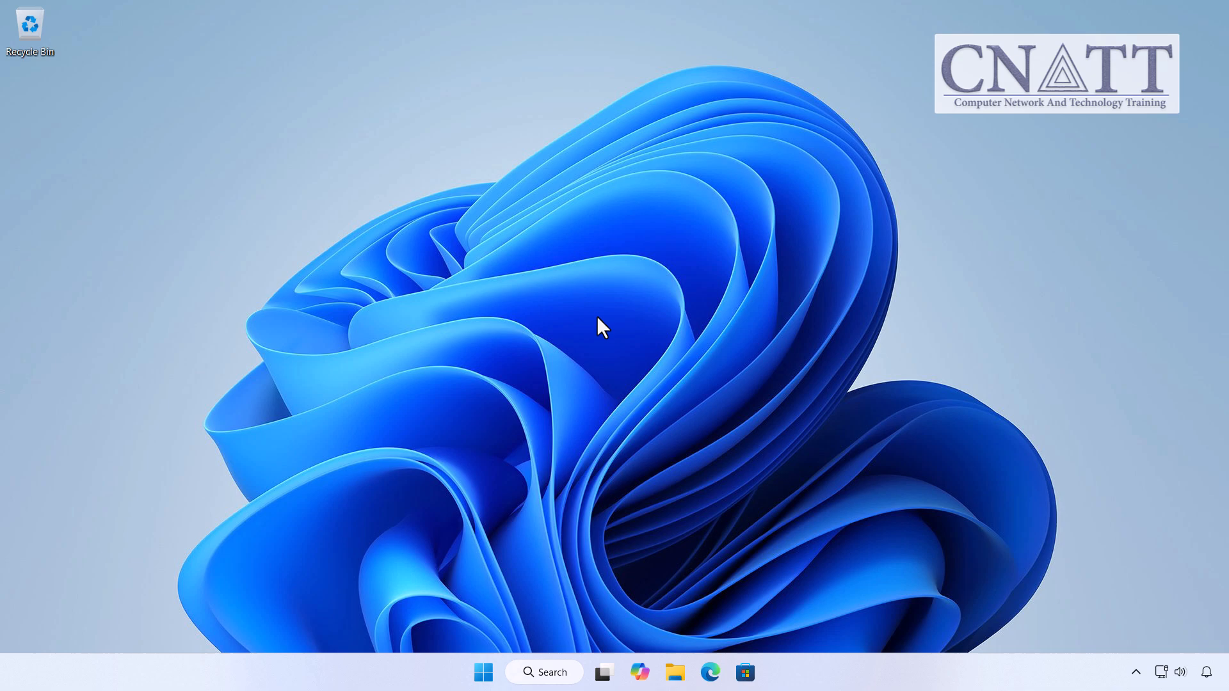
Lock the session with Win+L and select the other user on the sign-in screen
key("win+l")
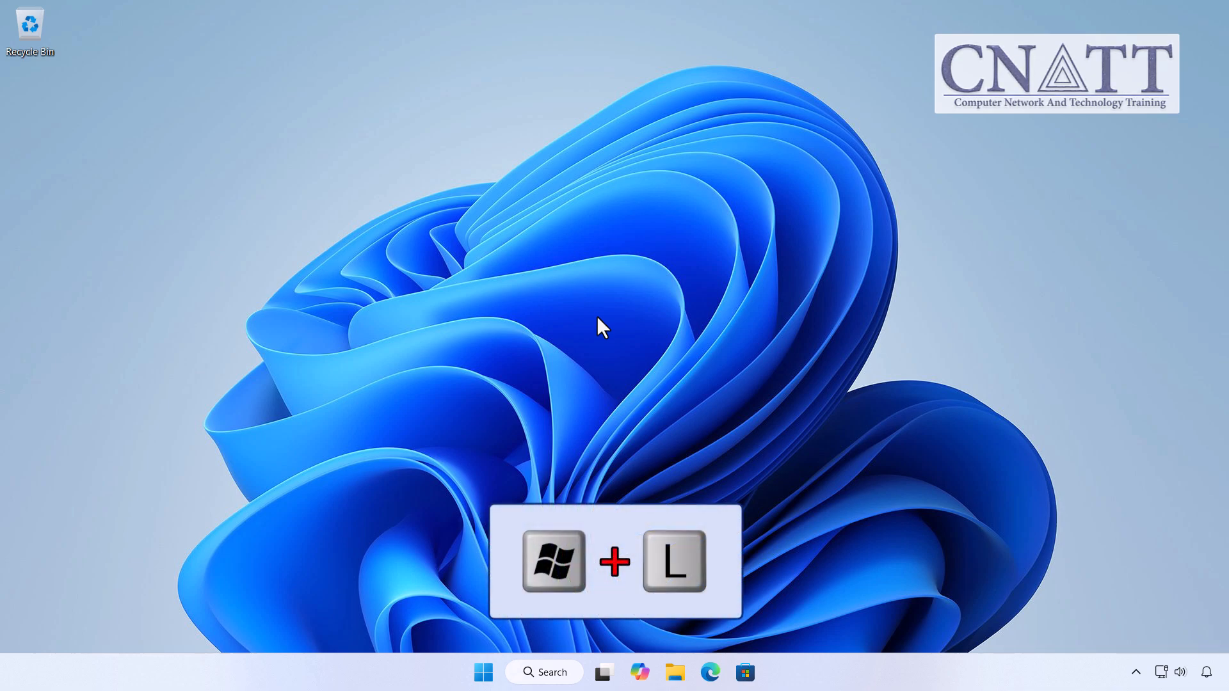
key("Win+L")
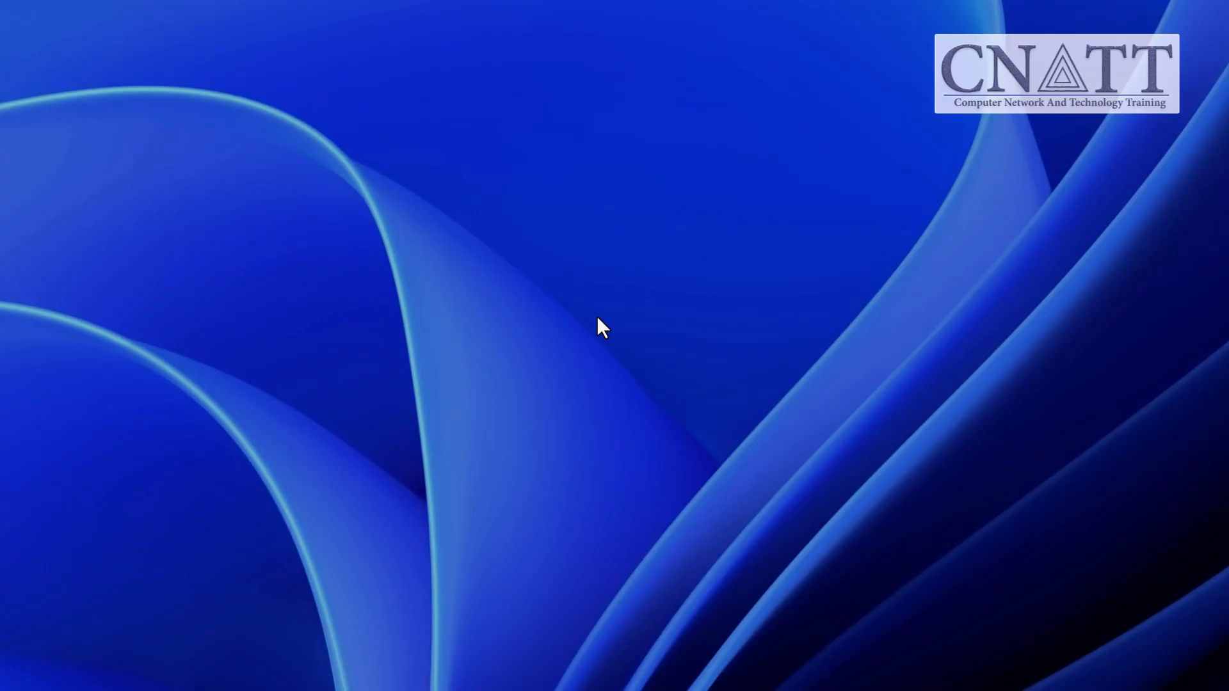
left_click(612, 326)
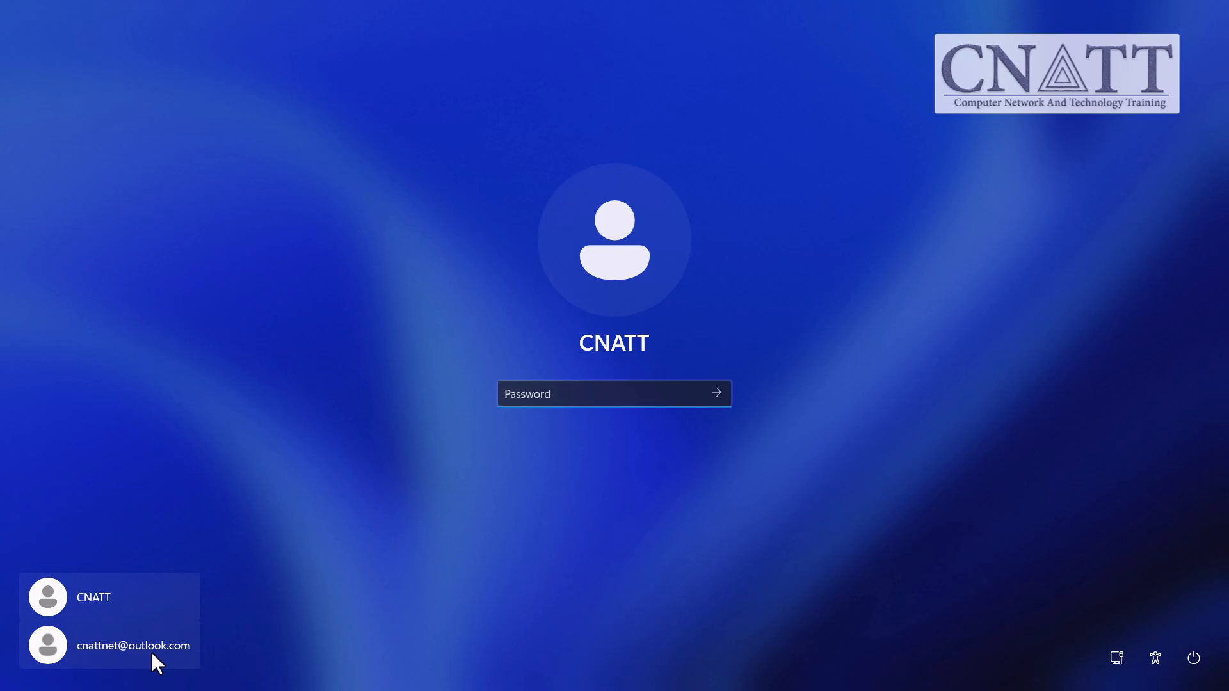
left_click(110, 645)
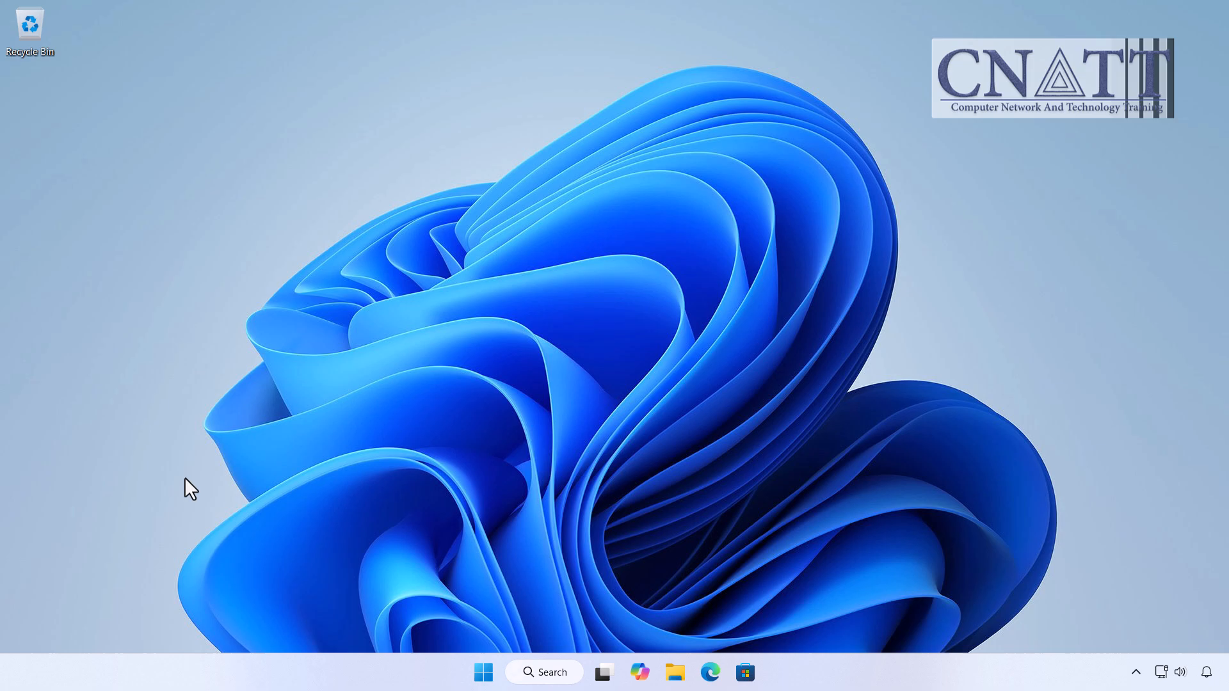
Use Ctrl+Alt+Delete security options to choose Switch user
key("ctrl")
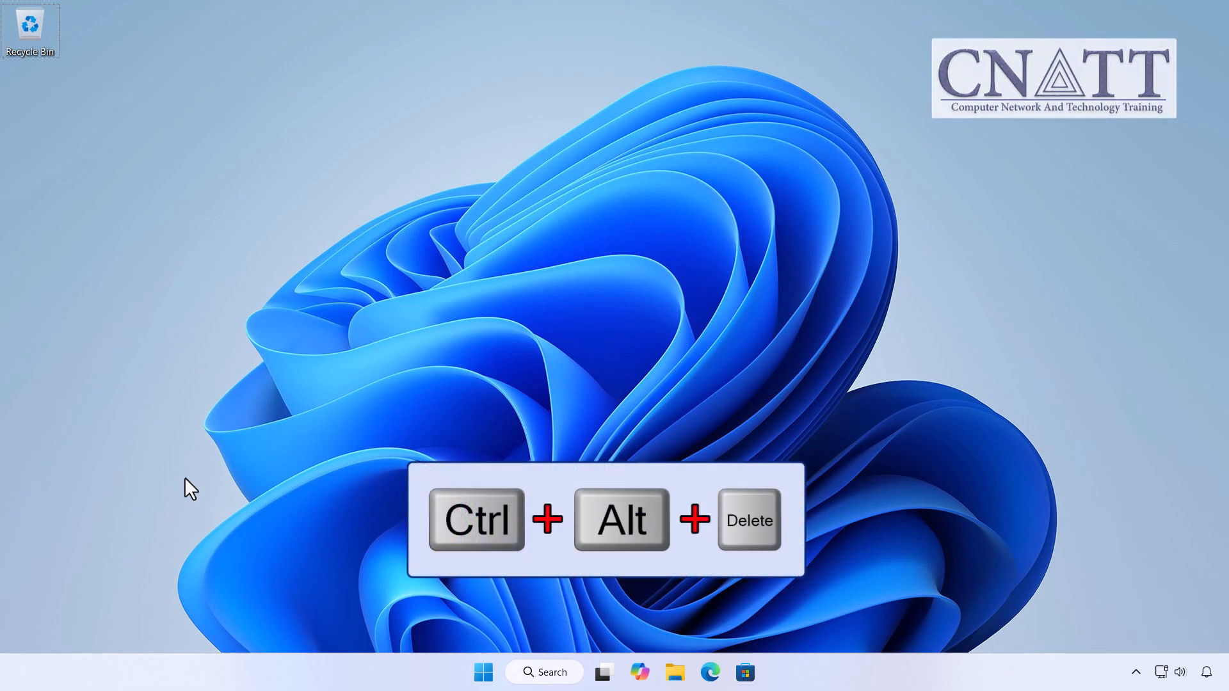
key("ctrl+alt+delete")
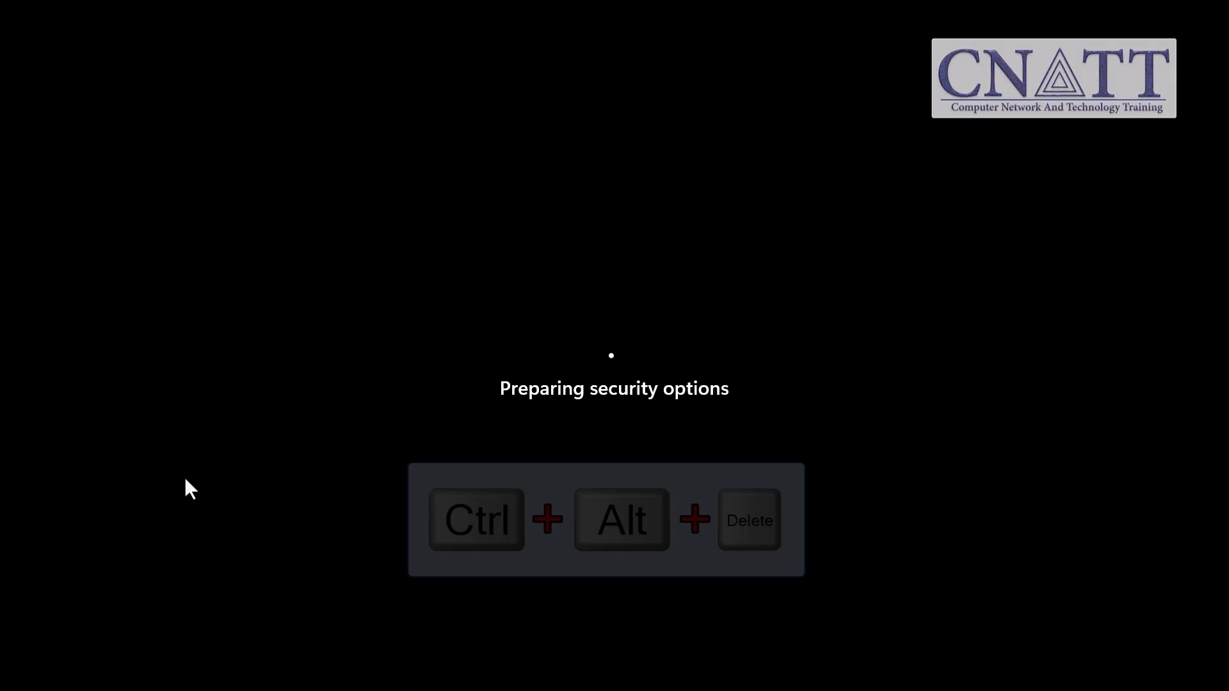
key("ctrl+alt+delete")
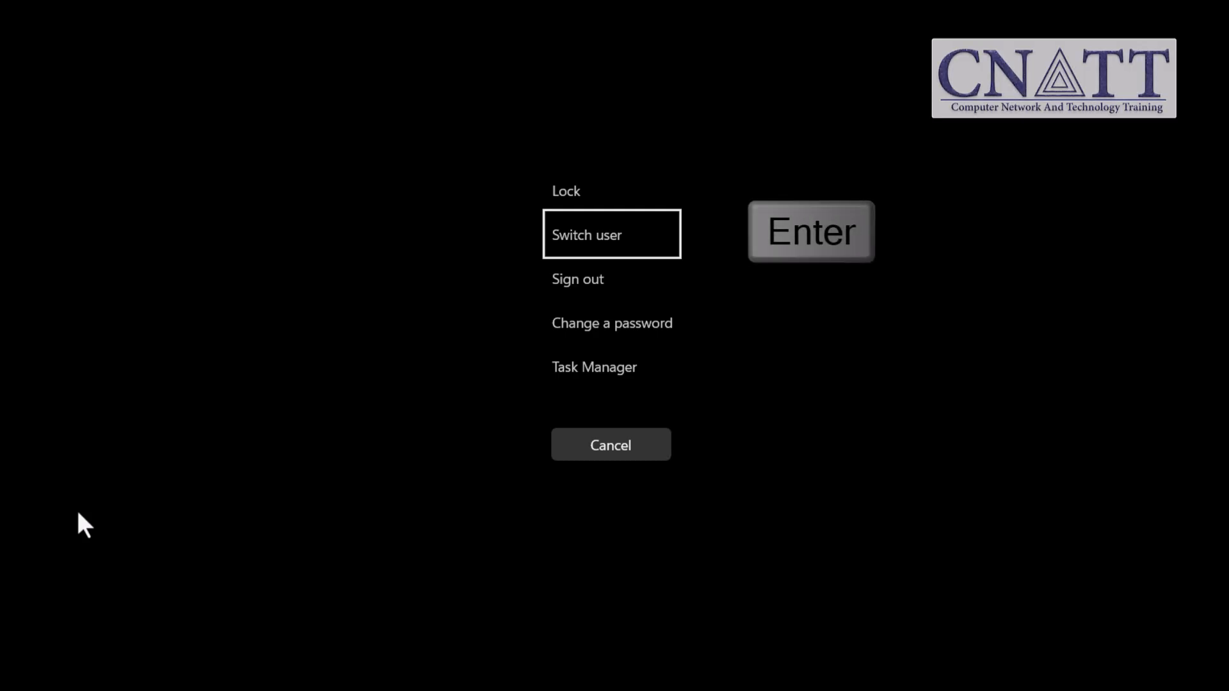
left_click(586, 234)
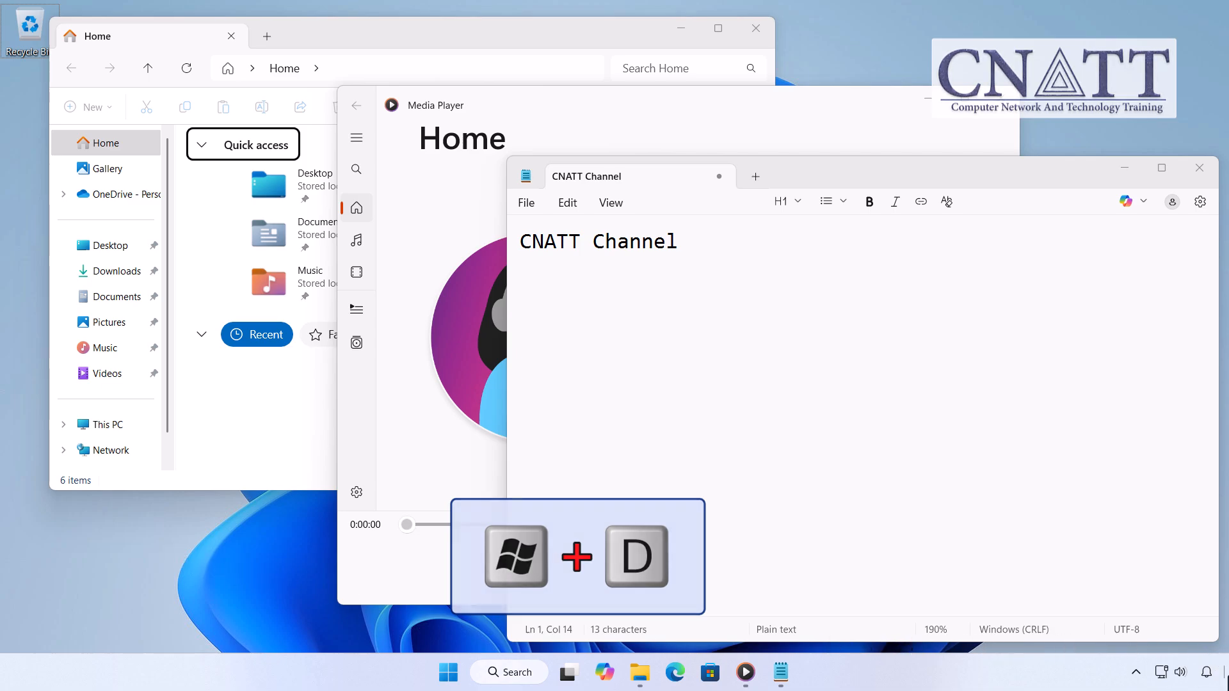
Close Notepad, then pick Switch user in the Shut Down Windows dialog via Alt+F4
key("win+d")
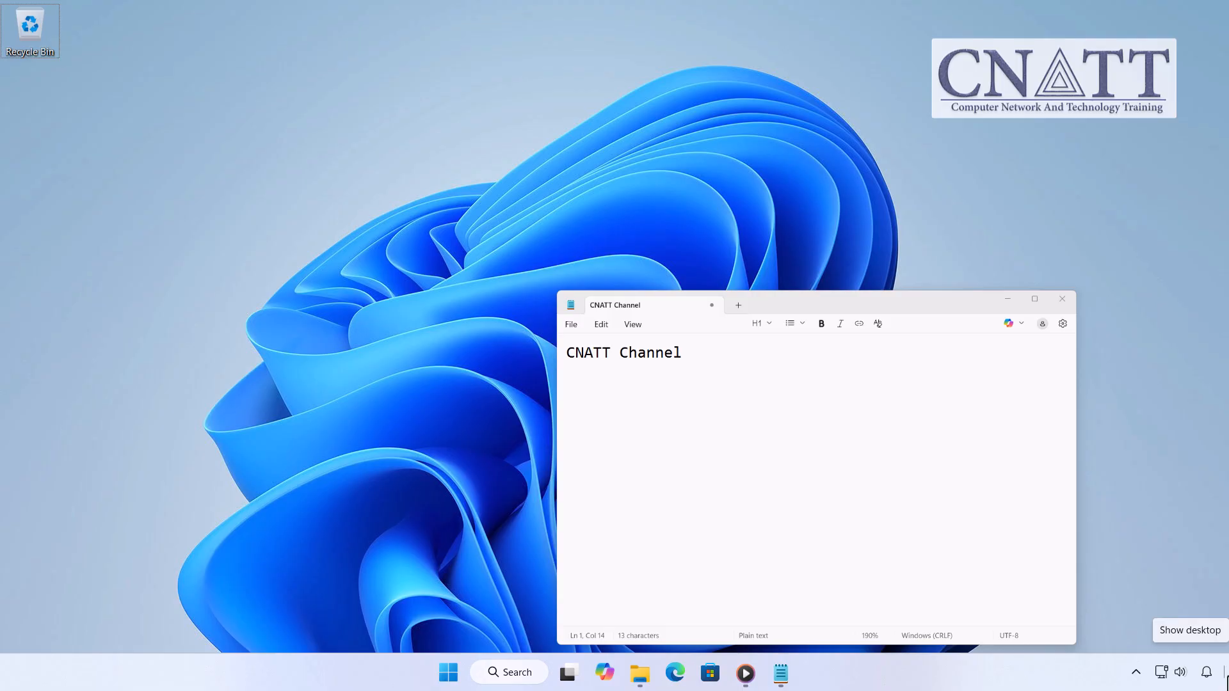
key("alt+F4")
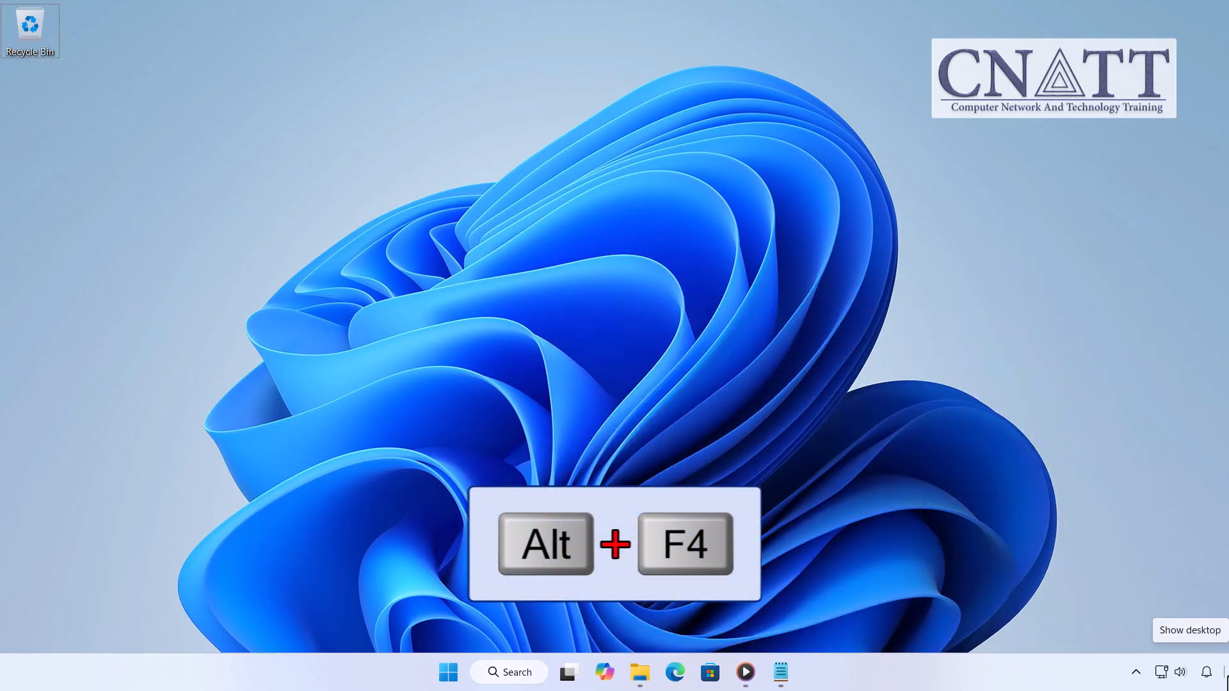
key("alt+f4")
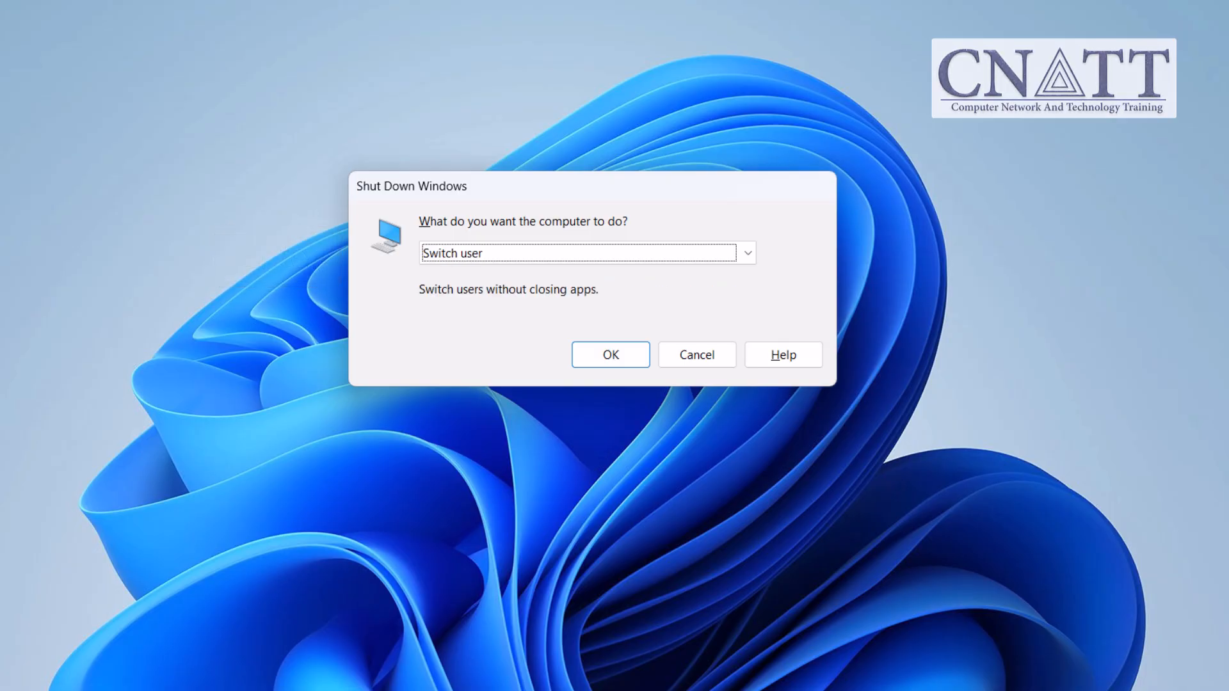
left_click(609, 354)
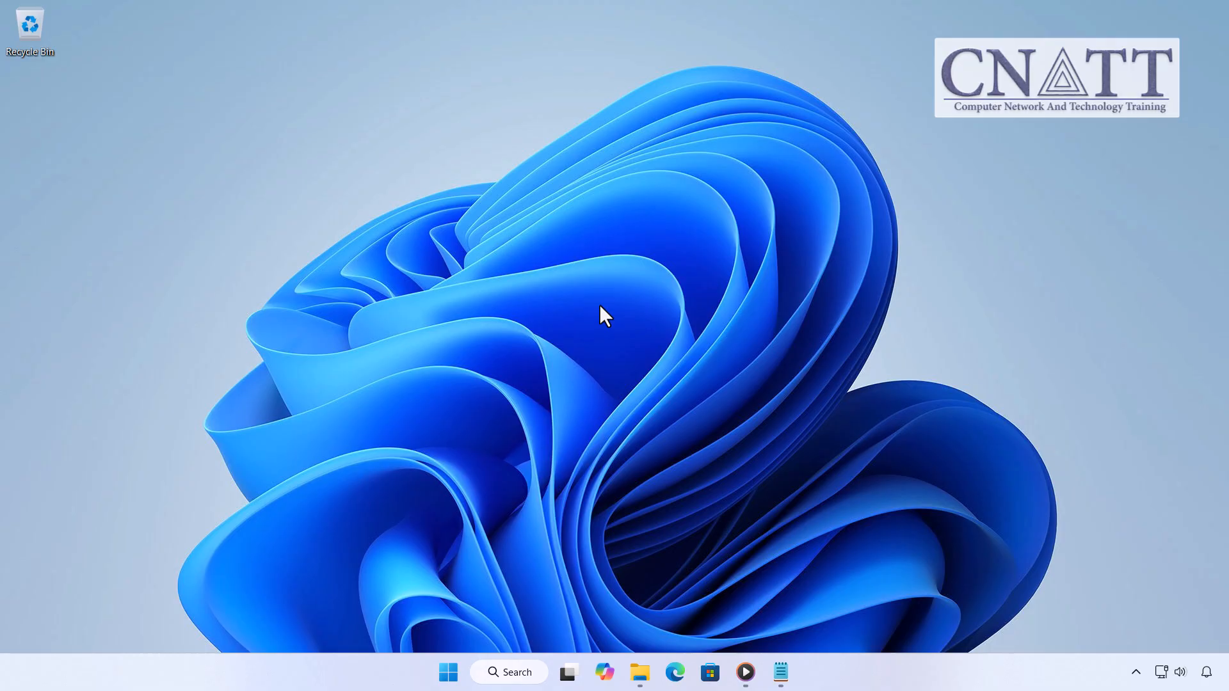
Launch Task Manager from the taskbar and show the Users page
key("ctrl+shift+esc")
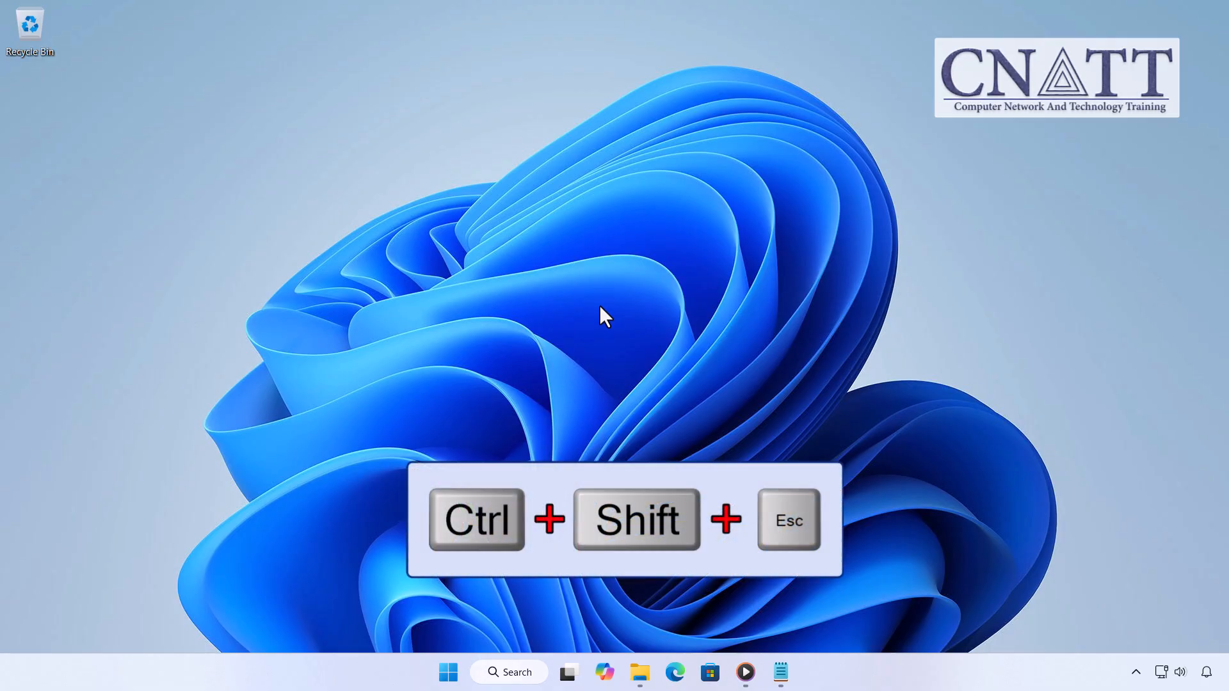
right_click(340, 676)
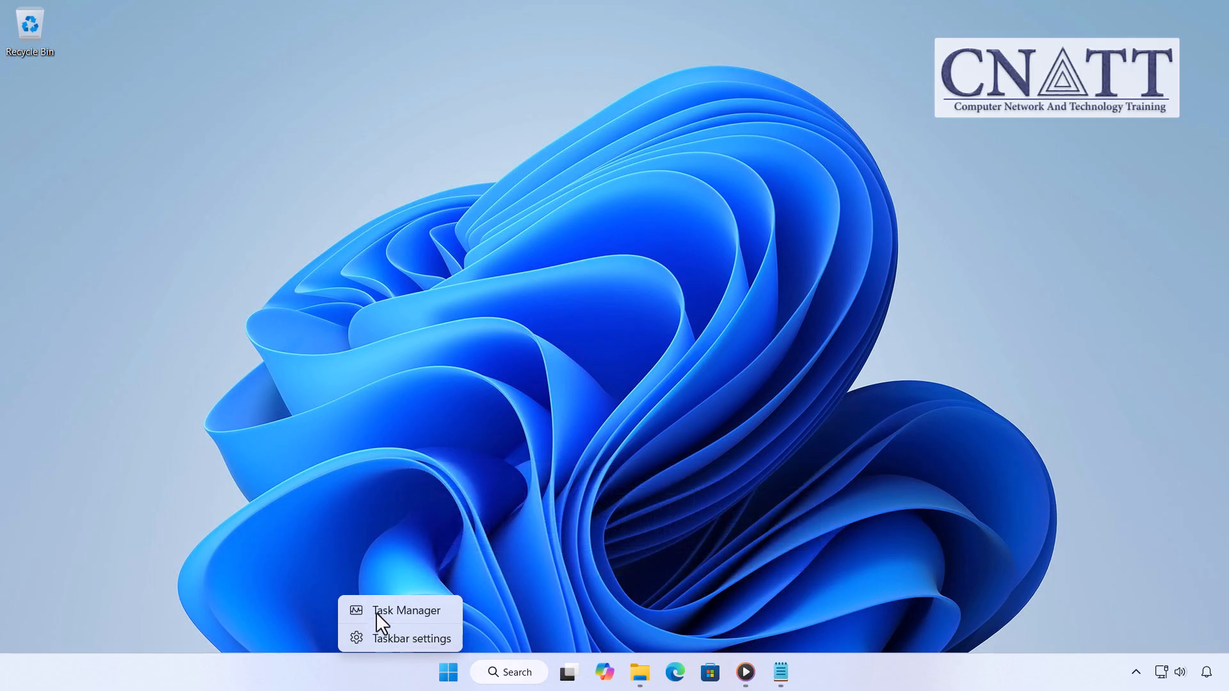
left_click(405, 609)
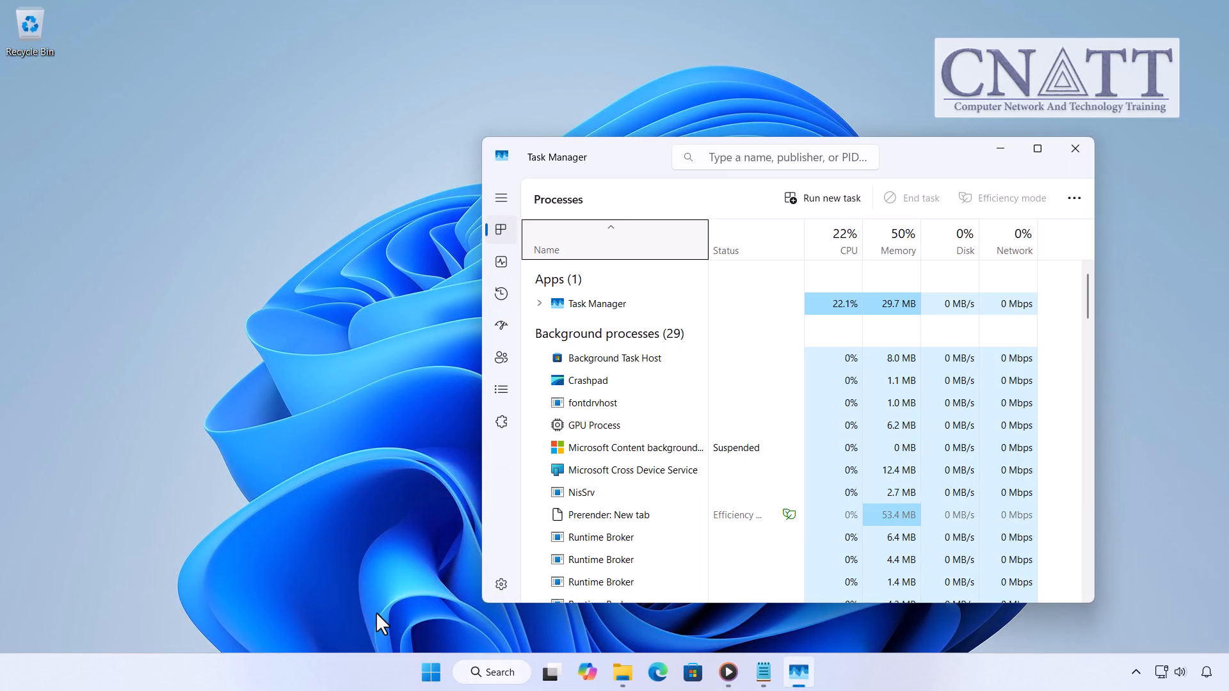
left_click(500, 357)
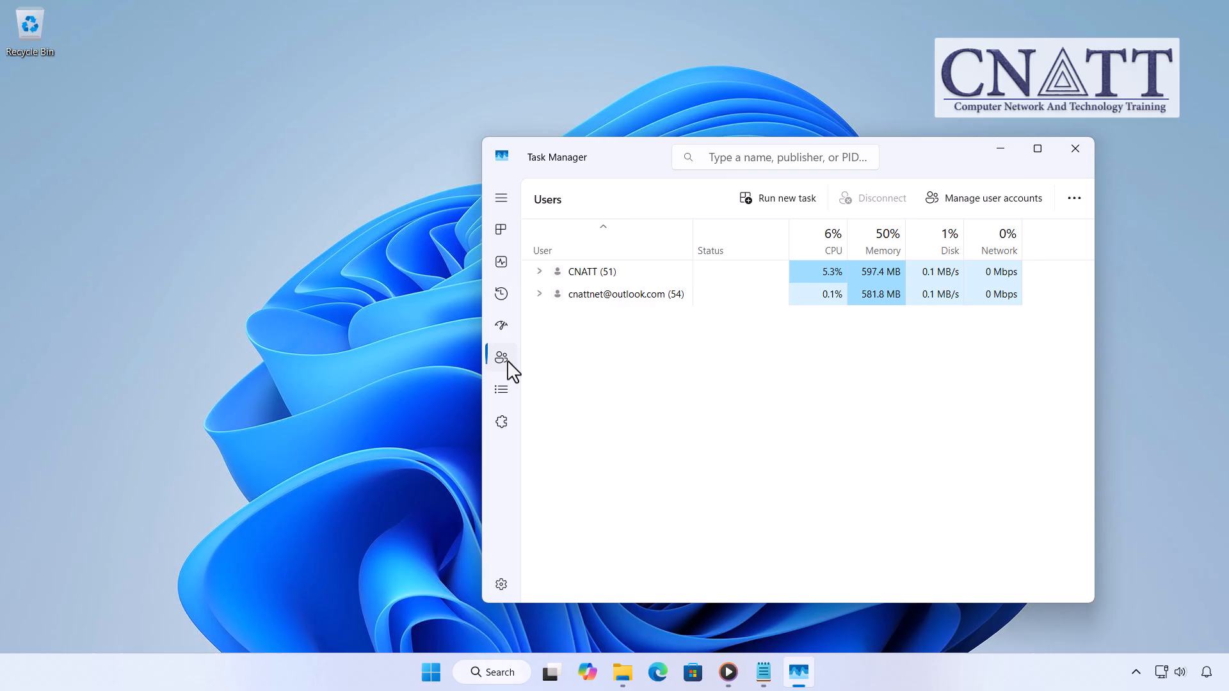
Switch to the second listed user account from its right-click options
right_click(626, 294)
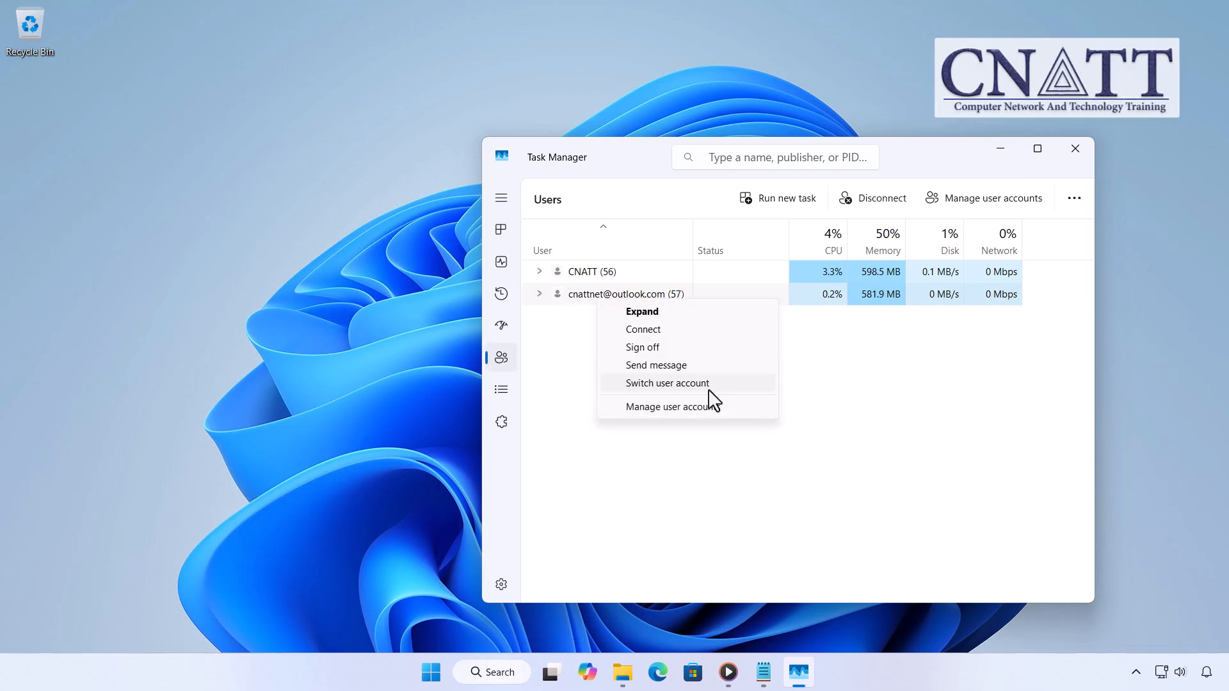
left_click(665, 383)
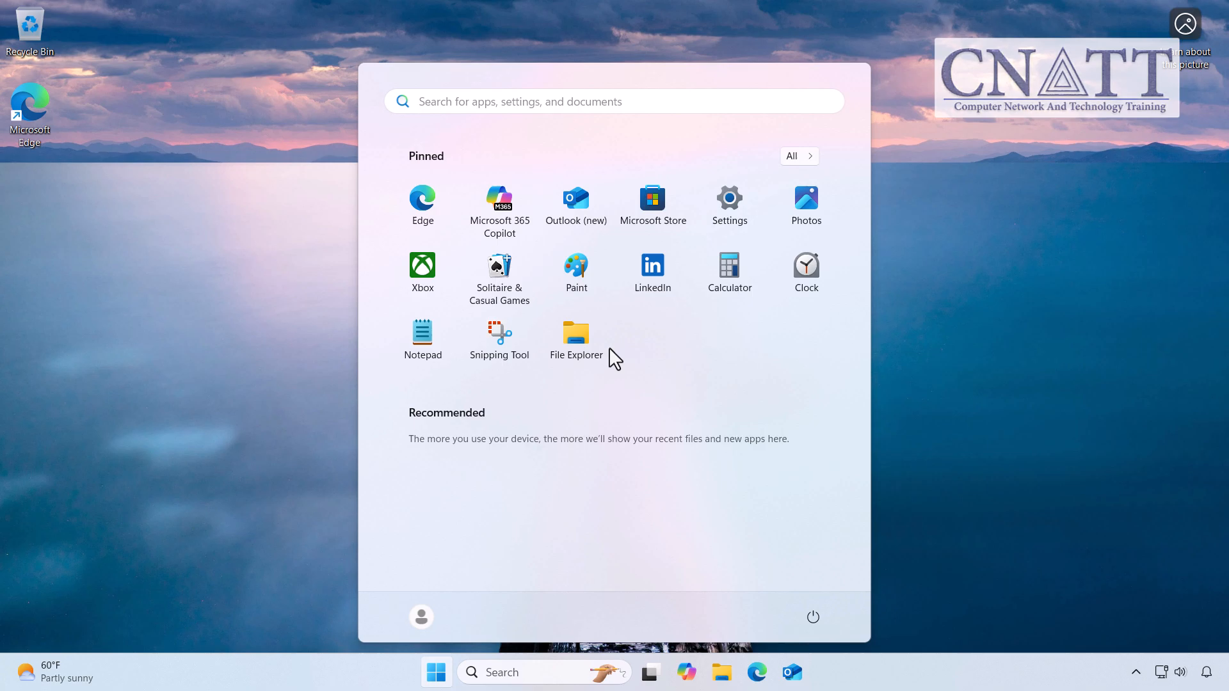
left_click(613, 101)
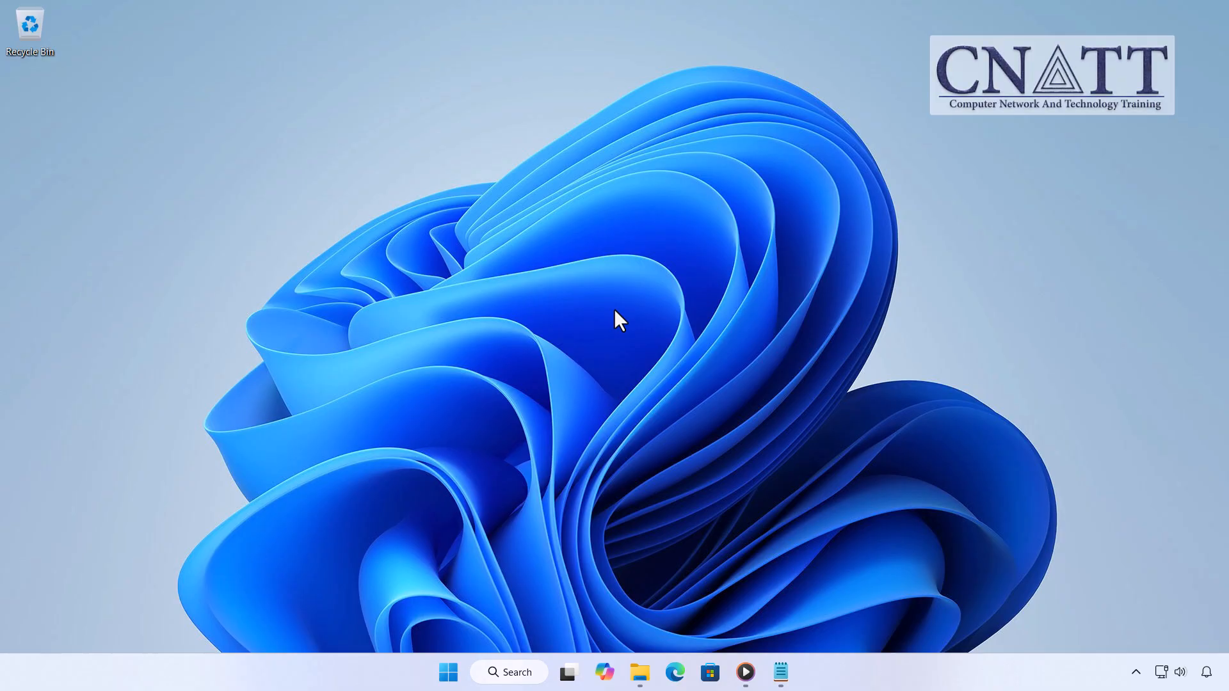
Run tsdiscon from the Run box to disconnect to the lock screen, then sign back in
right_click(448, 672)
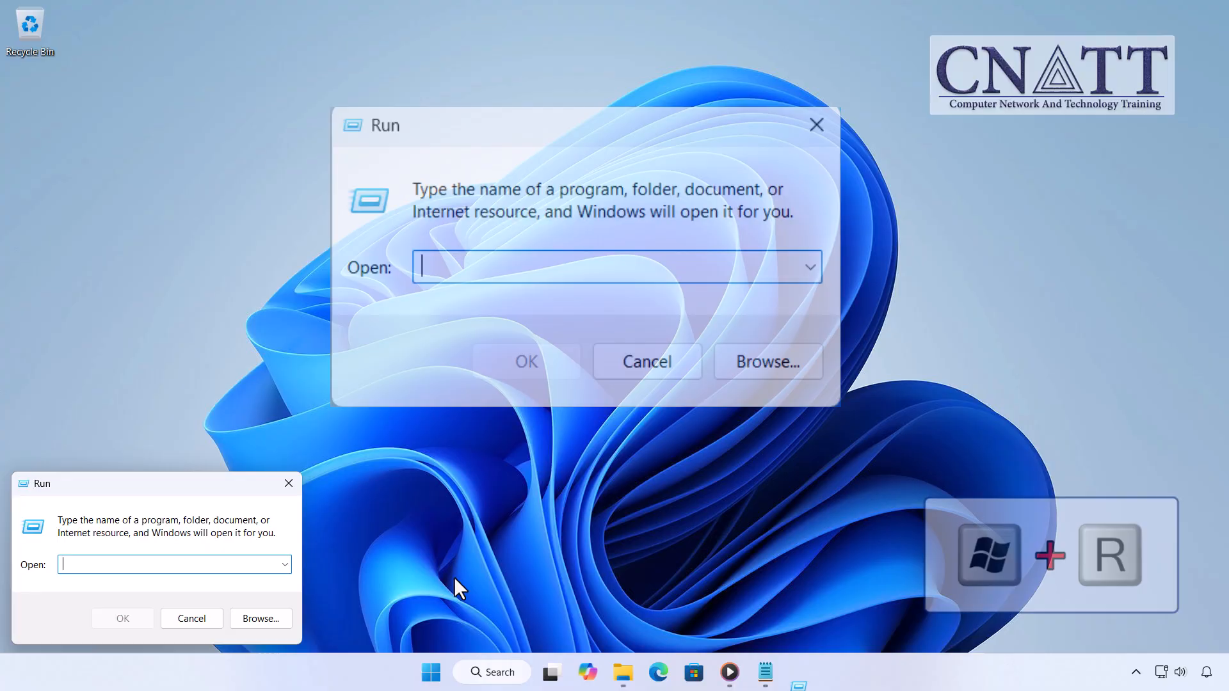
type("ts")
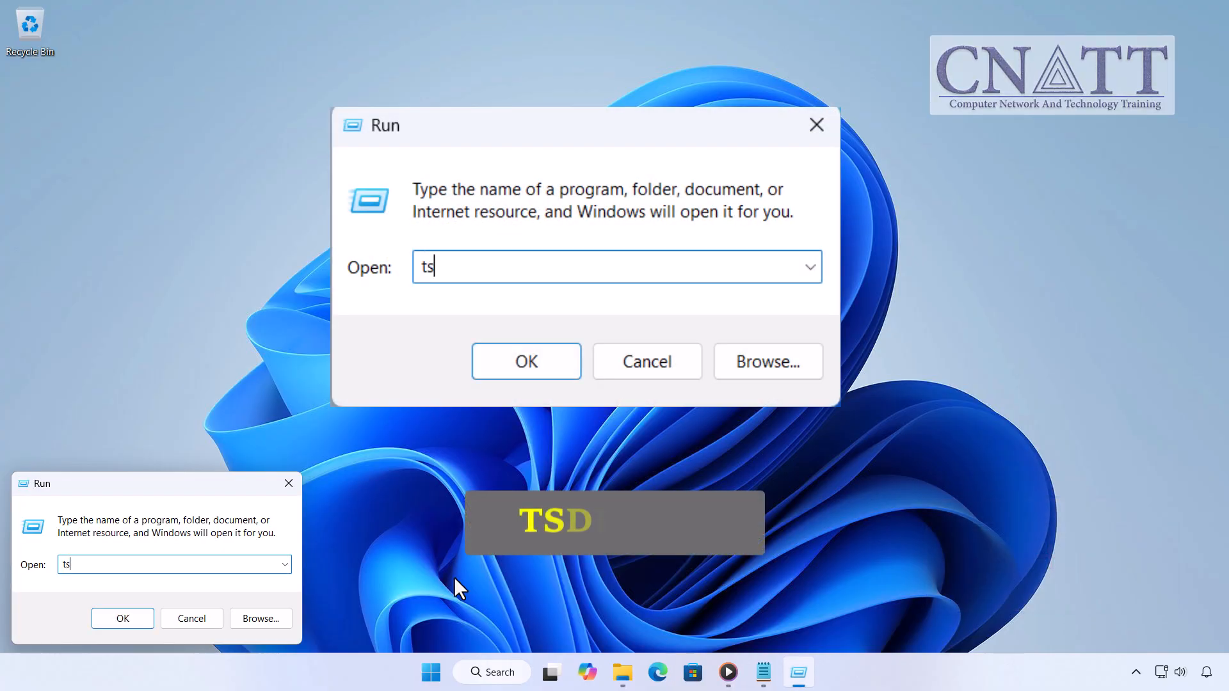
type("dis")
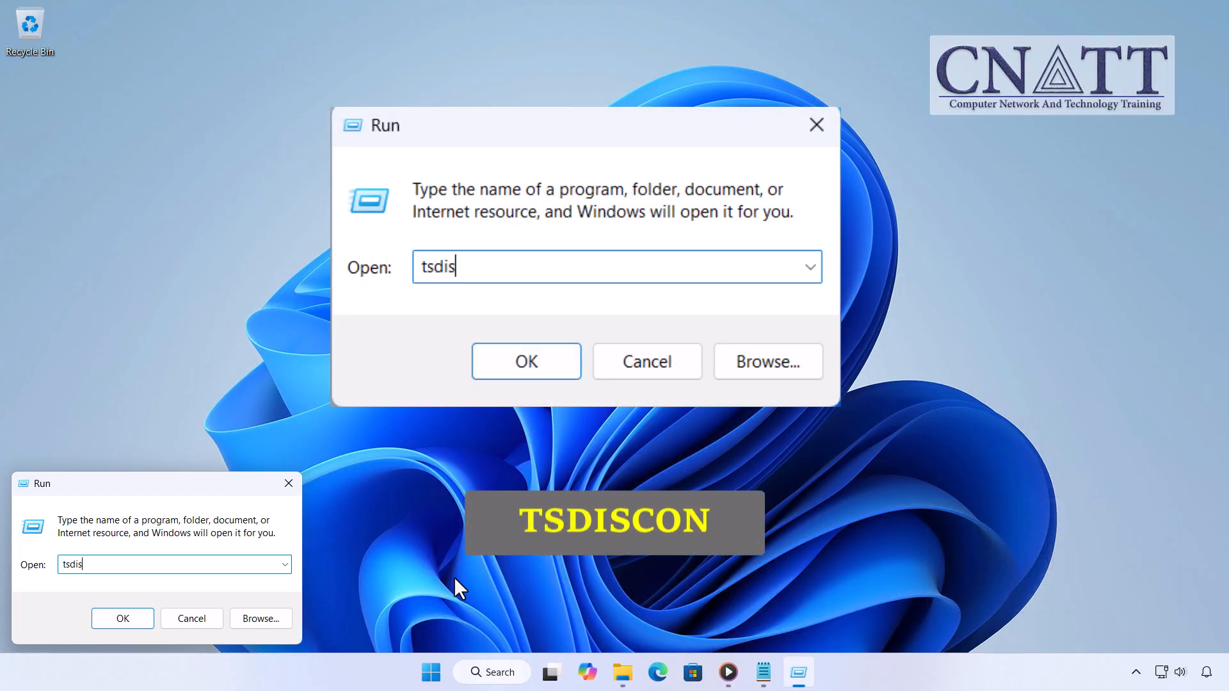
type("con")
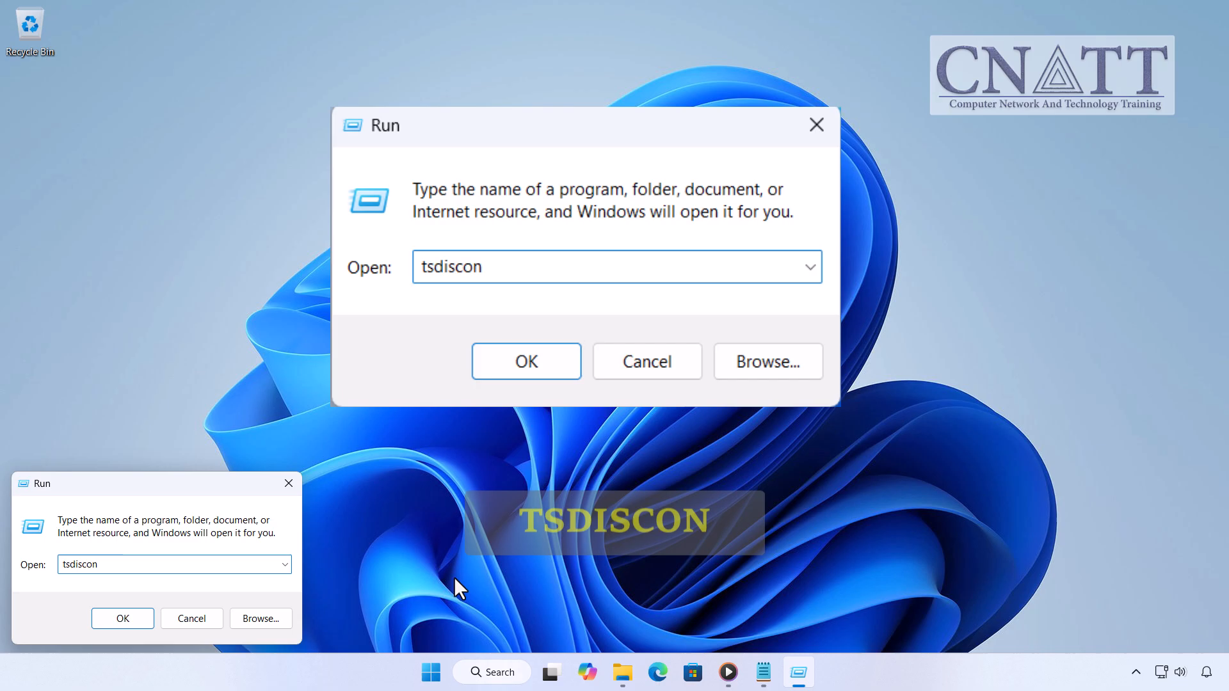
left_click(525, 361)
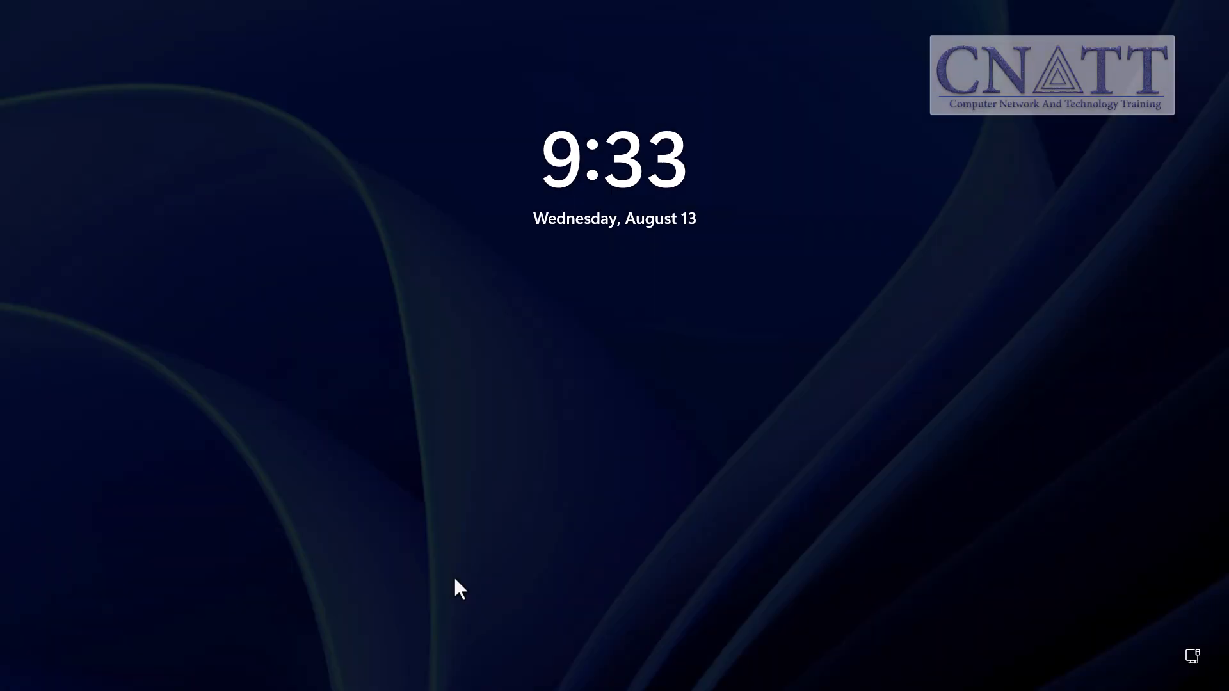
left_click(458, 587)
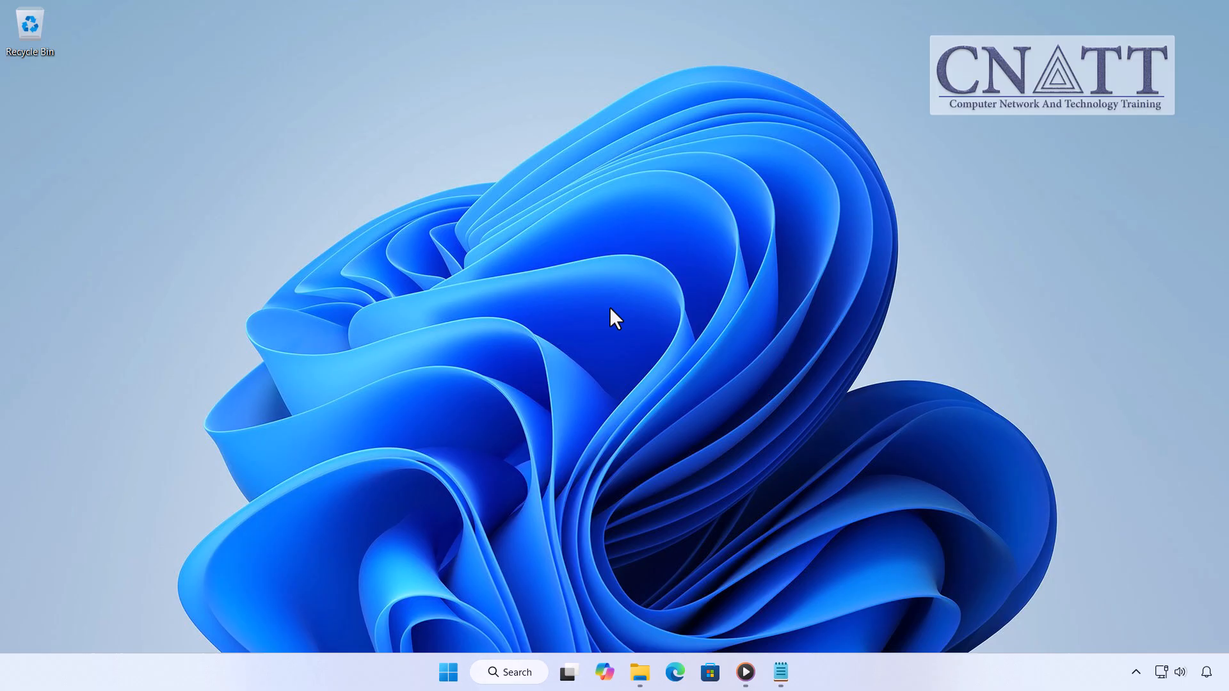
mouse_move(86, 151)
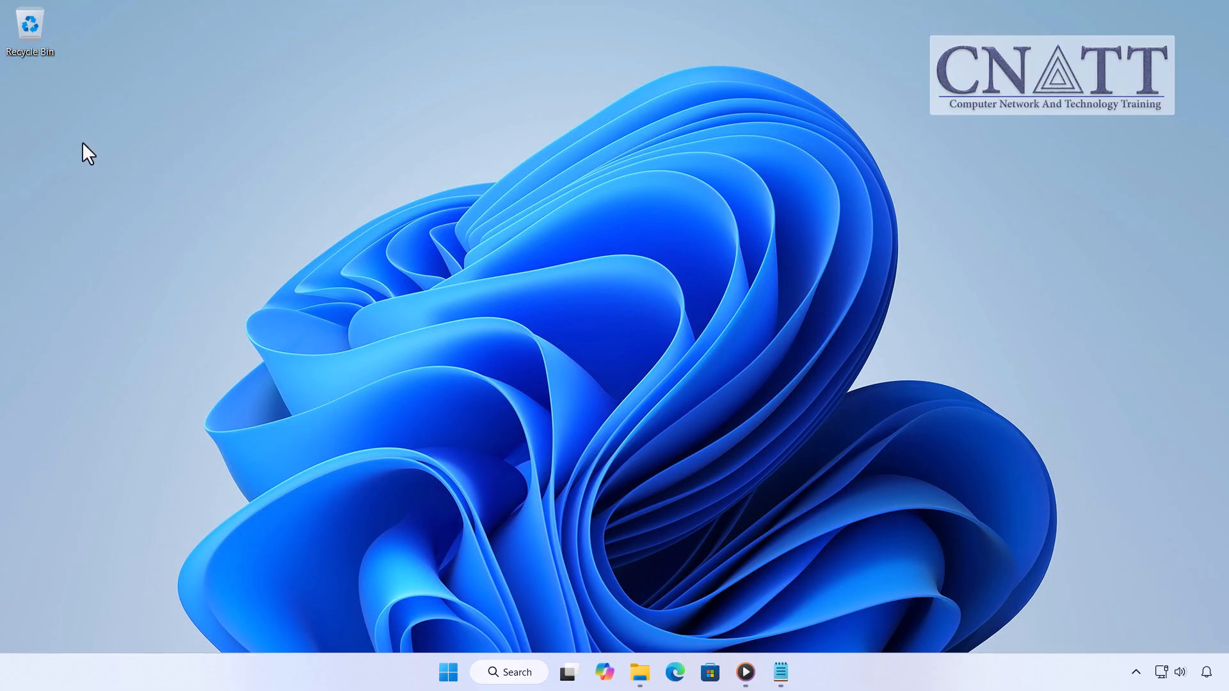
Start a new desktop shortcut targeting tsdiscon
right_click(86, 149)
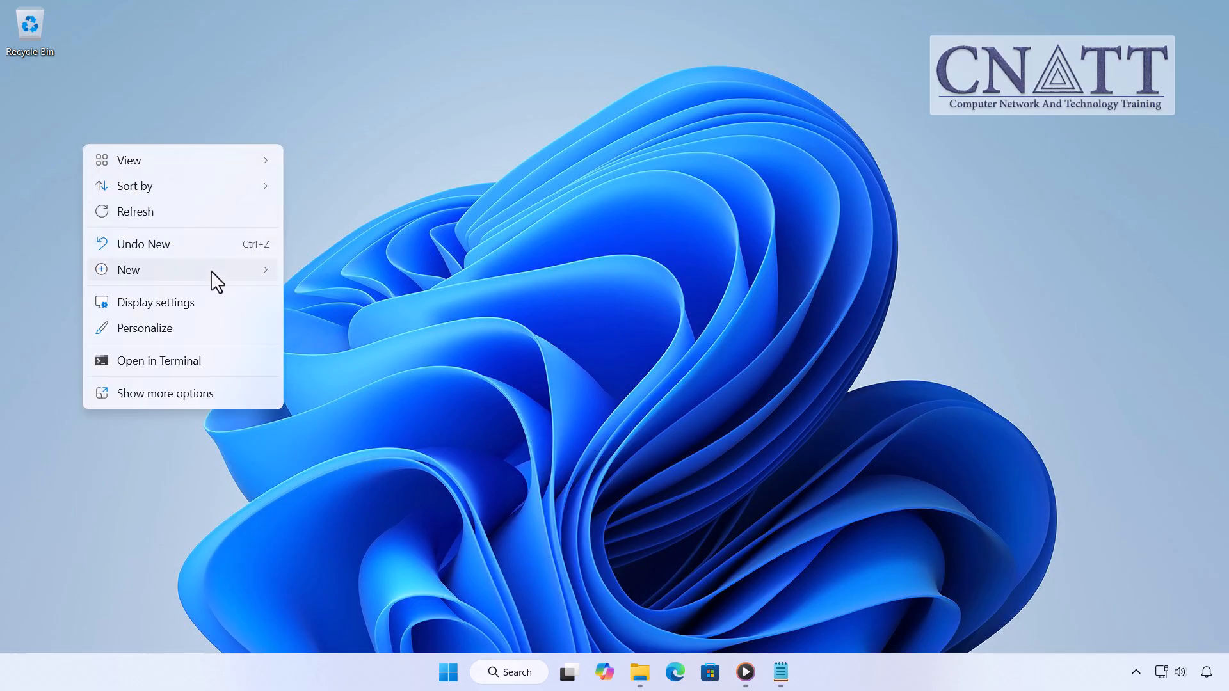
left_click(128, 270)
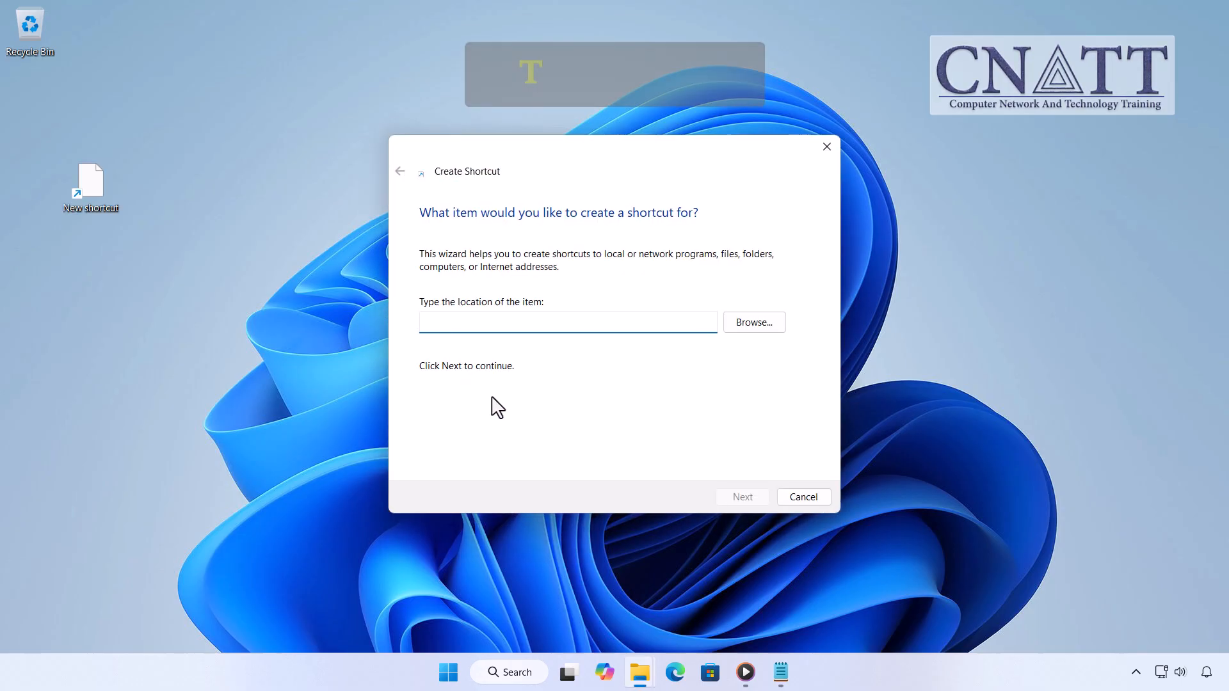
type("tsdis")
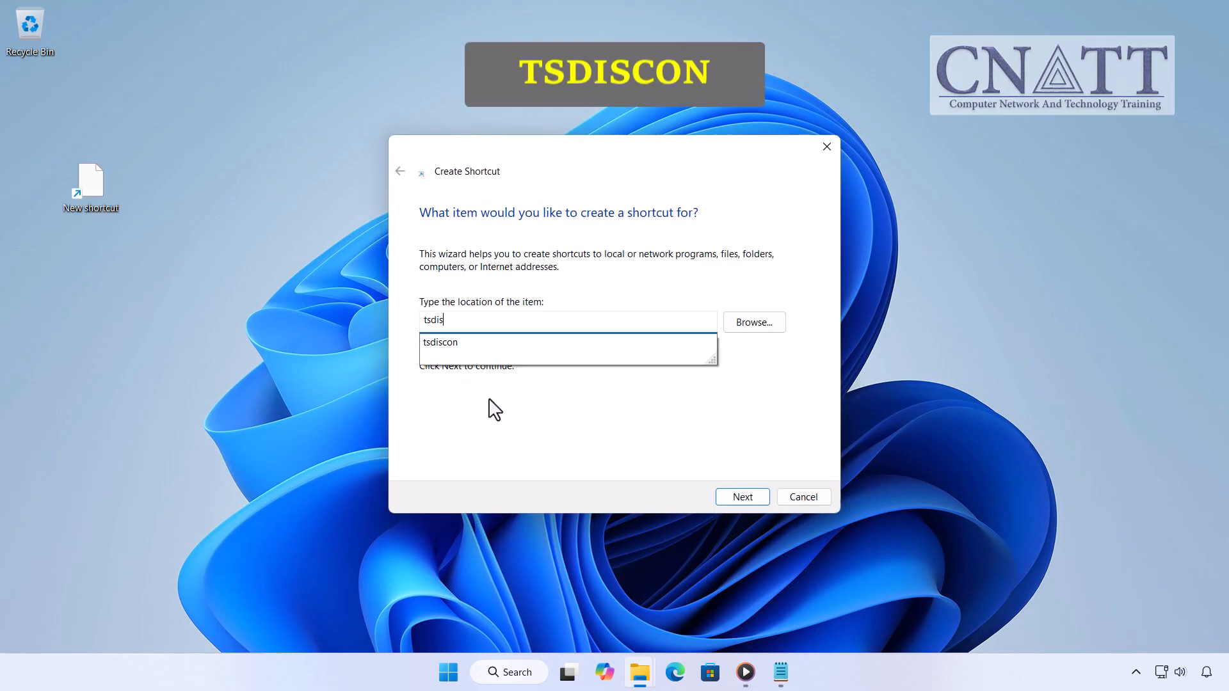
left_click(741, 497)
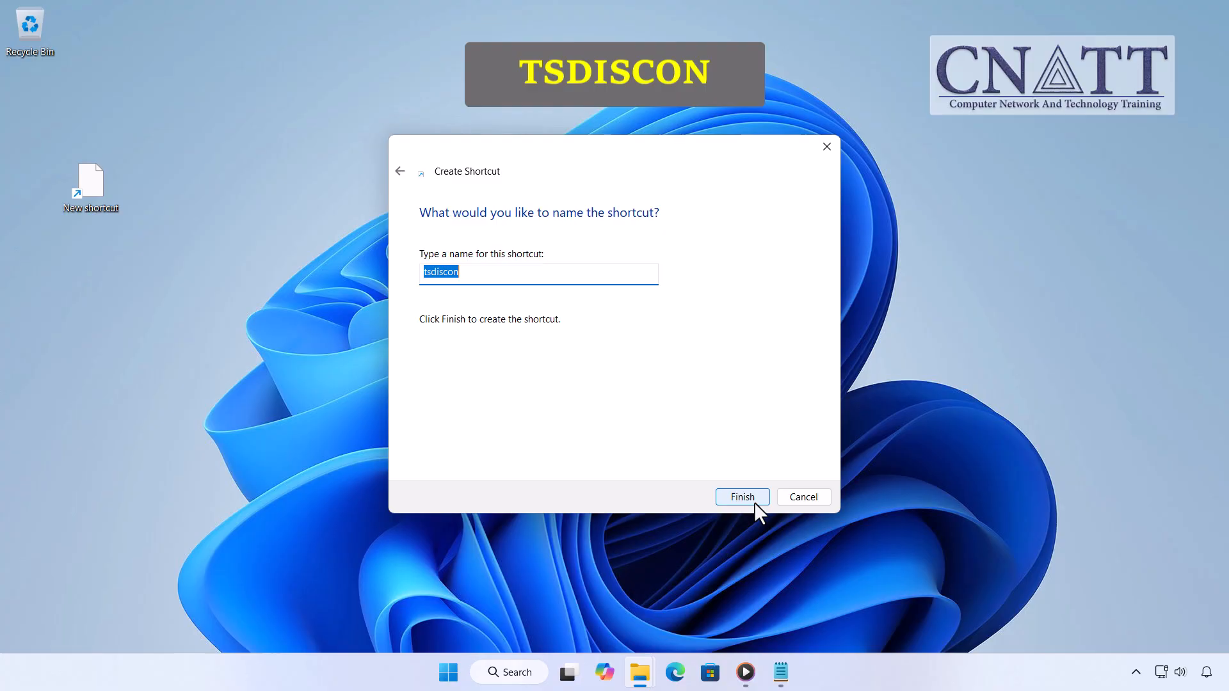
Name the shortcut 'Switch User', finish it and test it
type("Switch Us")
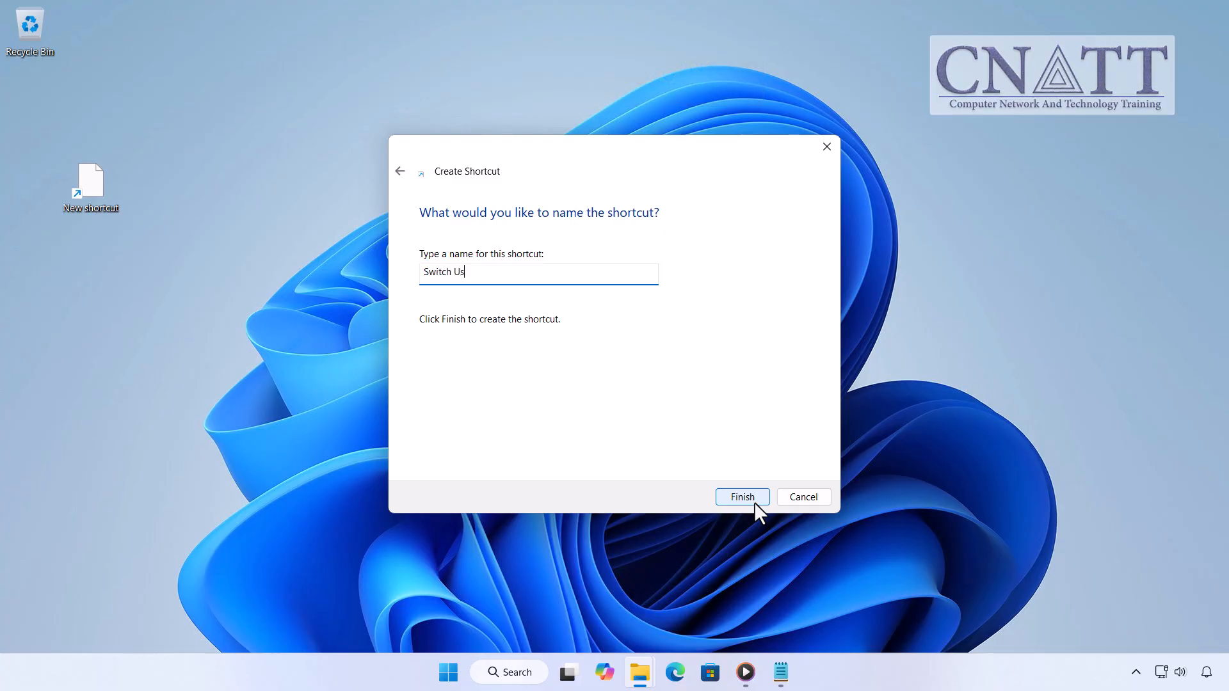
type("er")
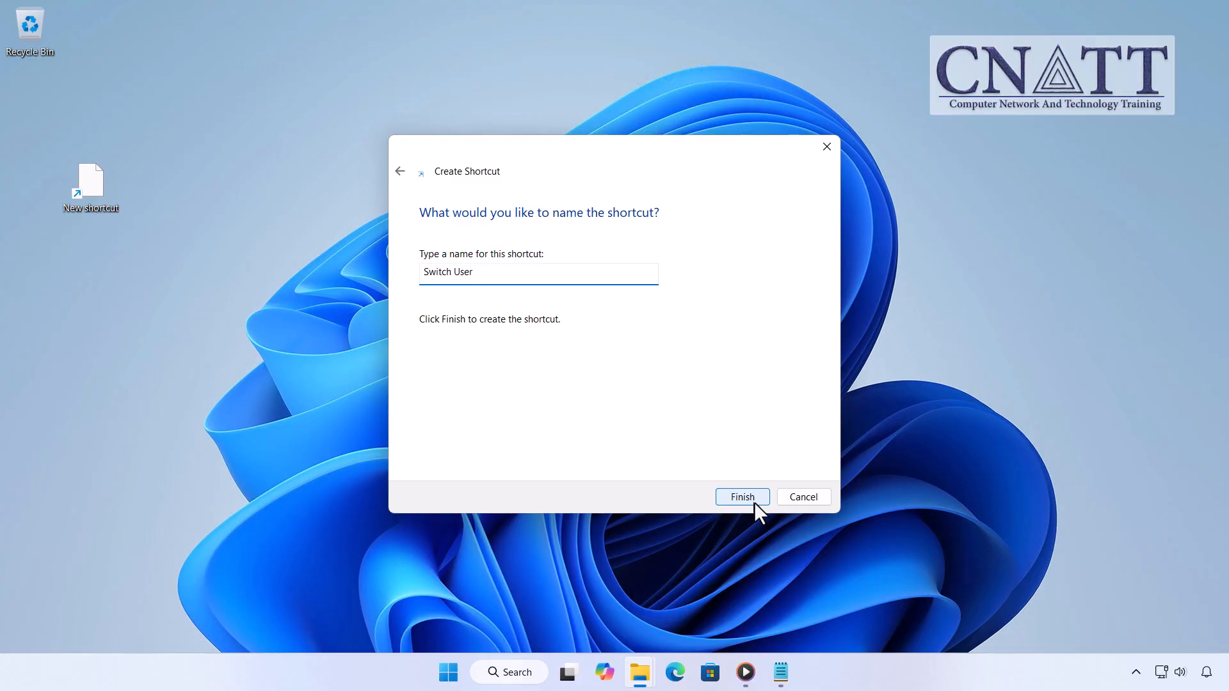
left_click(741, 496)
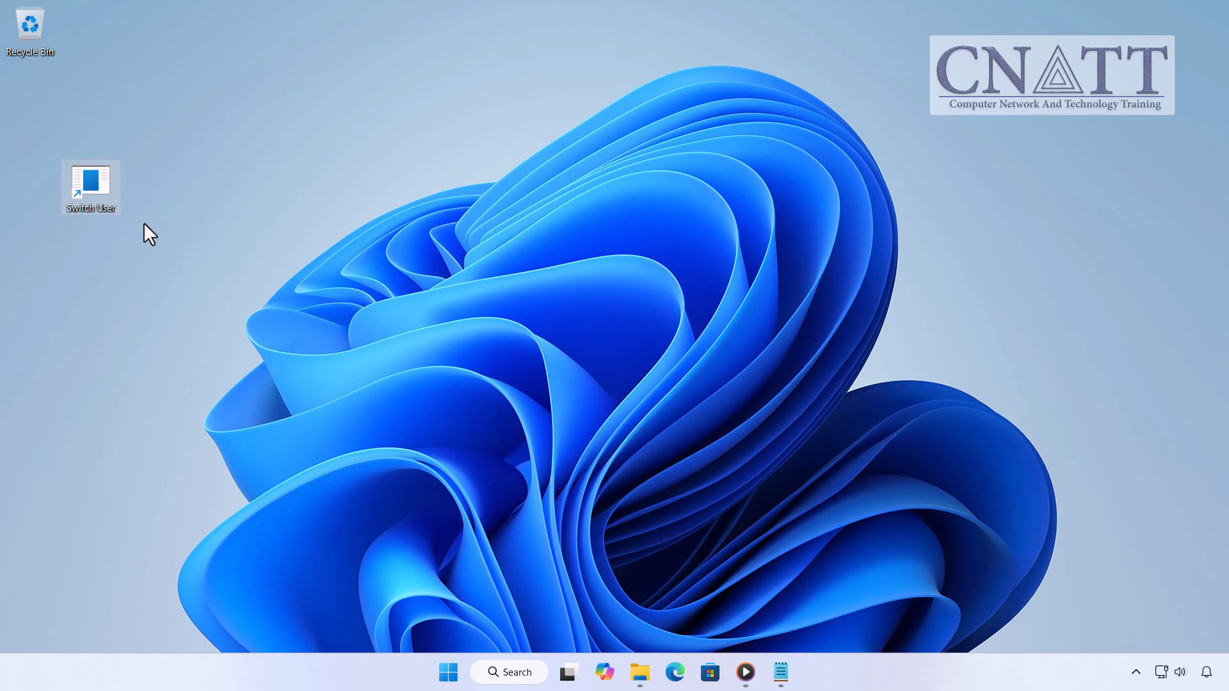
double_click(90, 181)
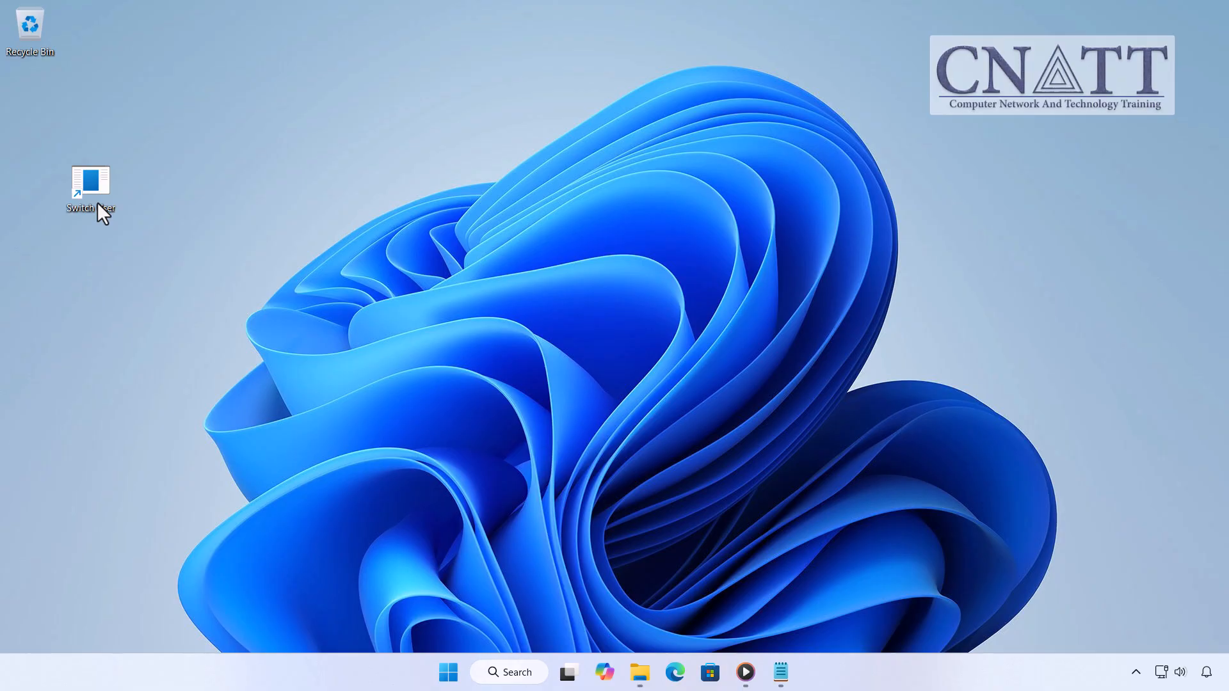
In the Switch User shortcut's properties, reach Change Icon and browse the icon list
right_click(90, 180)
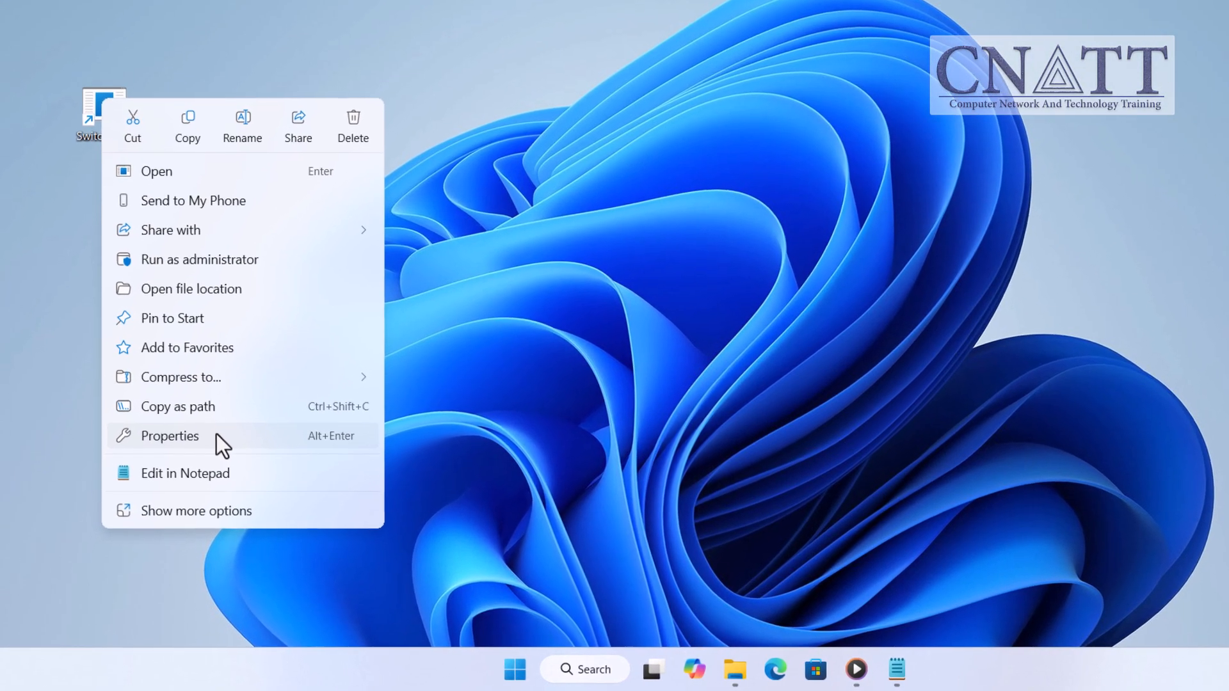
left_click(169, 435)
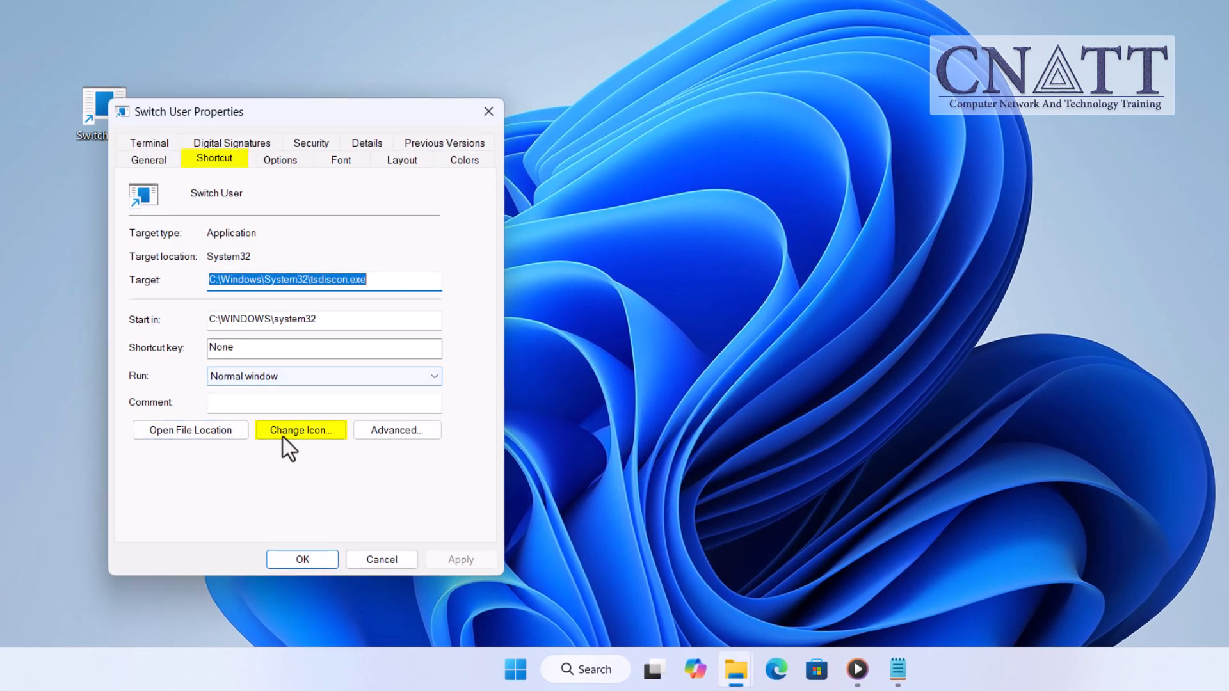
left_click(299, 430)
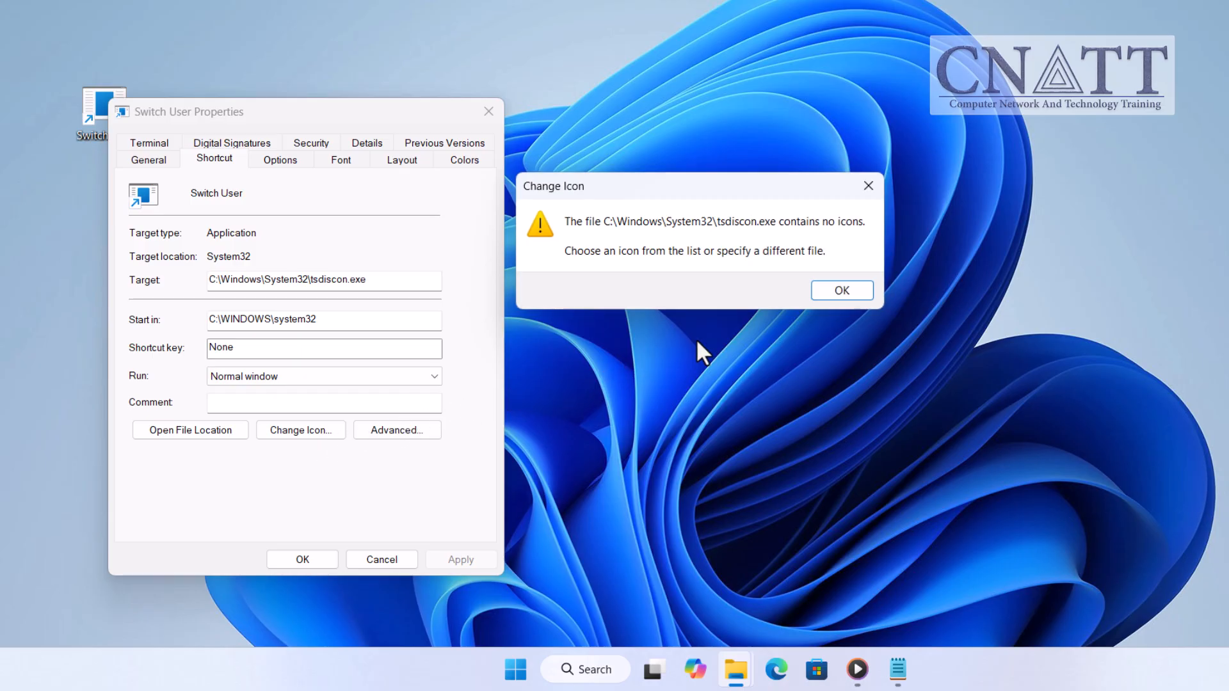
left_click(840, 291)
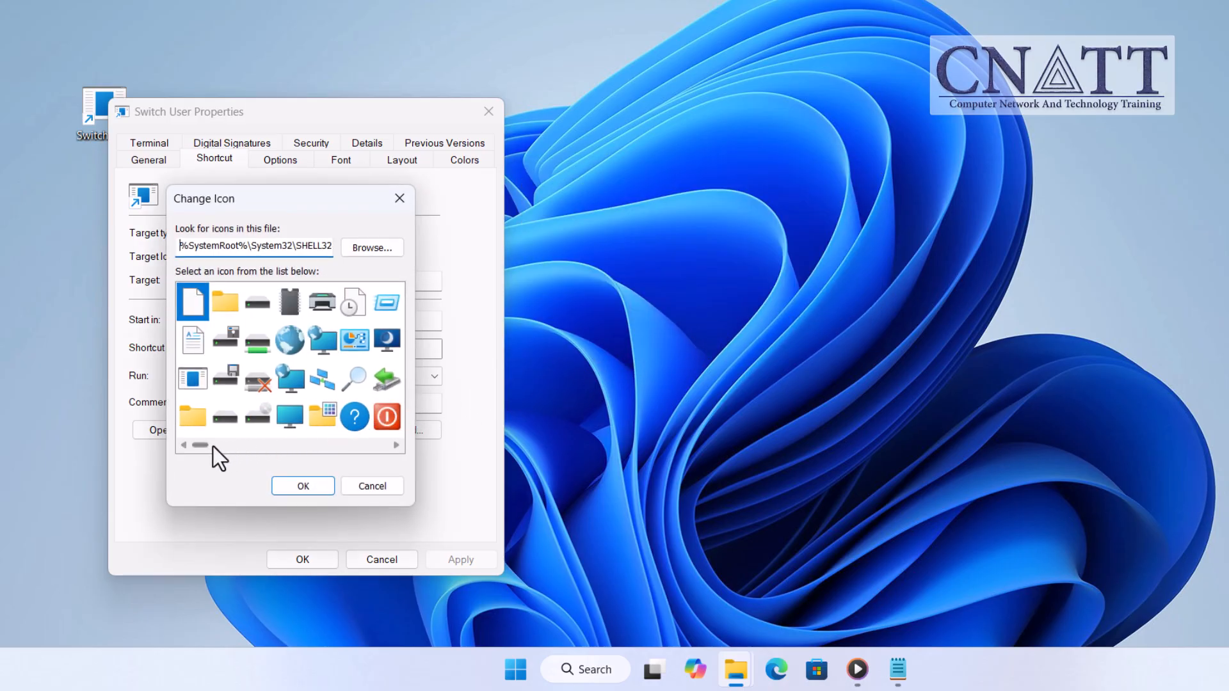
scroll("right", 3)
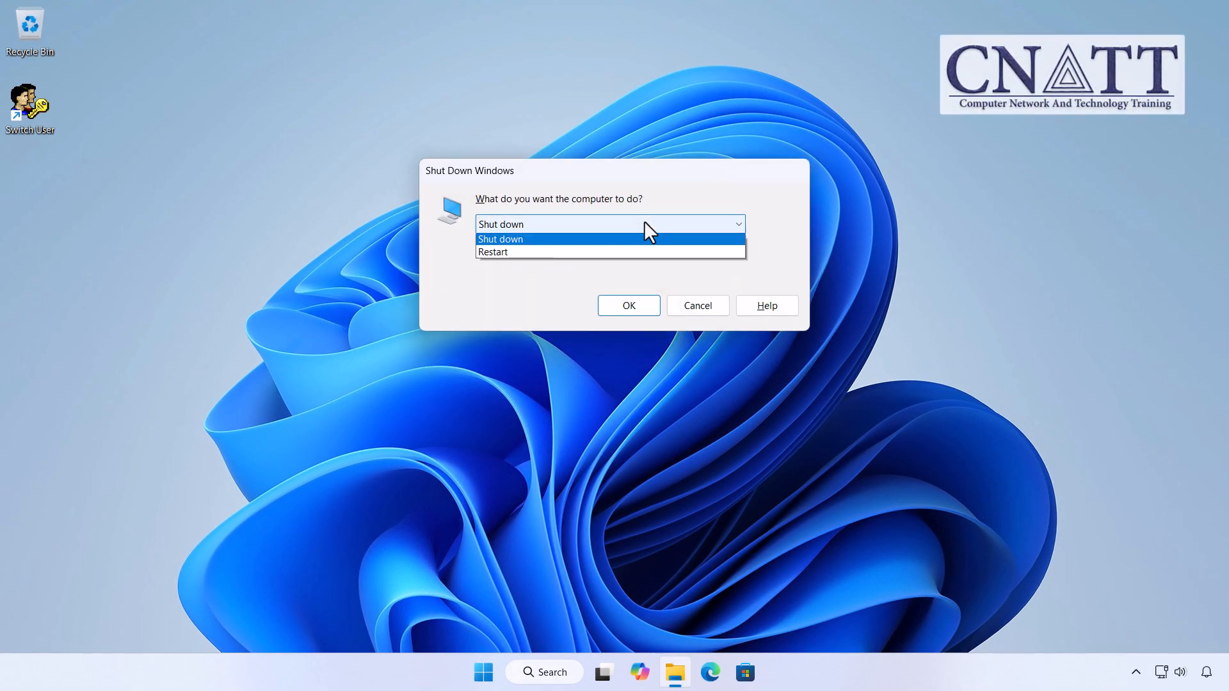
left_click(500, 239)
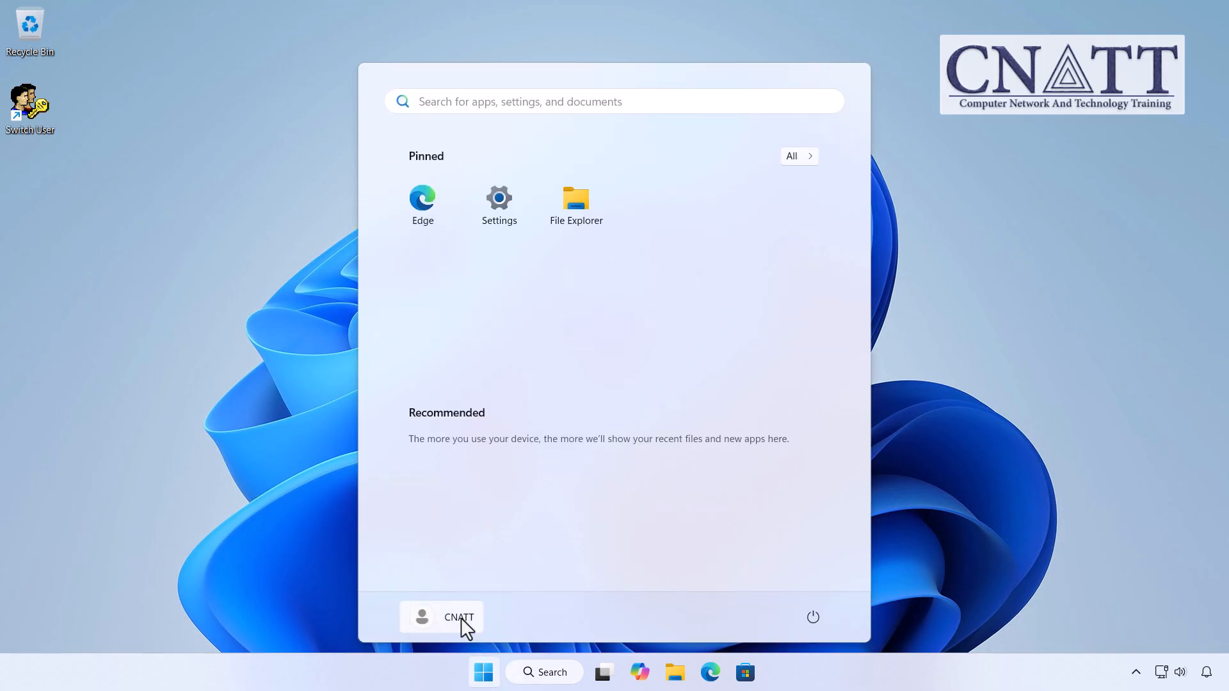
left_click(458, 617)
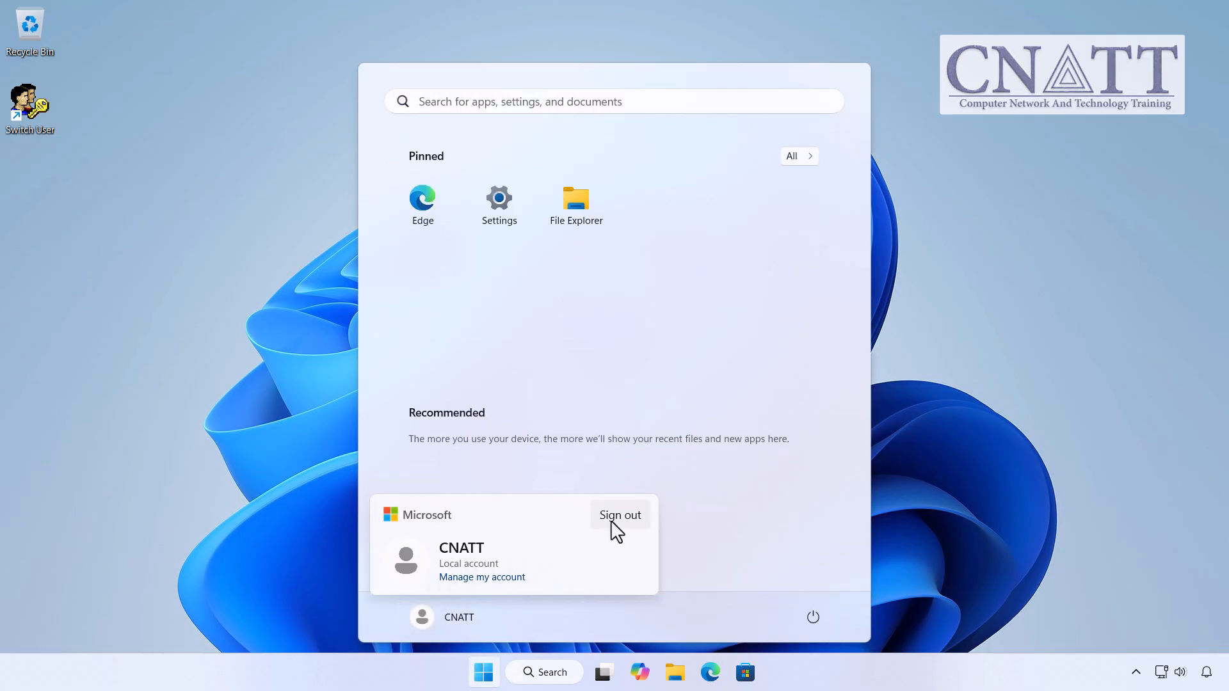
left_click(619, 514)
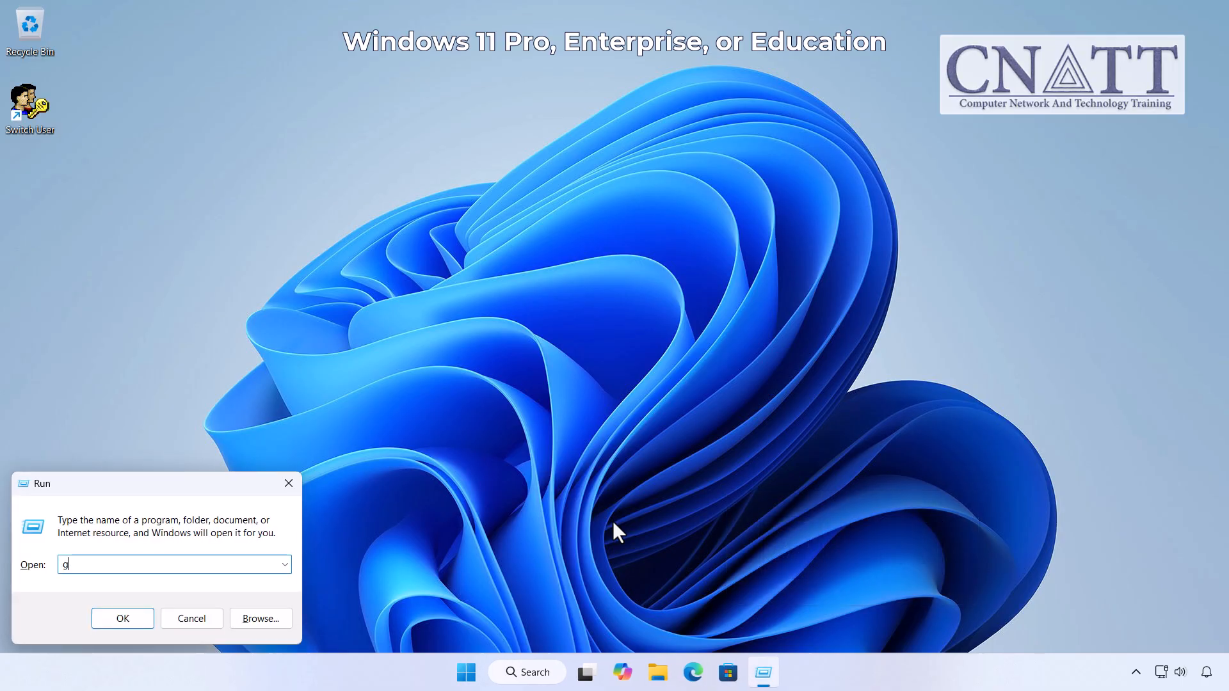
Run gpedit.msc from the Run box to launch the Local Group Policy Editor
type("pedit.ms")
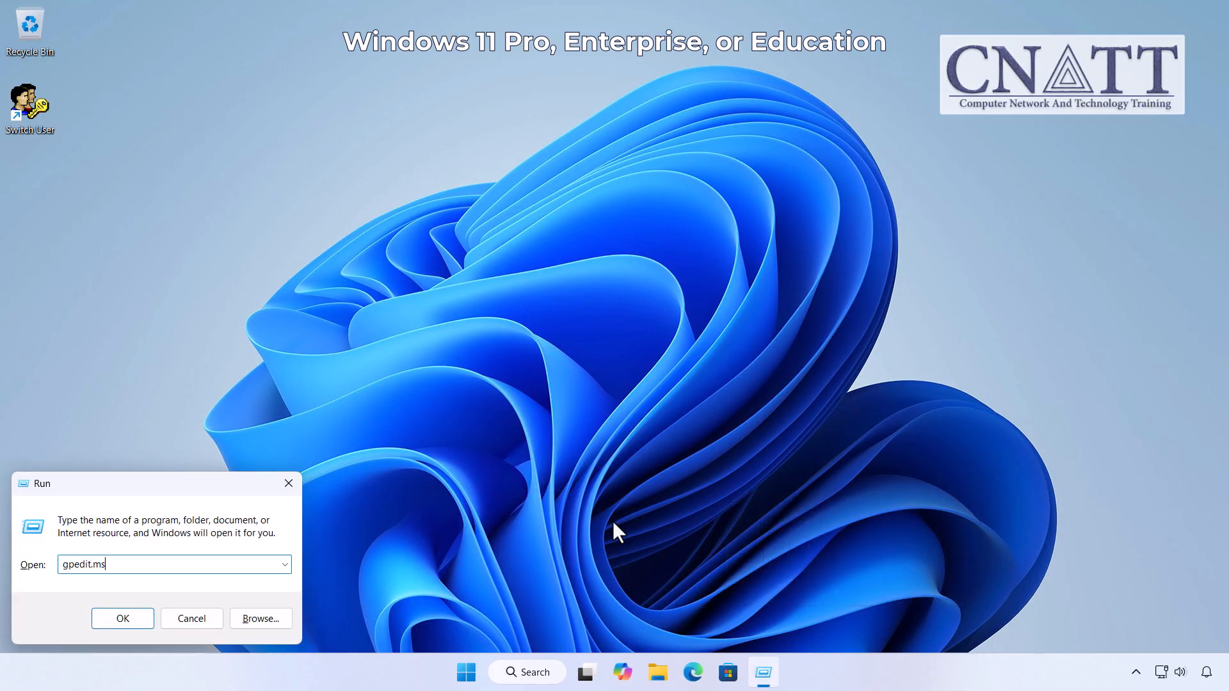
left_click(121, 618)
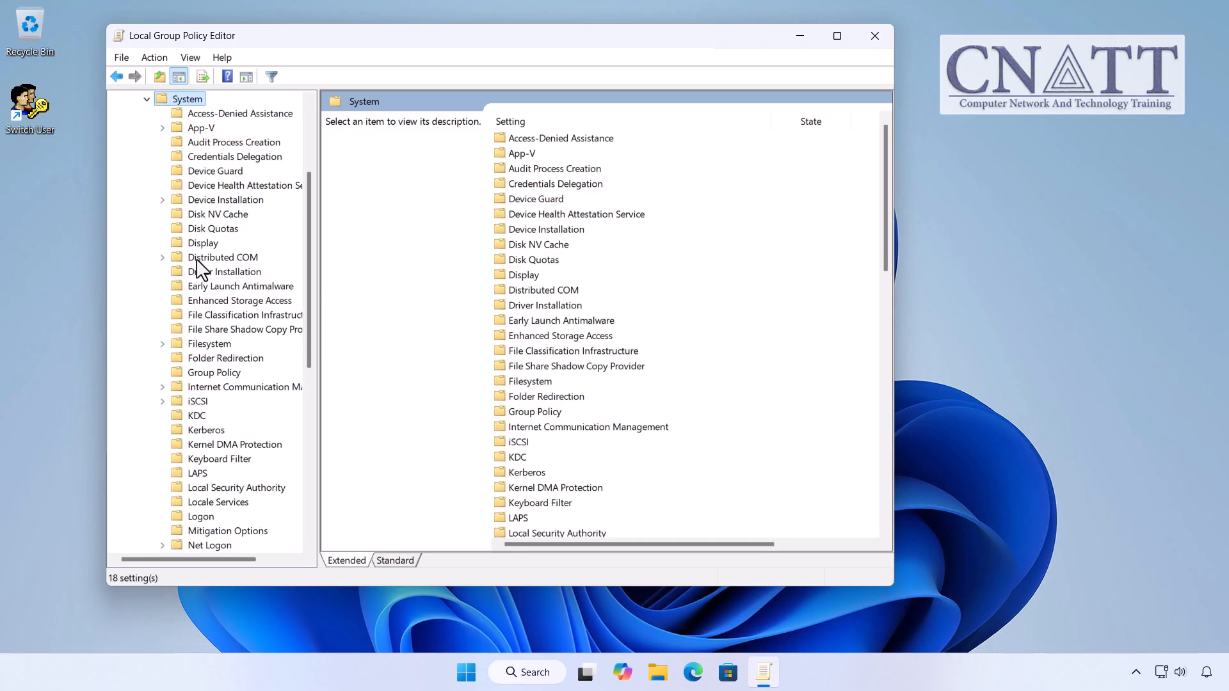
Under Logon, return Hide entry points for Fast User Switching to Not Configured and close the editor
left_click(201, 516)
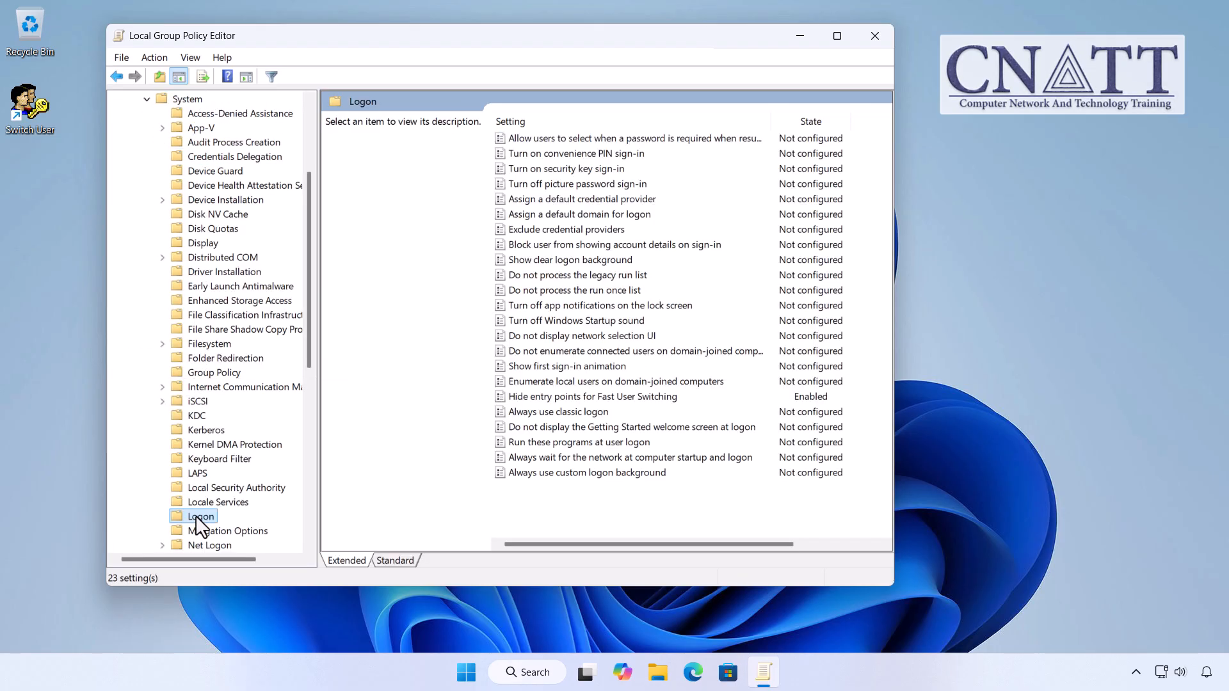
mouse_move(312, 487)
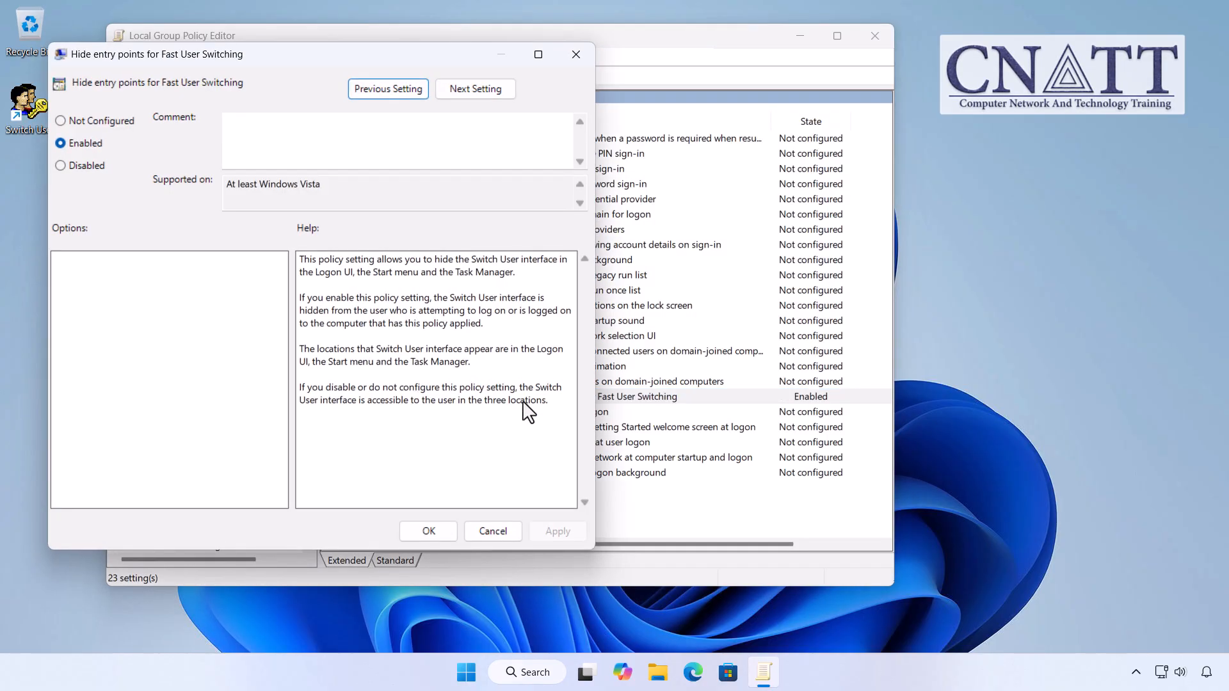
mouse_move(117, 133)
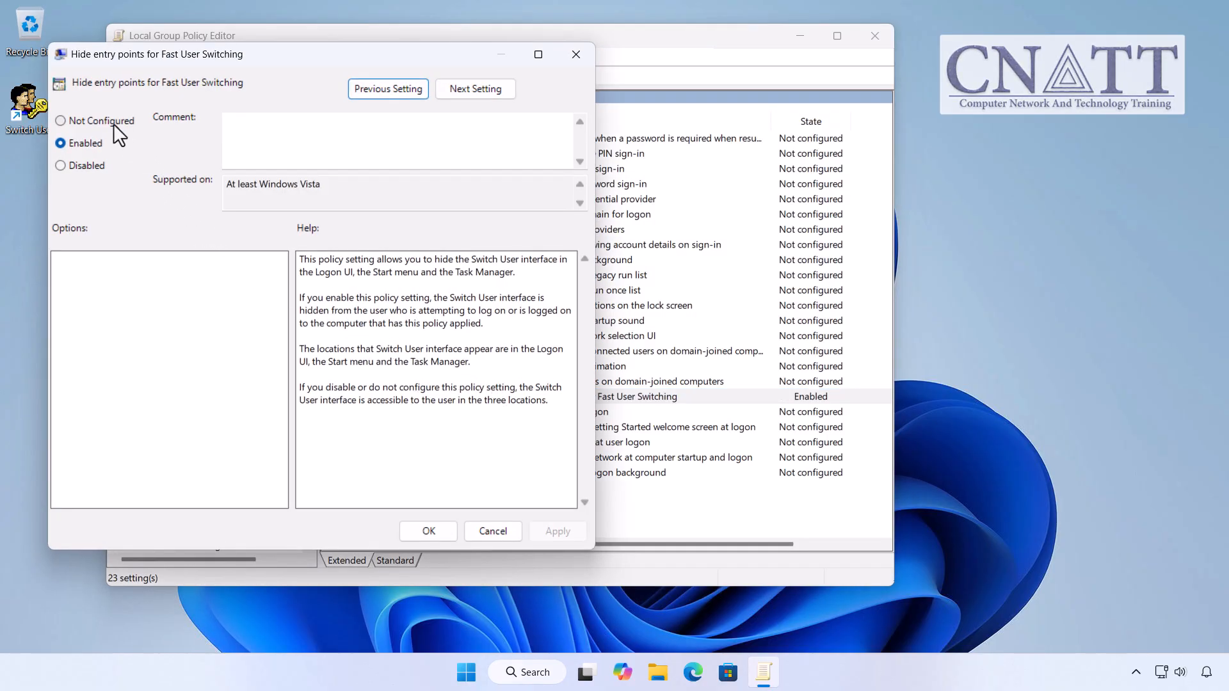
left_click(60, 120)
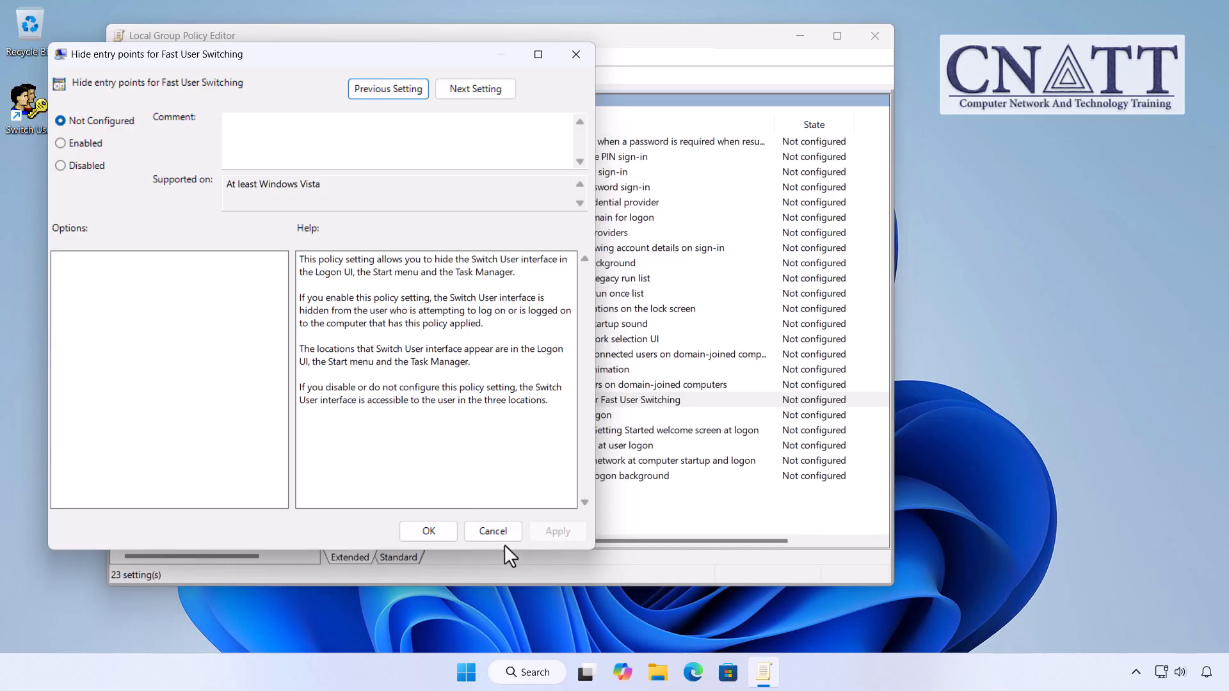
left_click(491, 530)
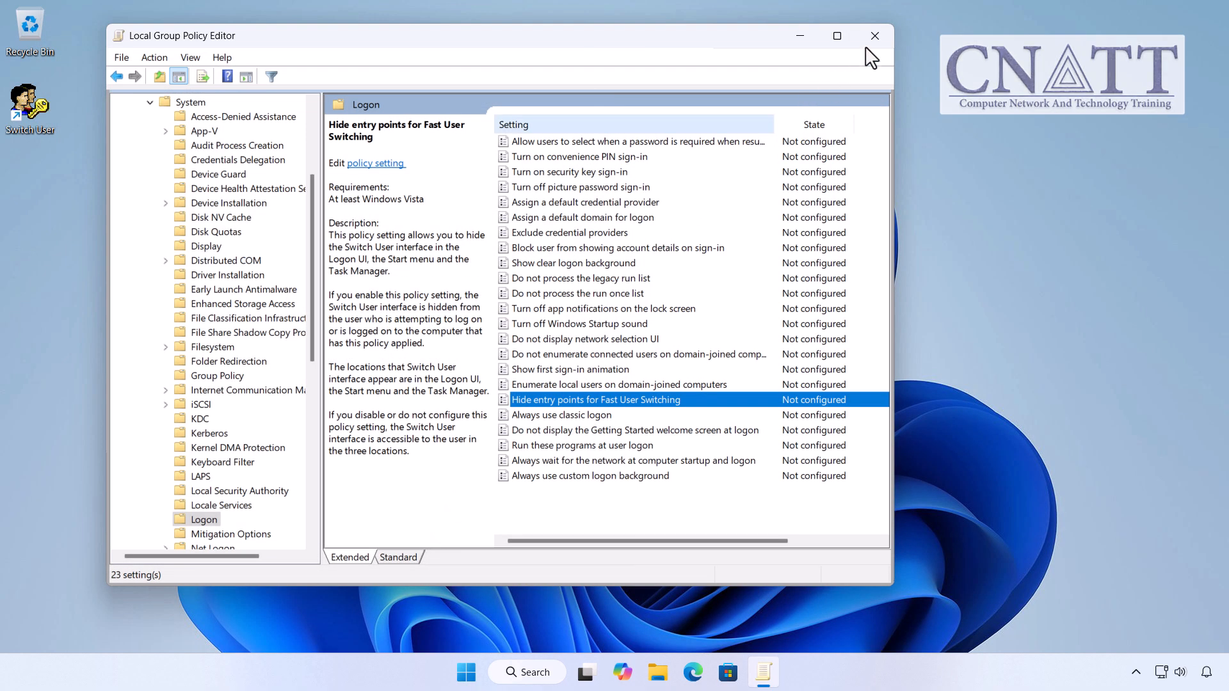
left_click(875, 36)
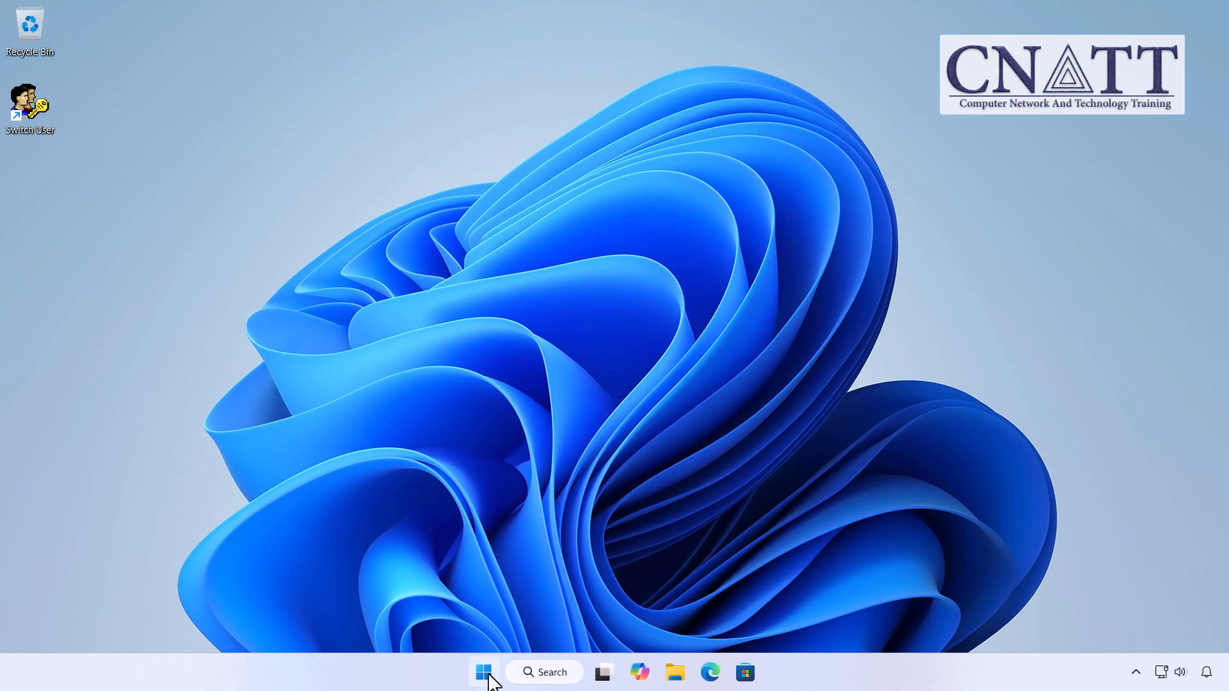
left_click(483, 672)
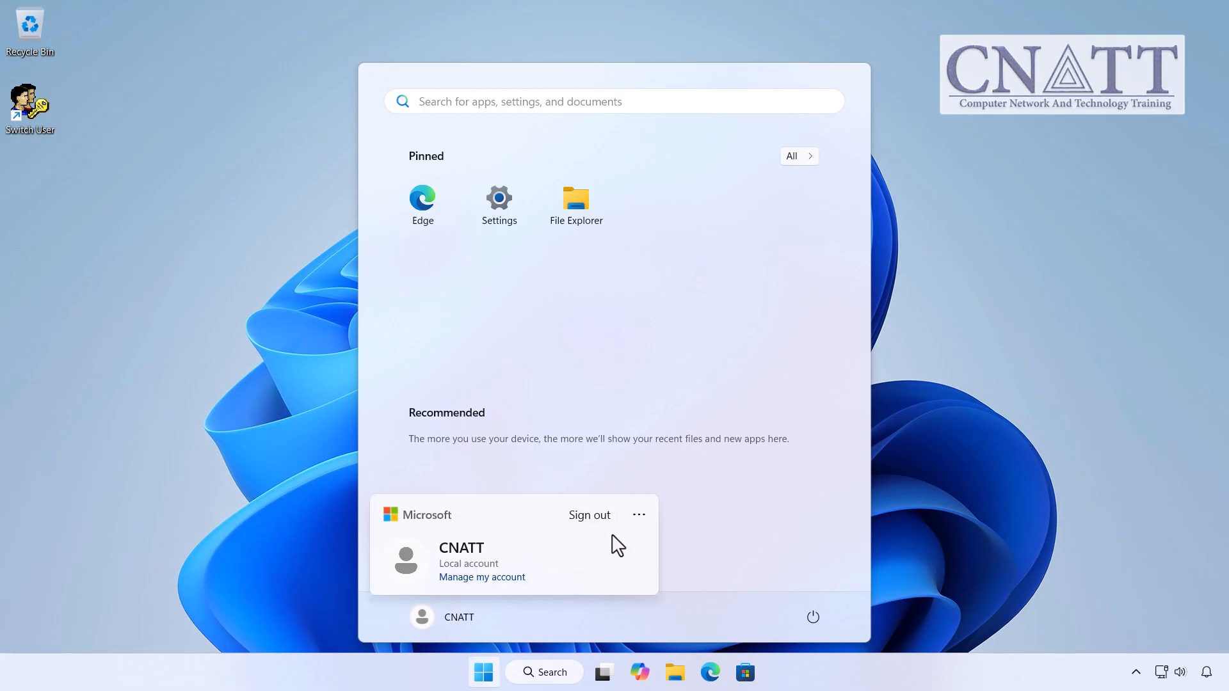
left_click(498, 199)
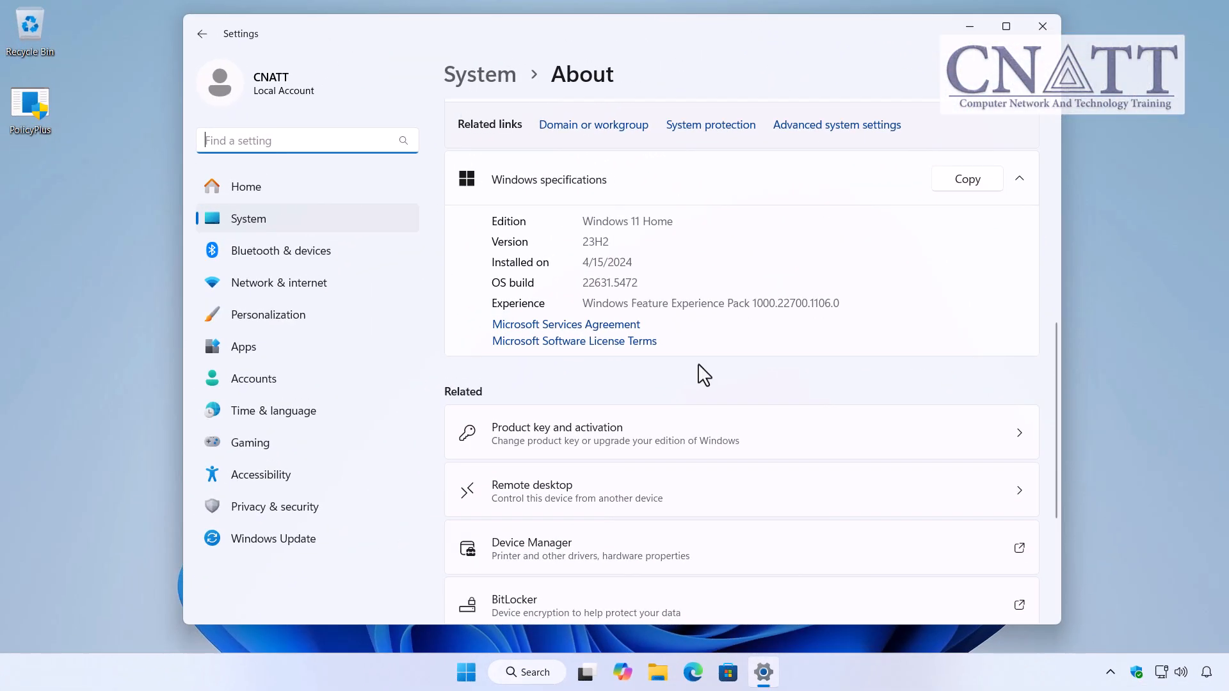
mouse_move(980, 118)
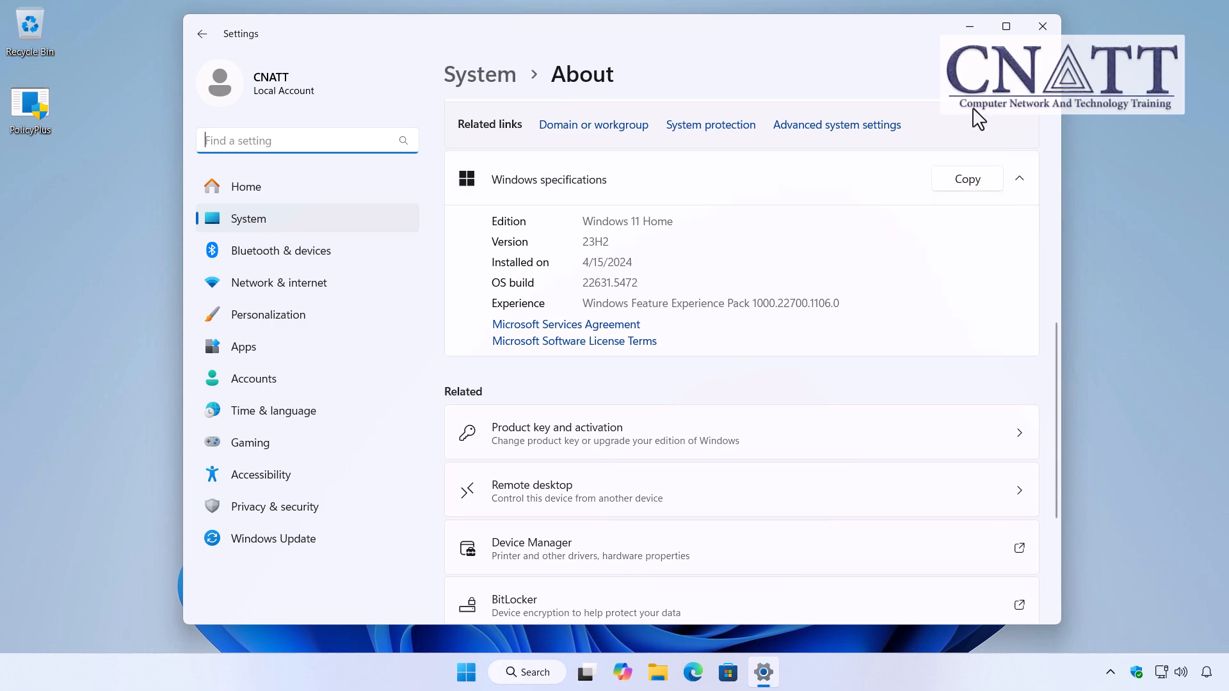
left_click(1042, 26)
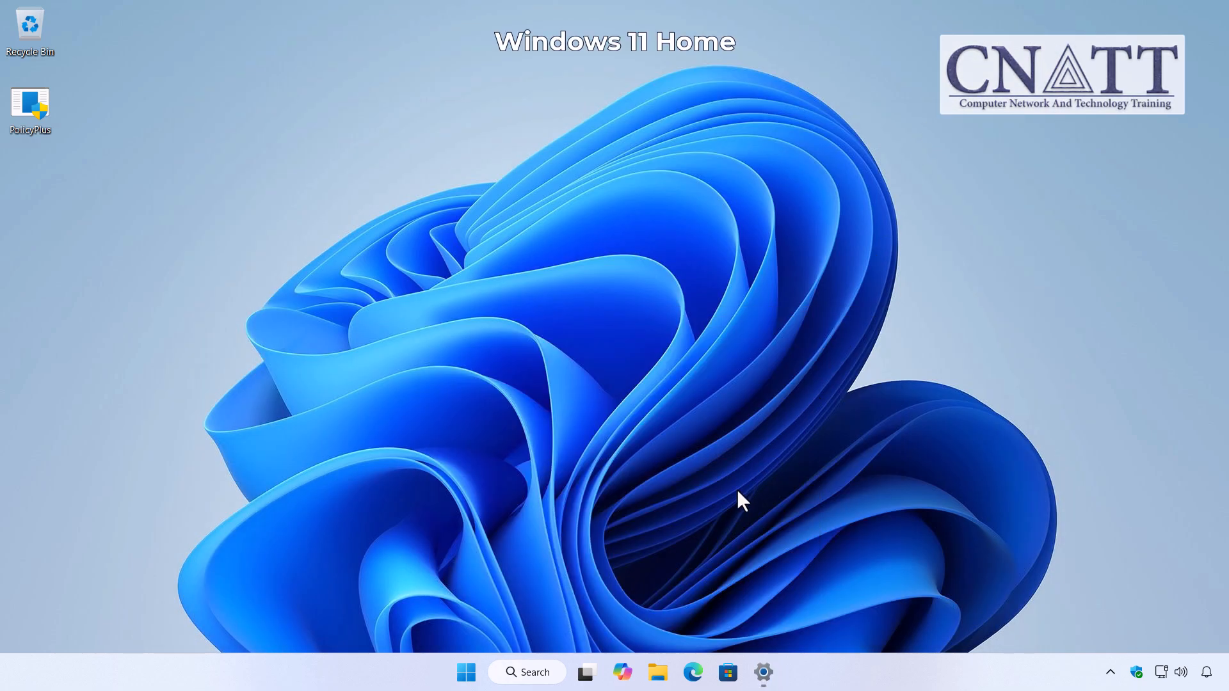
Recheck the account options for a switch entry, then launch PolicyPlus from the desktop
left_click(466, 672)
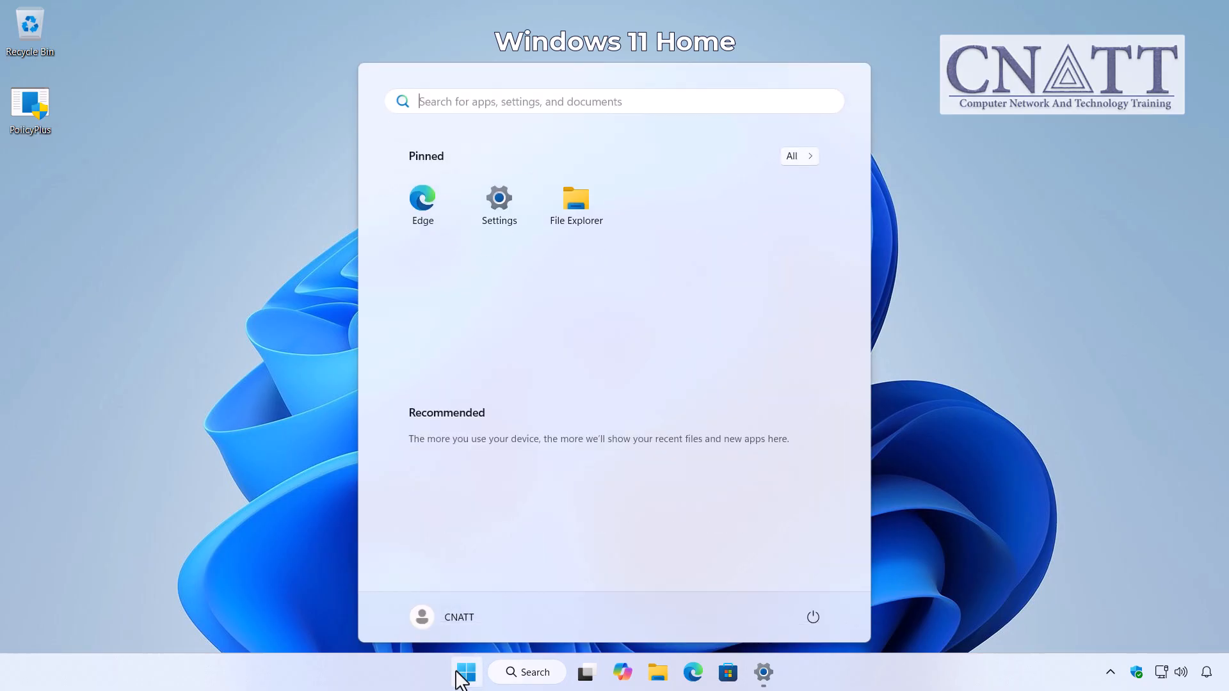
left_click(442, 617)
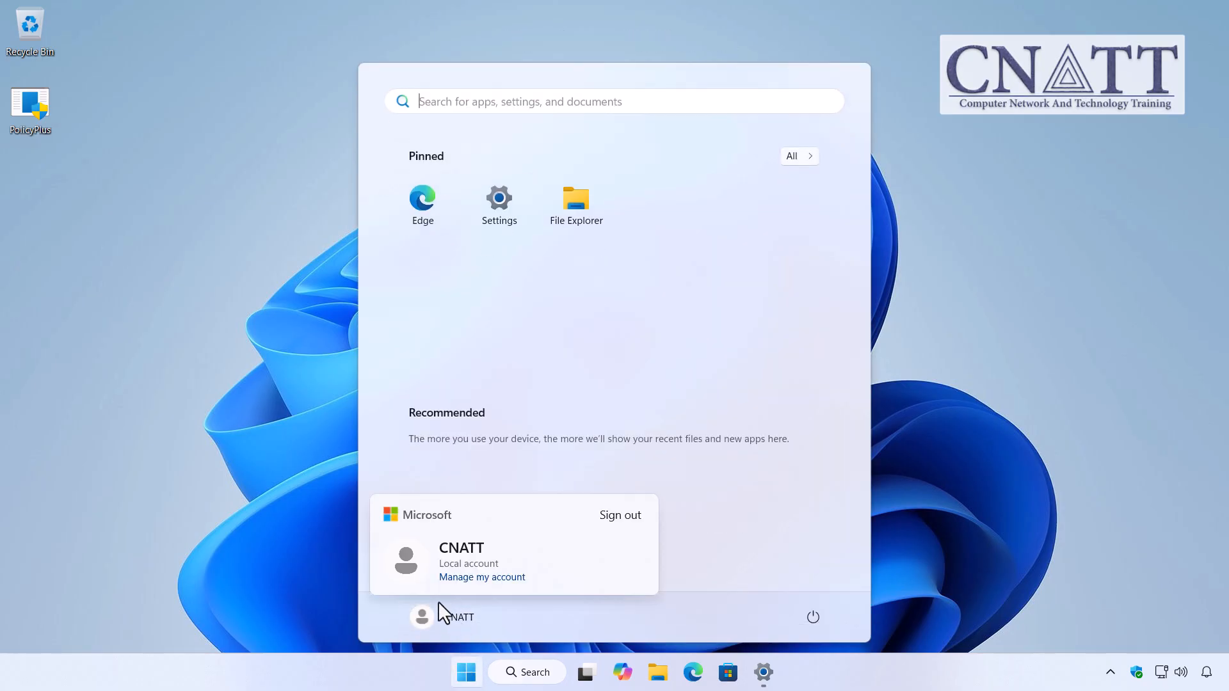
double_click(29, 106)
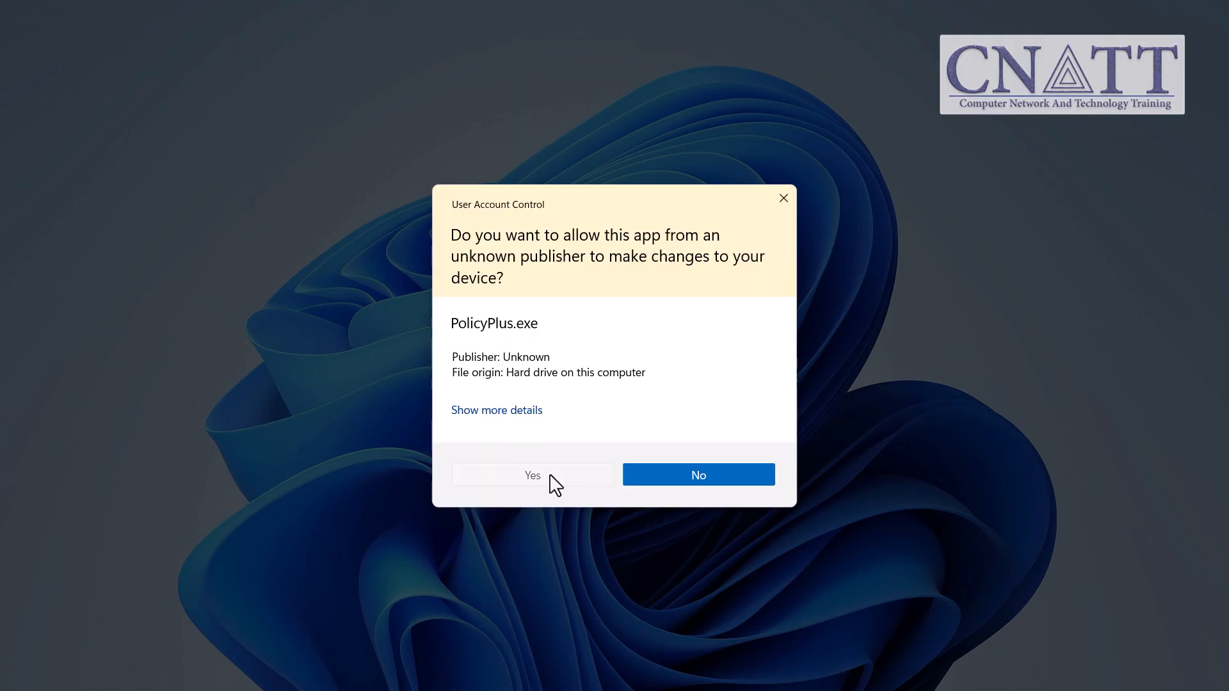
Allow Policy Plus to run elevated and list the computer Logon policies
left_click(532, 474)
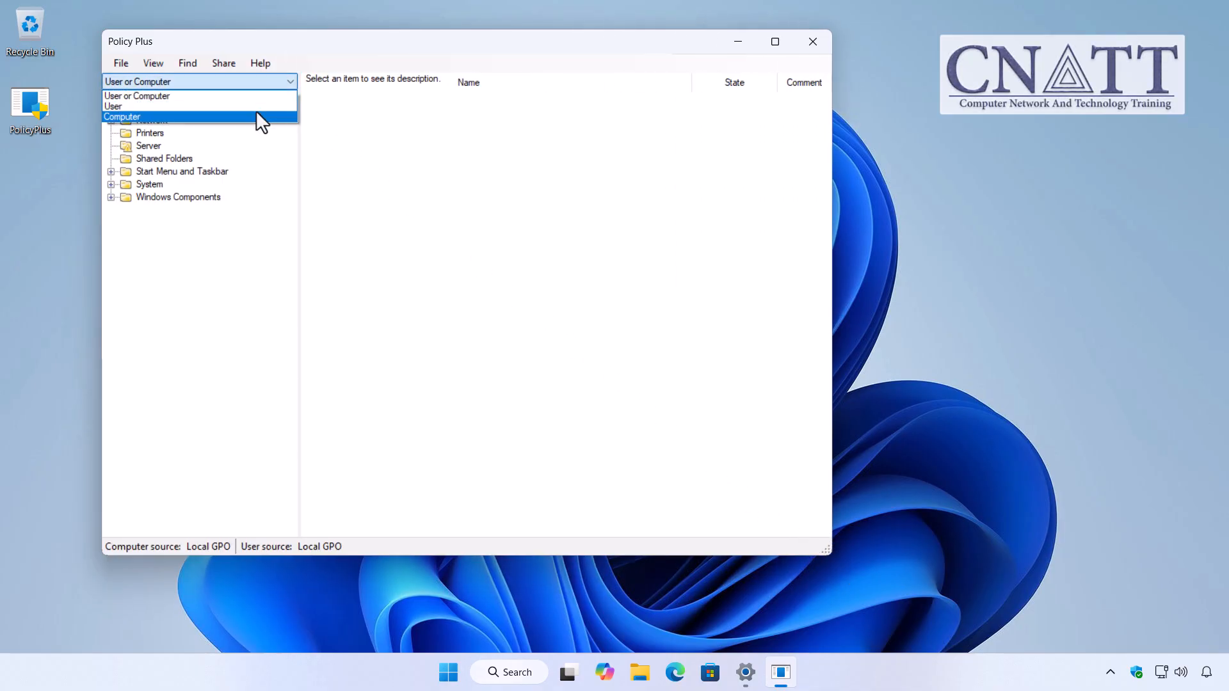
left_click(122, 117)
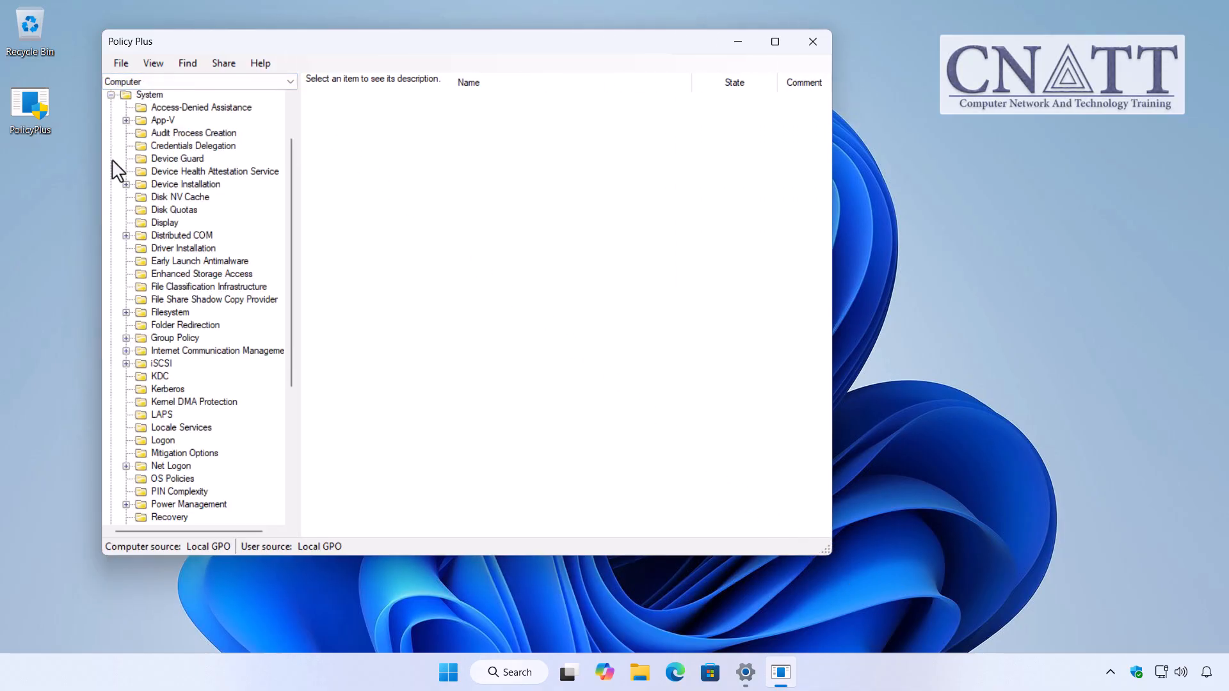
left_click(162, 439)
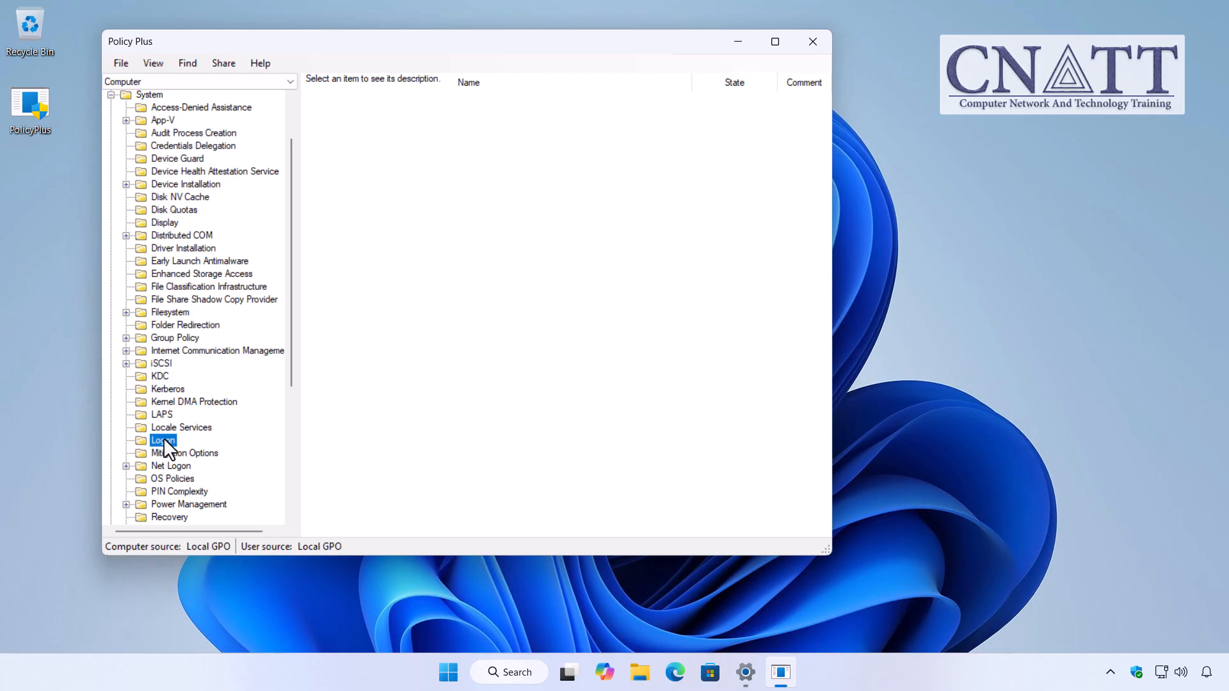
left_click(163, 439)
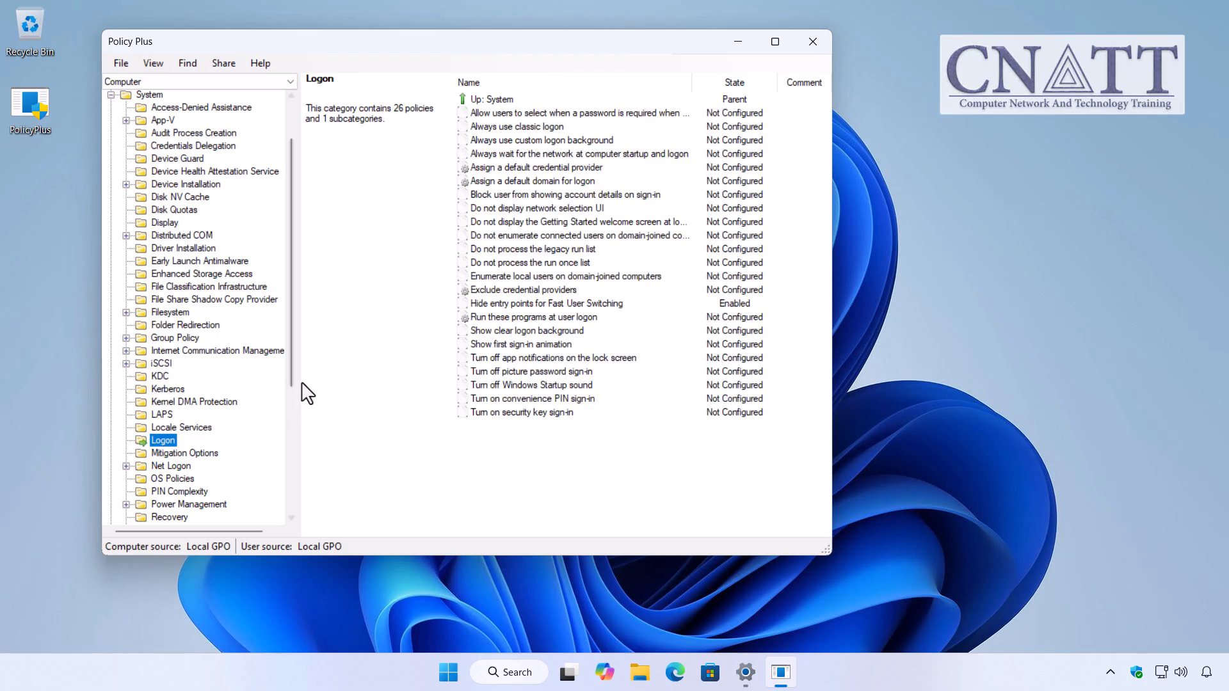
Set Hide entry points for Fast User Switching back to Not Configured and close Policy Plus
double_click(546, 303)
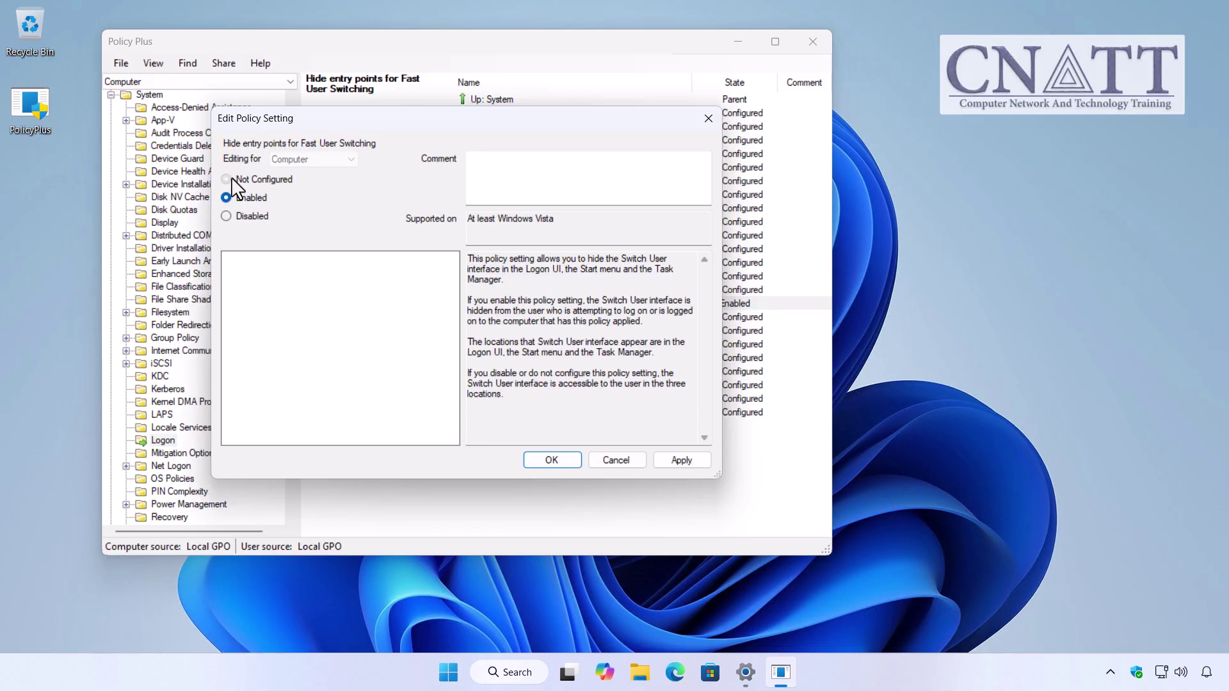
left_click(226, 179)
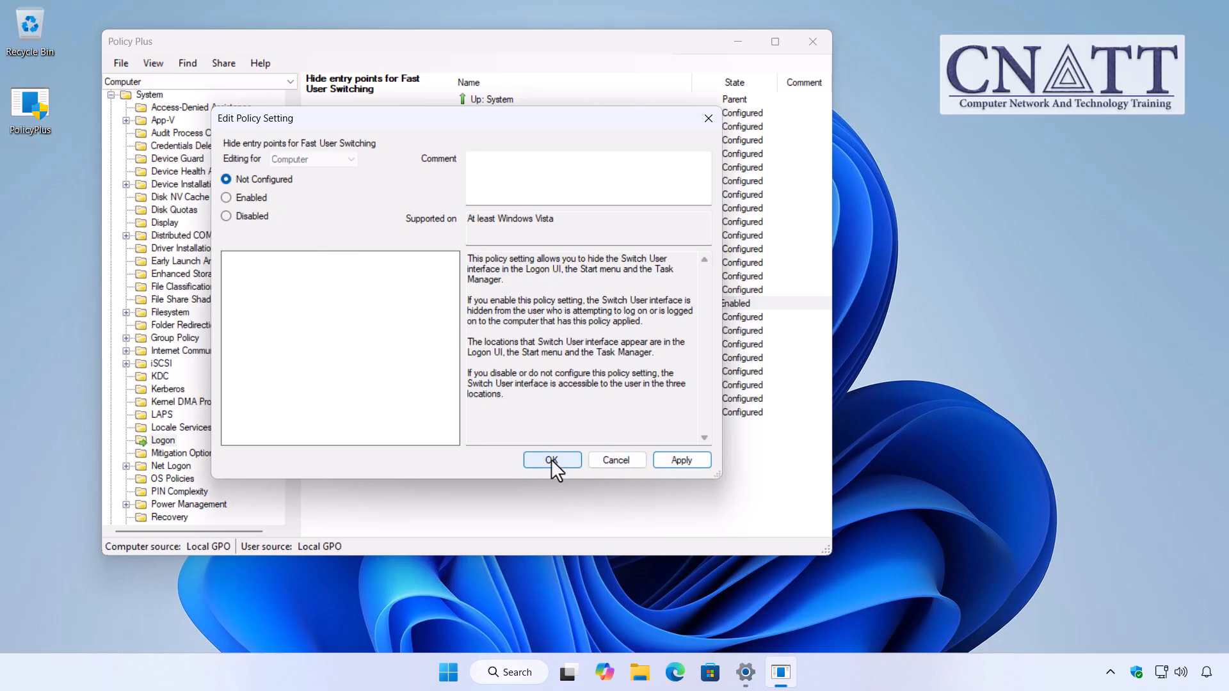
left_click(551, 459)
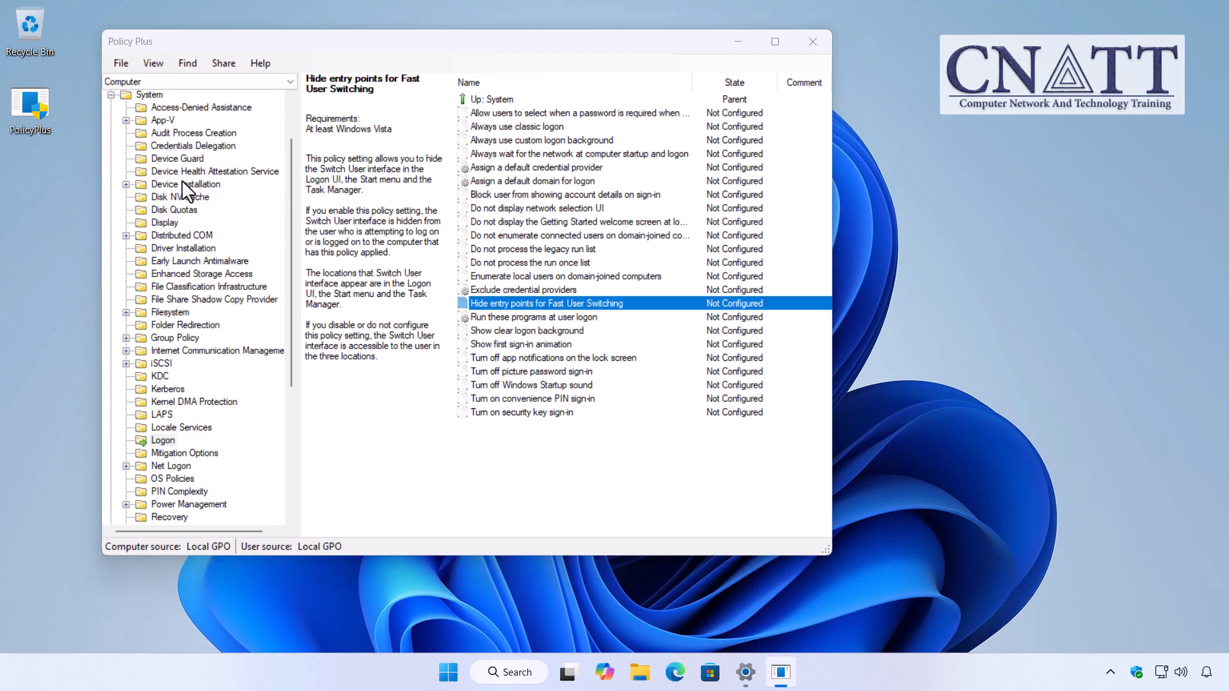
mouse_move(787, 295)
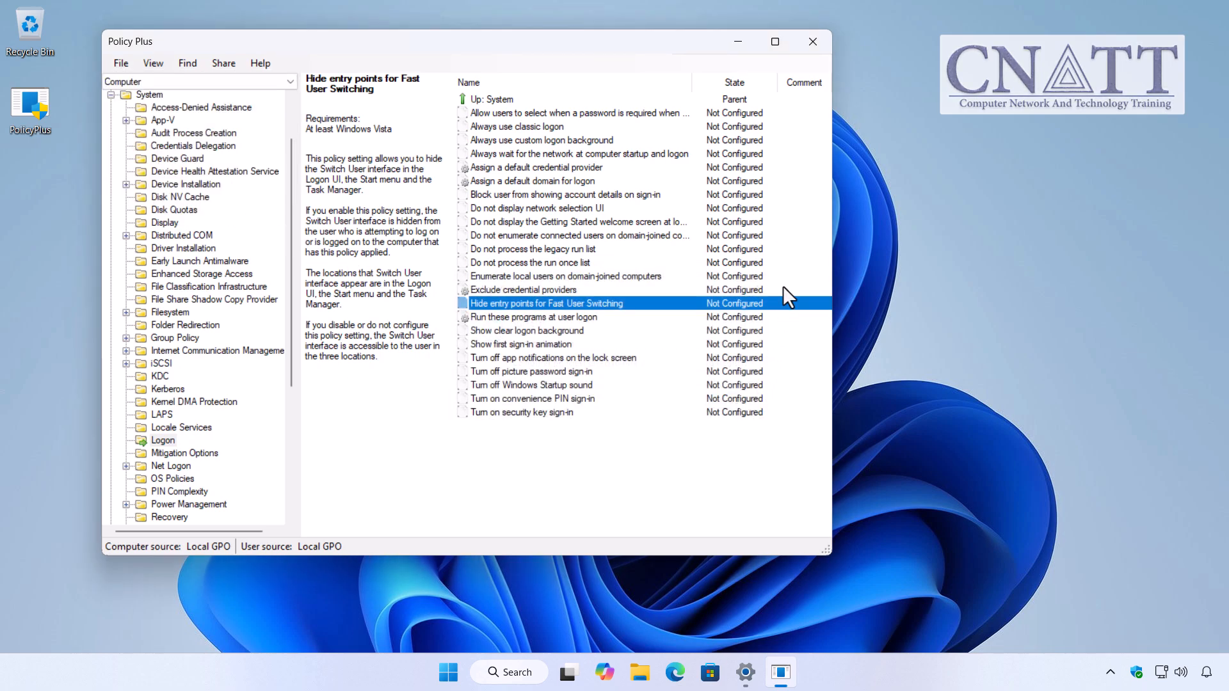
left_click(811, 40)
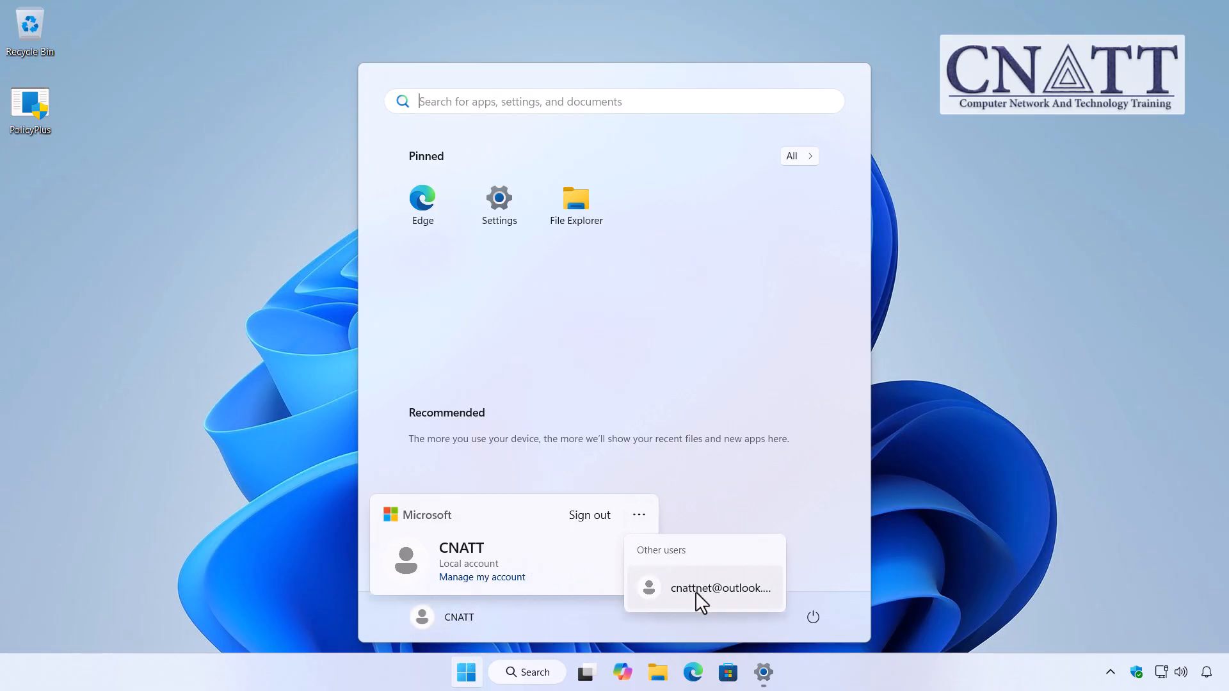
Select the other listed user to reach its PIN sign-in screen
left_click(717, 587)
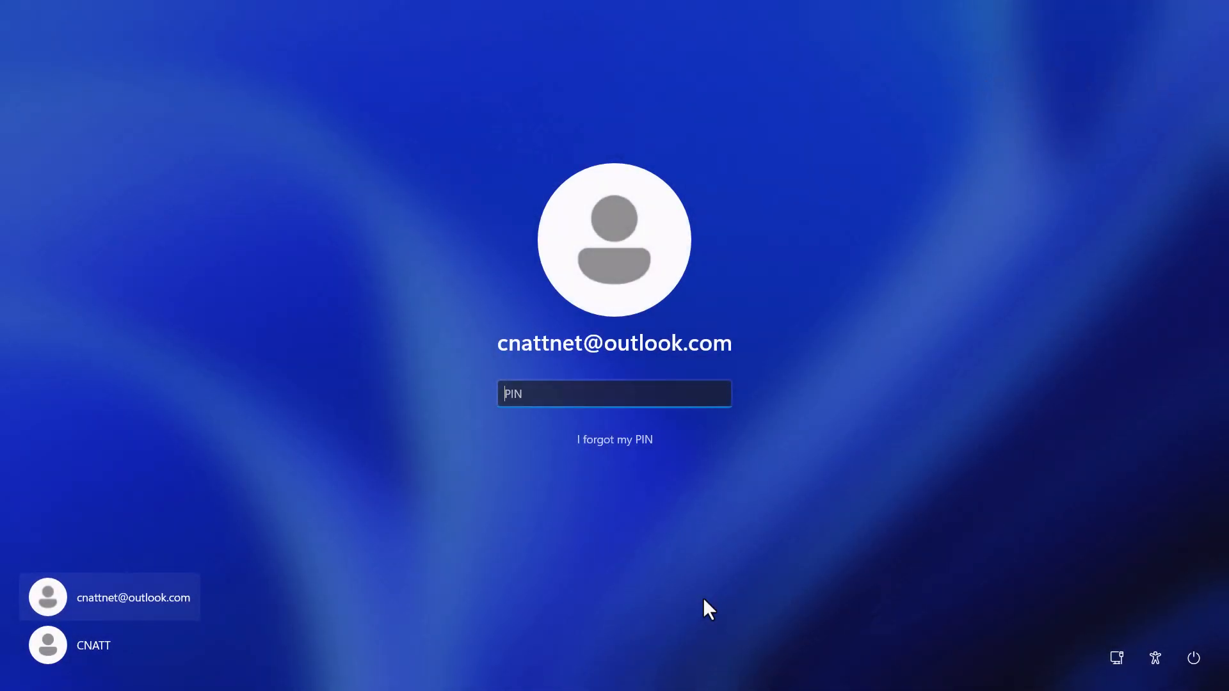